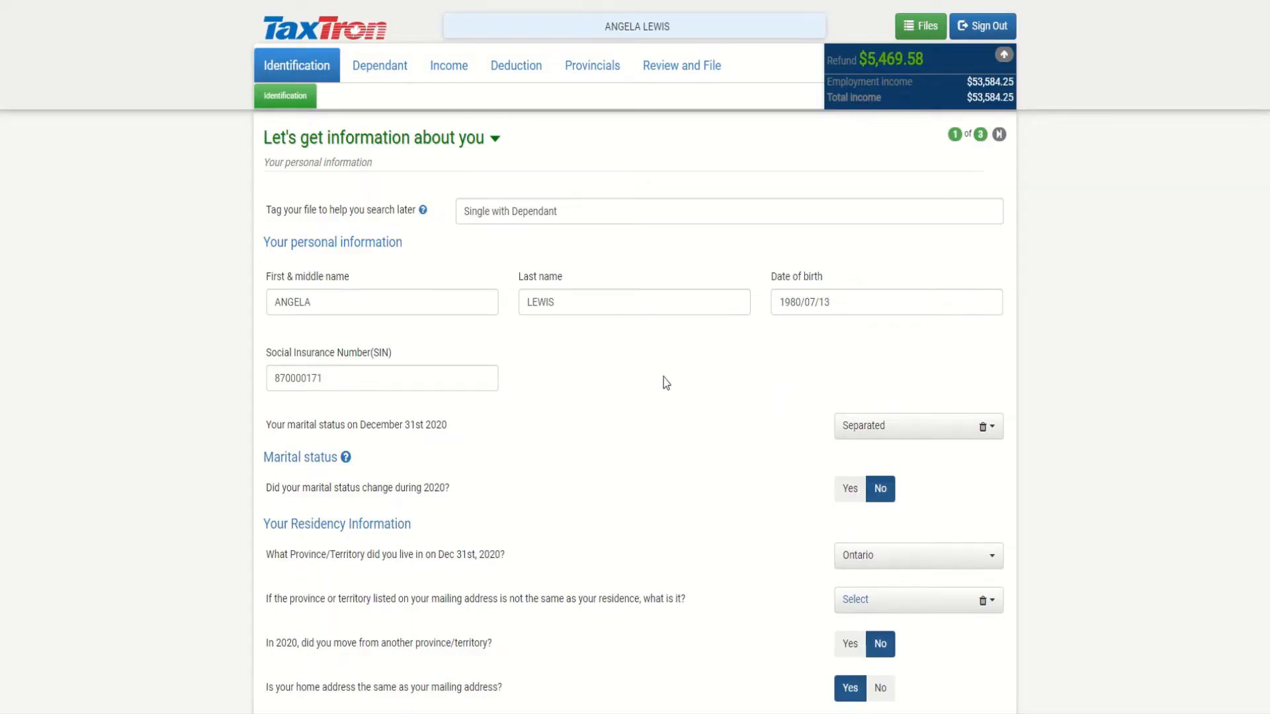
- Continue past the personal information page to the contact-info questions
{"action": "scroll", "scroll_direction": "down", "scroll_amount": 3}
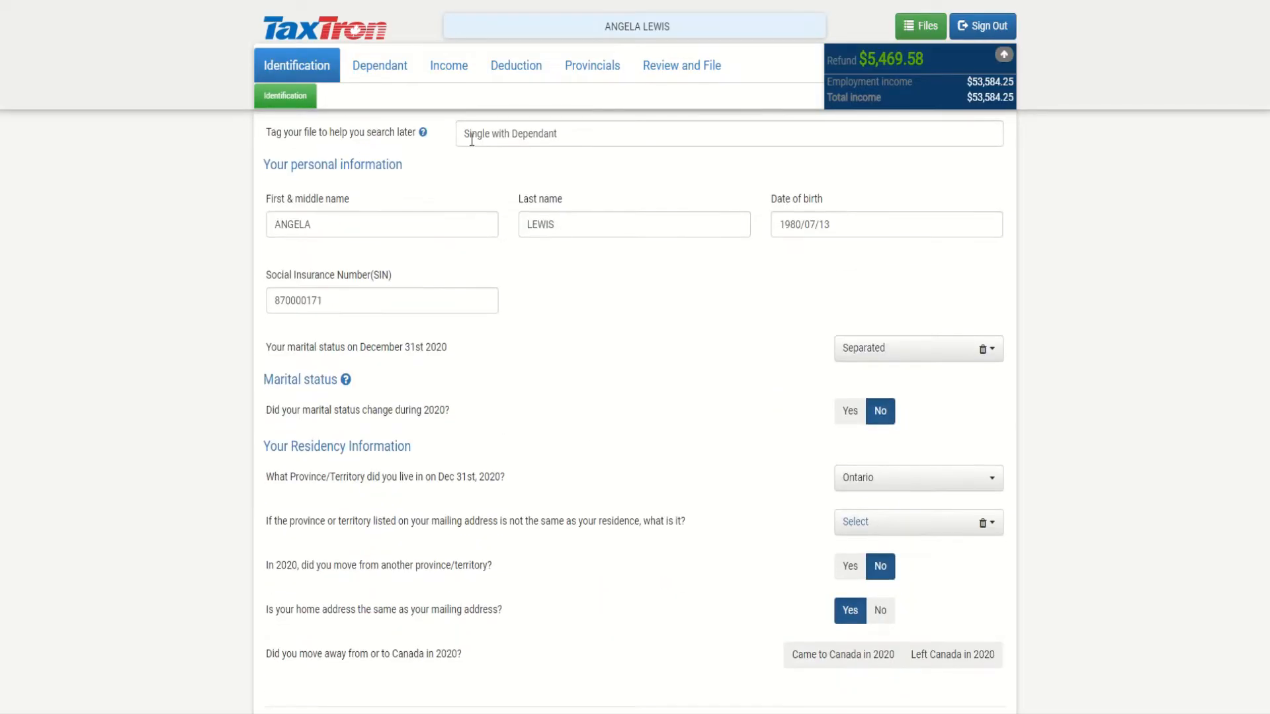
{"action": "mouse_move", "coordinate": [352, 273]}
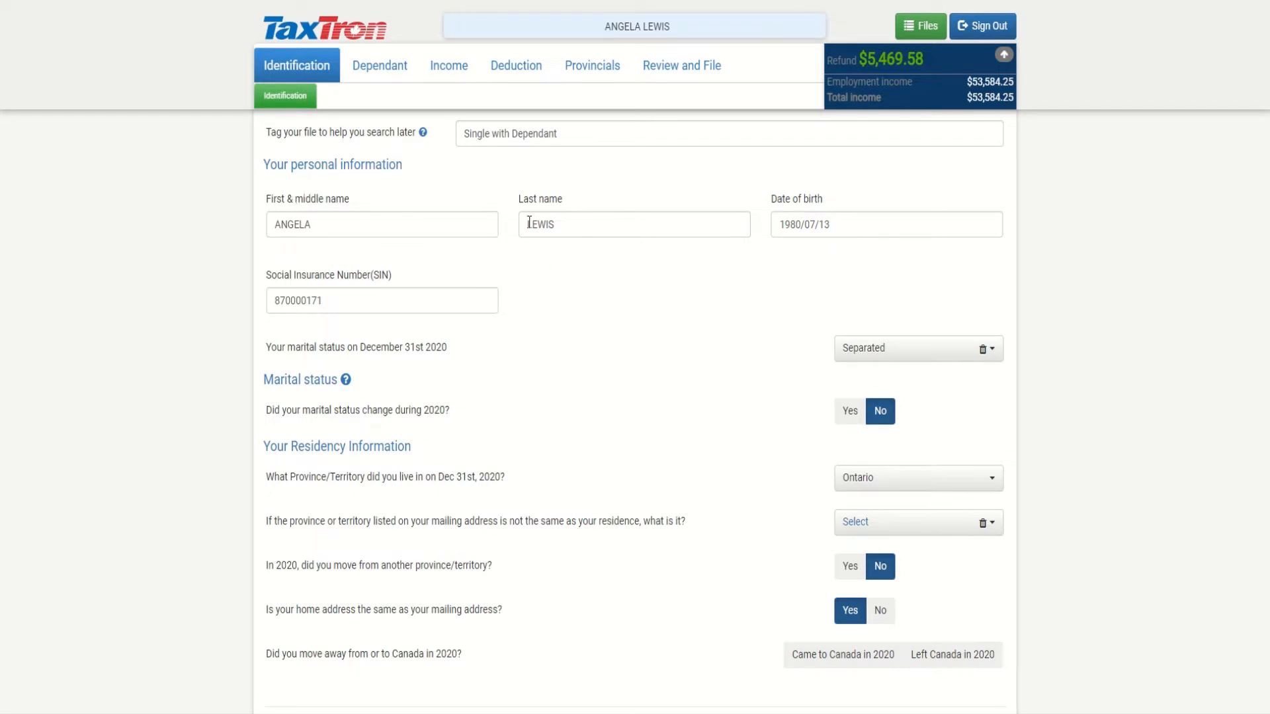
{"action": "scroll", "scroll_direction": "down", "scroll_amount": 3}
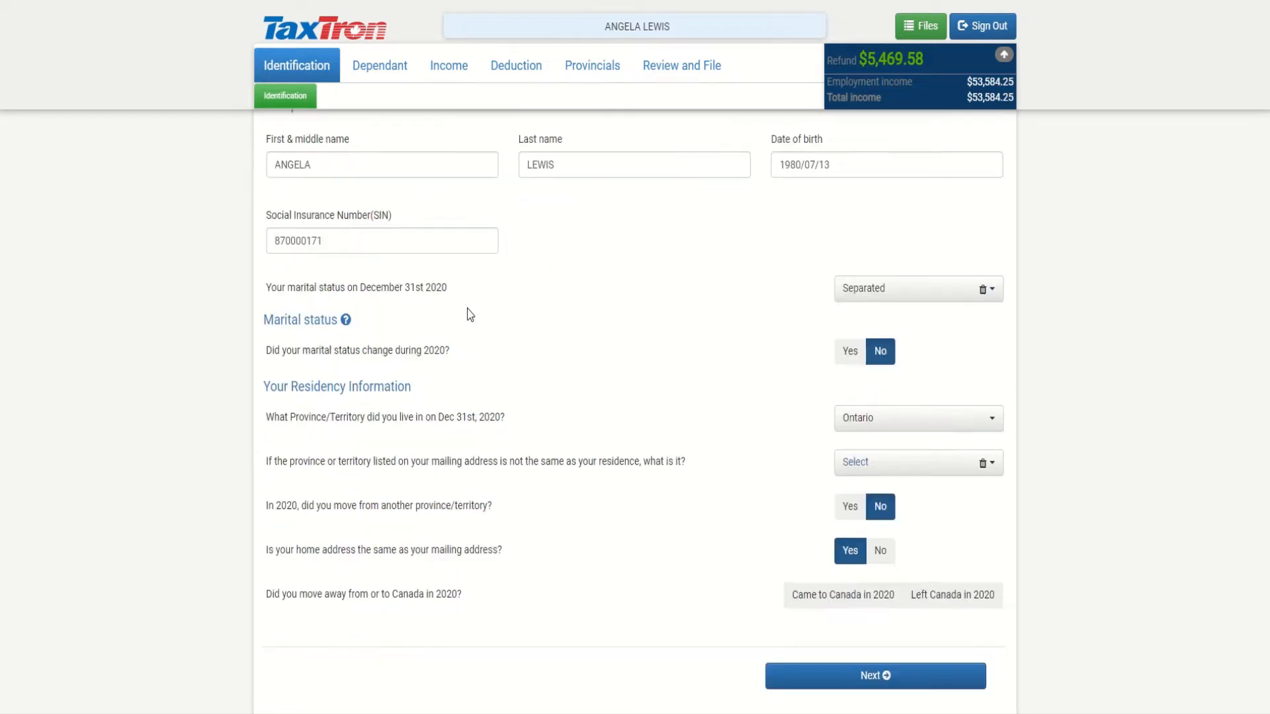
{"action": "scroll", "scroll_direction": "down", "scroll_amount": 3}
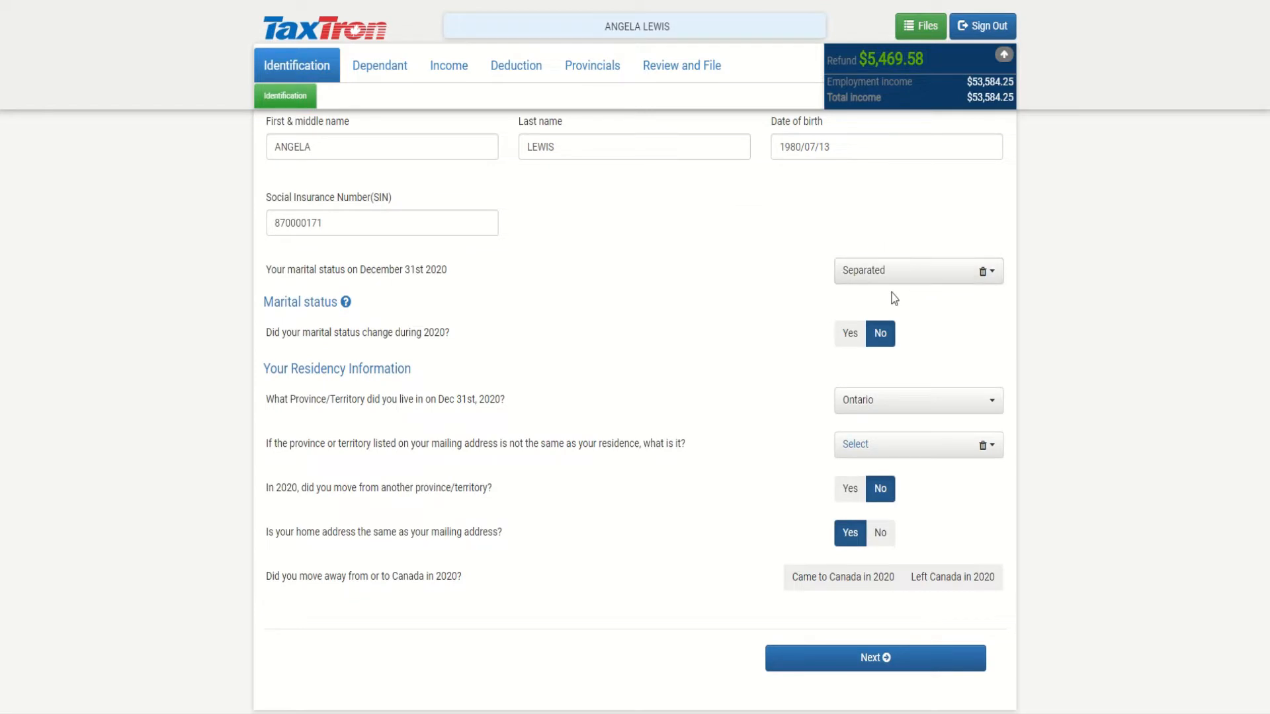
{"action": "scroll", "scroll_direction": "down", "scroll_amount": 3}
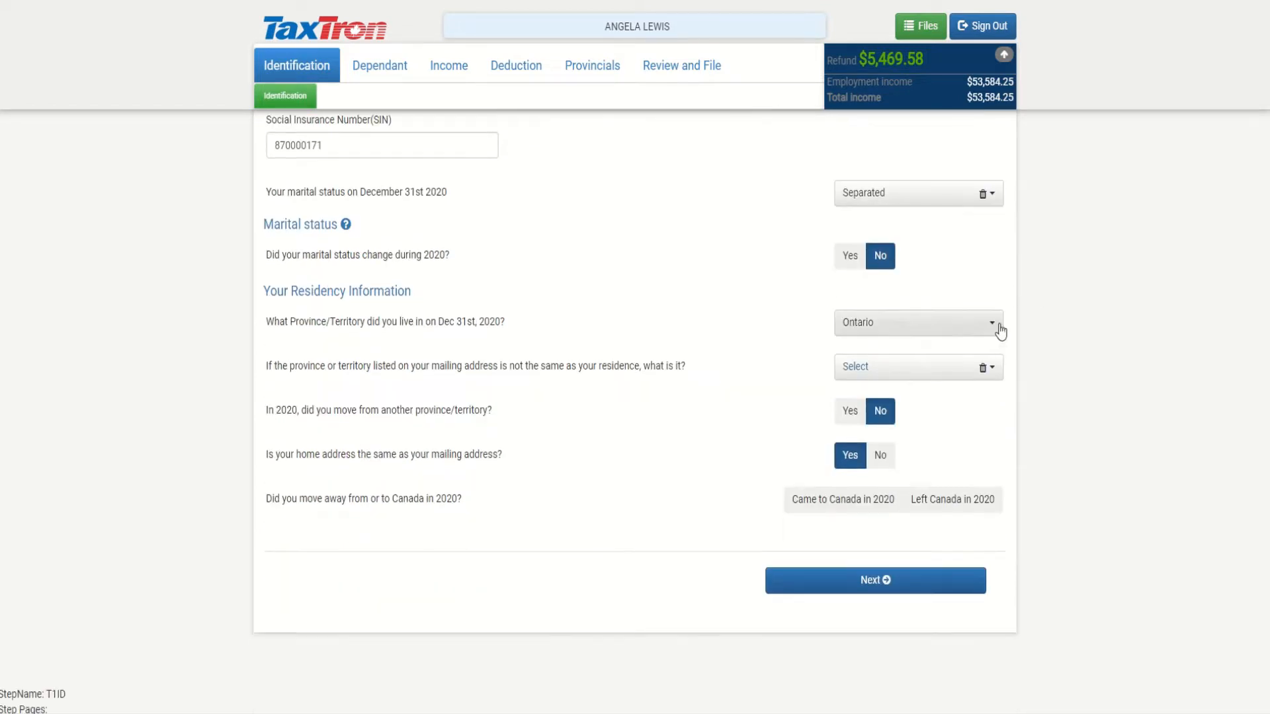
{"action": "left_click", "coordinate": [874, 580]}
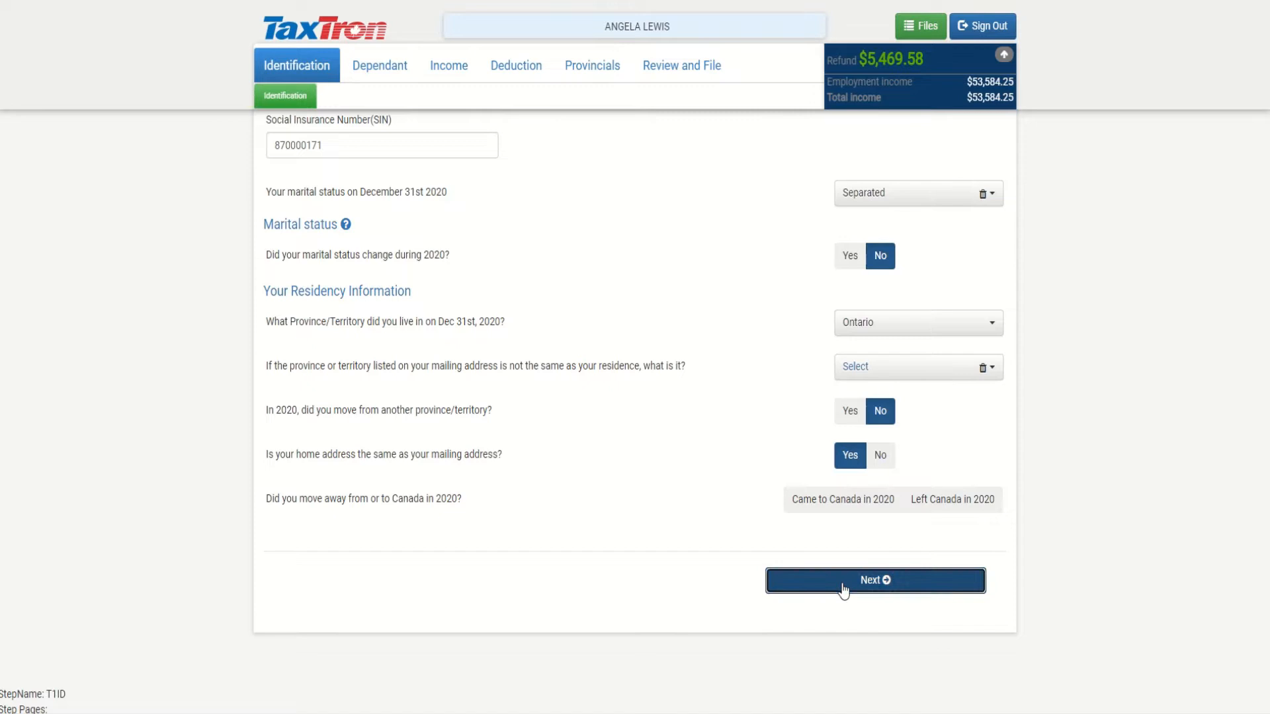
{"action": "left_click", "coordinate": [874, 580]}
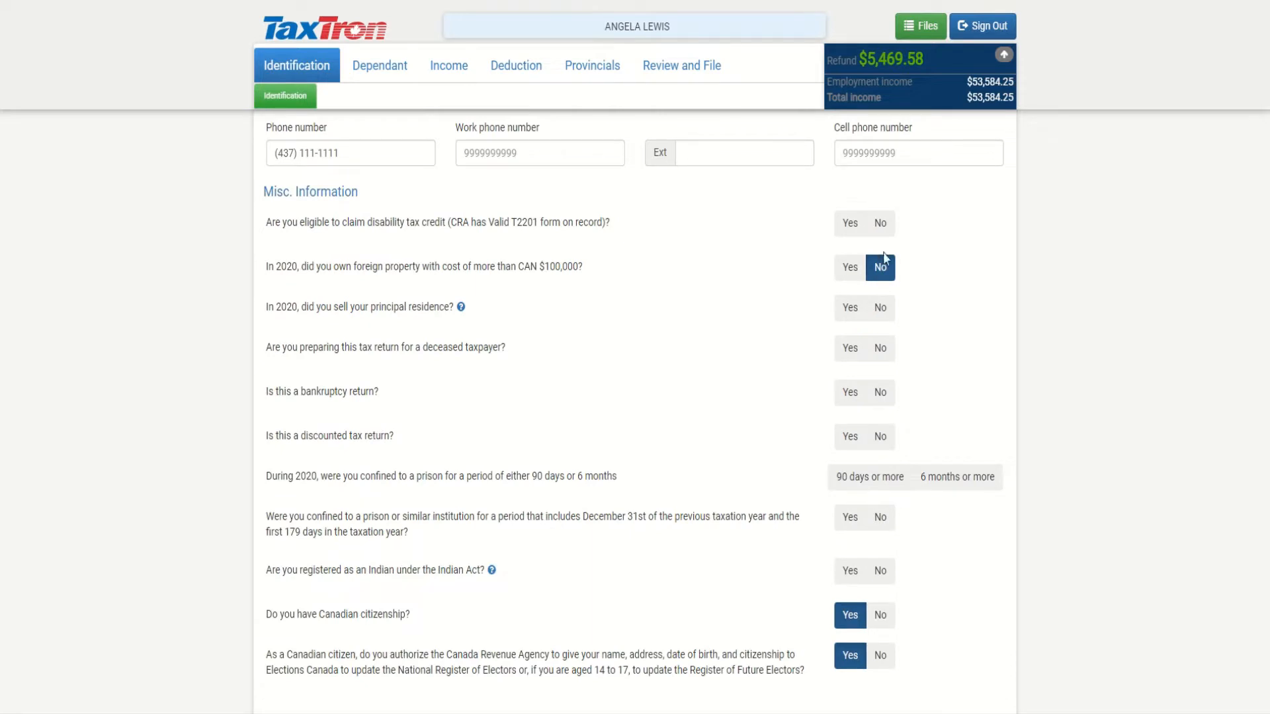
- Answer No to selling a principal residence and to a deceased taxpayer, then proceed to auto-fill import
{"action": "scroll", "scroll_direction": "down", "scroll_amount": 3}
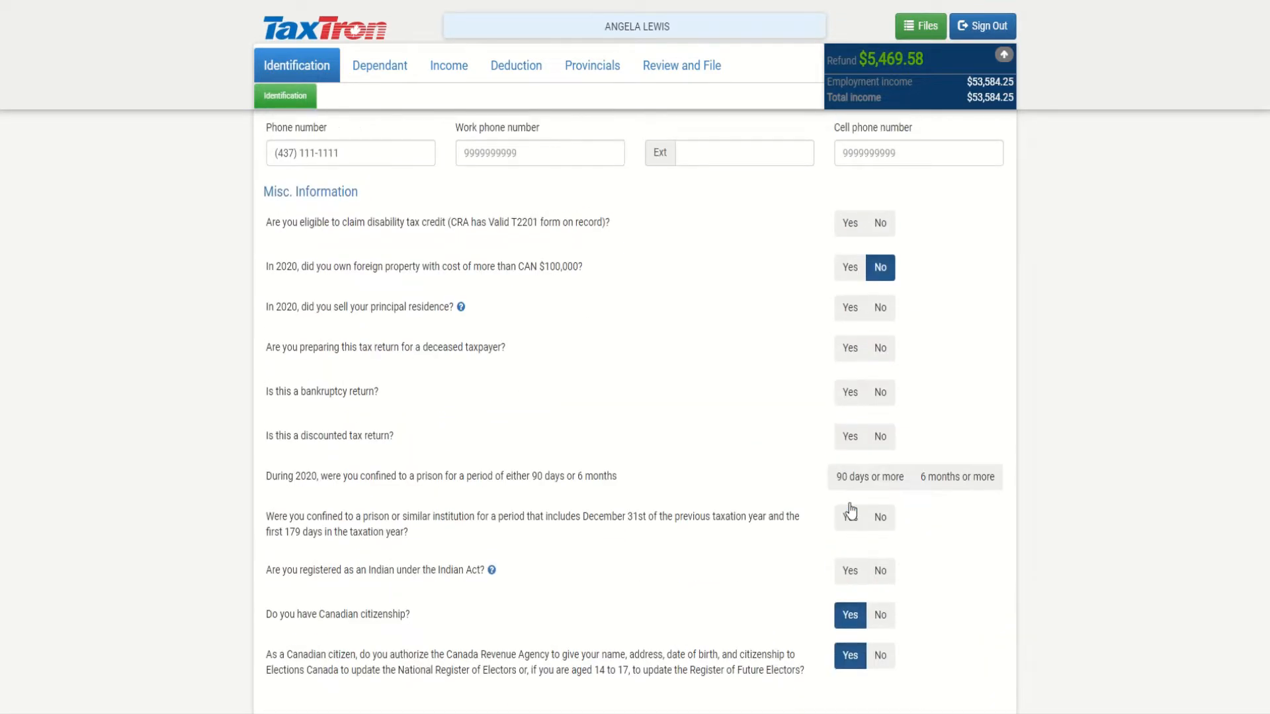
{"action": "left_click", "coordinate": [879, 309]}
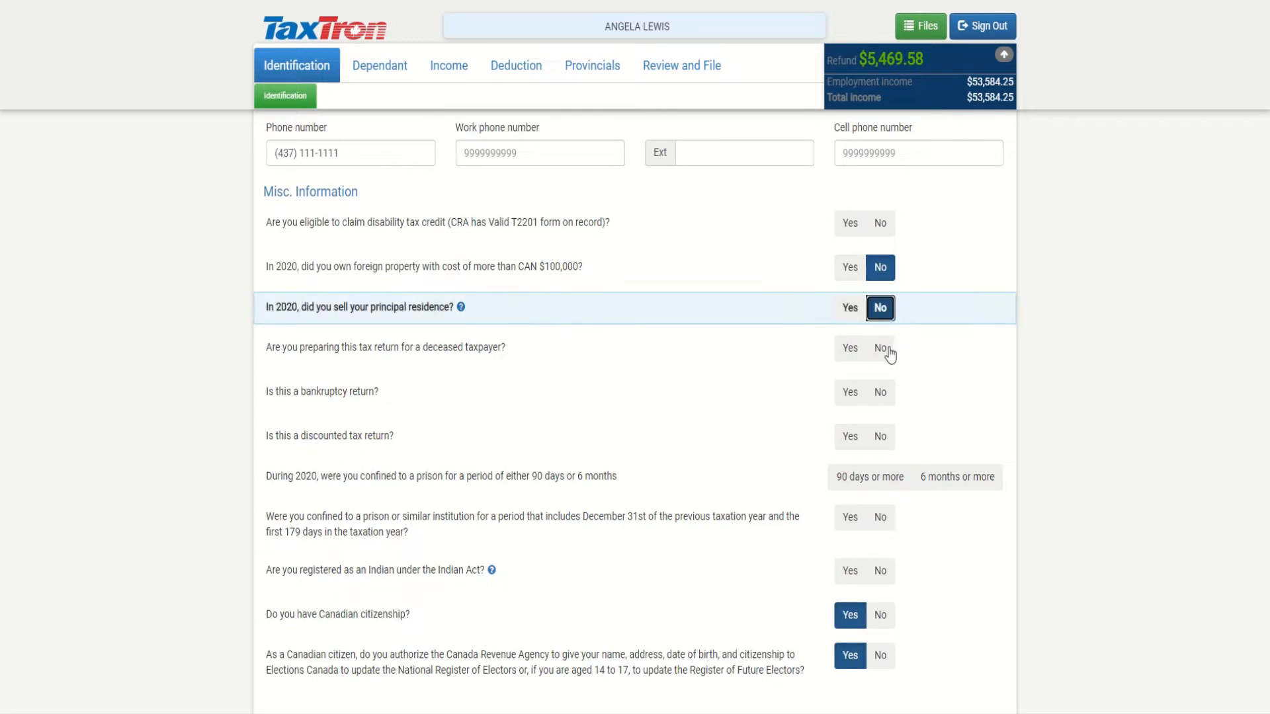
{"action": "left_click", "coordinate": [880, 348]}
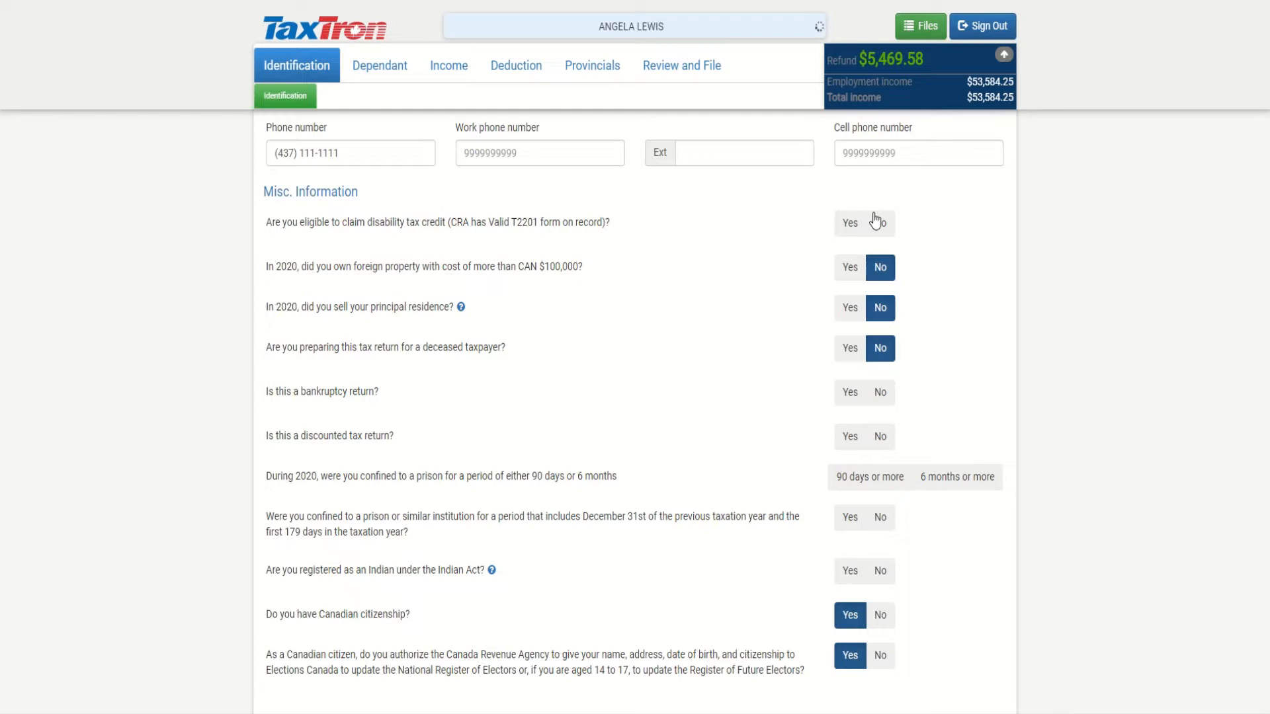
{"action": "scroll", "scroll_direction": "down", "scroll_amount": 3}
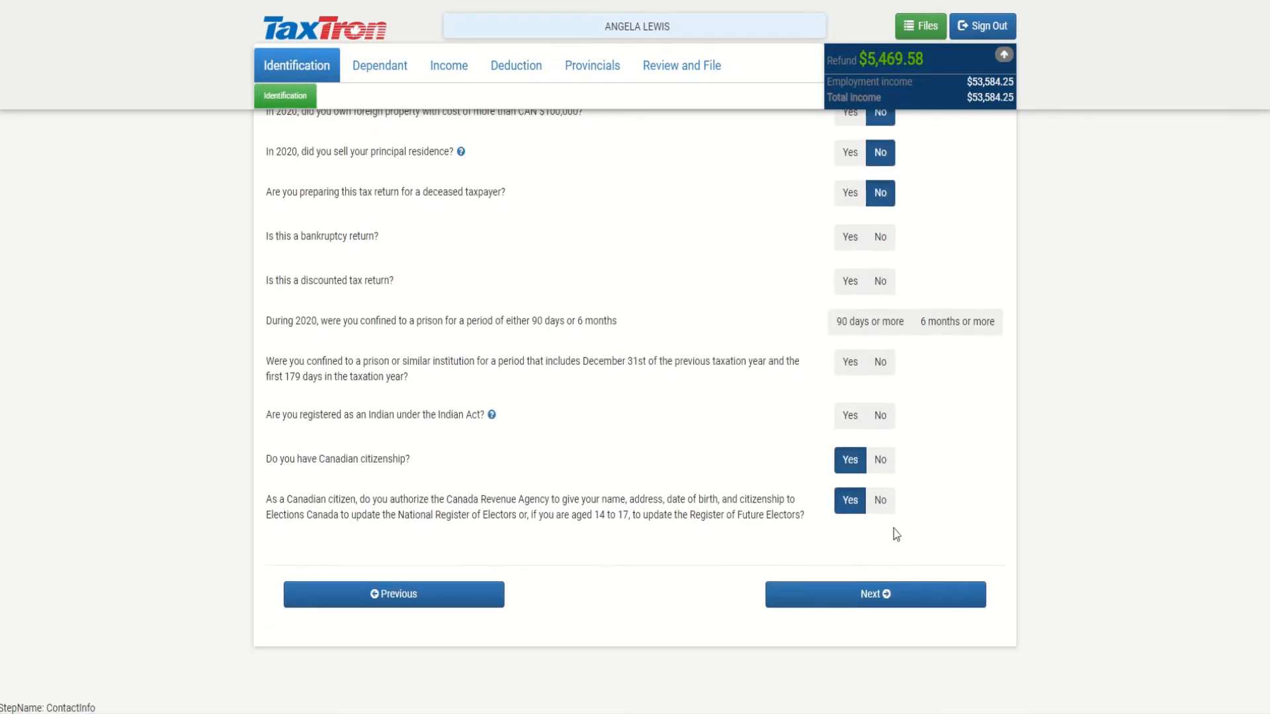
{"action": "left_click", "coordinate": [874, 594]}
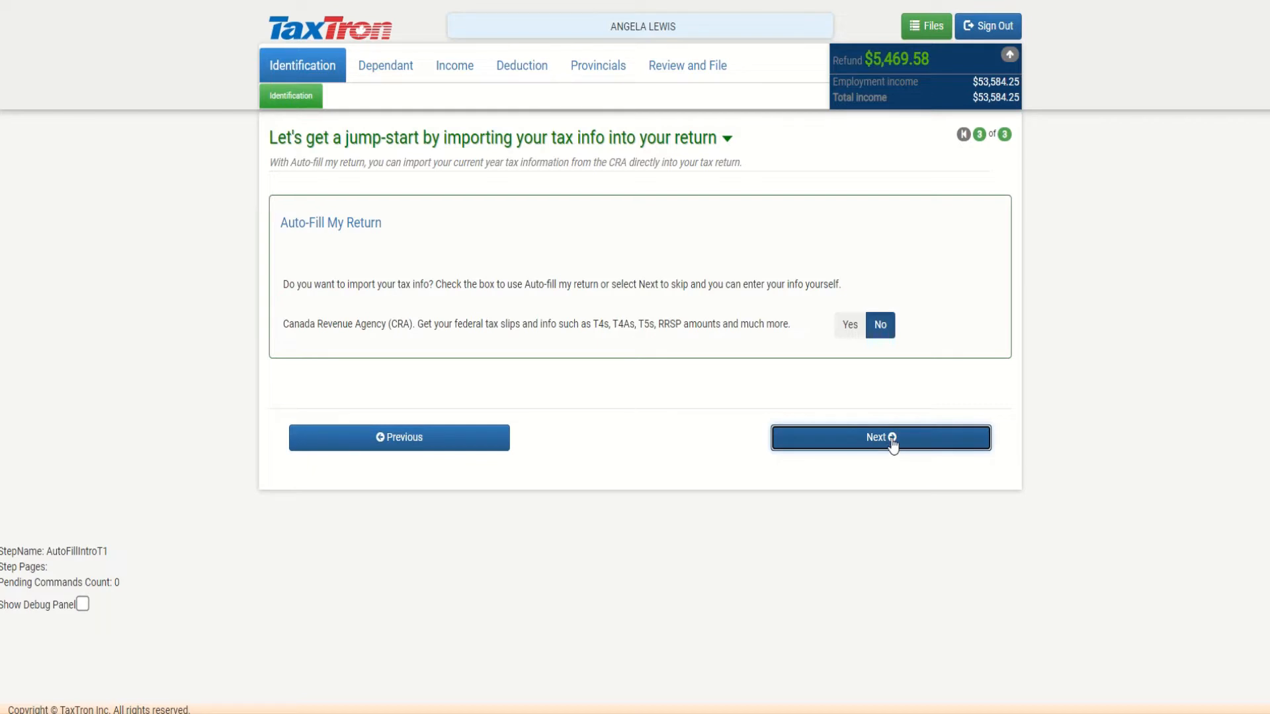
- Decline importing tax info from the CRA and continue to the Dependants section
{"action": "left_click", "coordinate": [879, 437]}
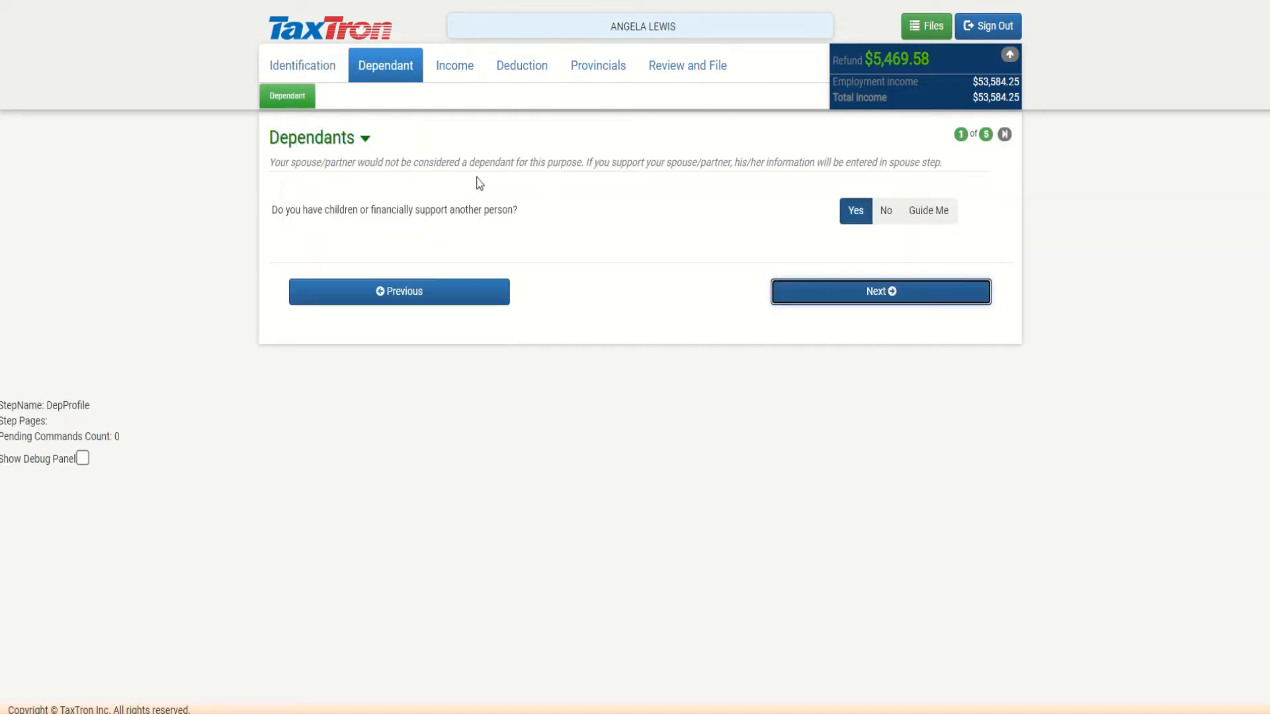
{"action": "mouse_move", "coordinate": [856, 211]}
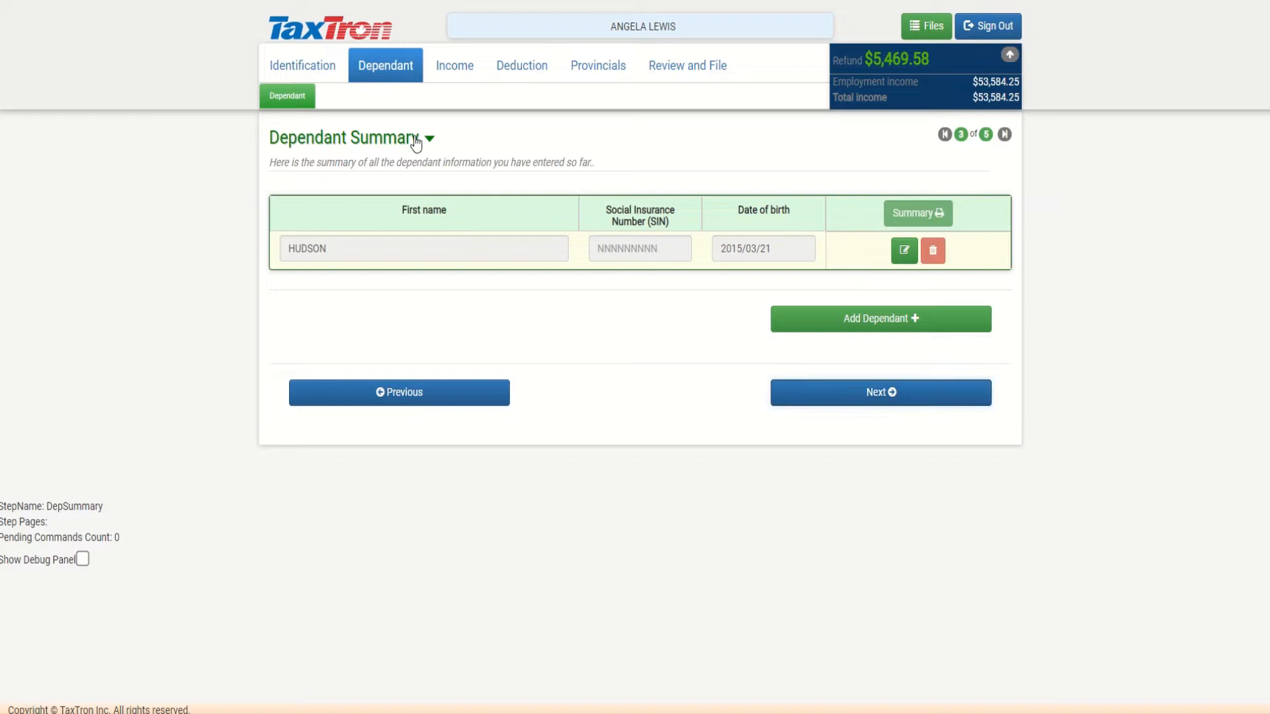
- Review HUDSON's dependant details from his name down to the income, credit and health questions
{"action": "left_click", "coordinate": [904, 250]}
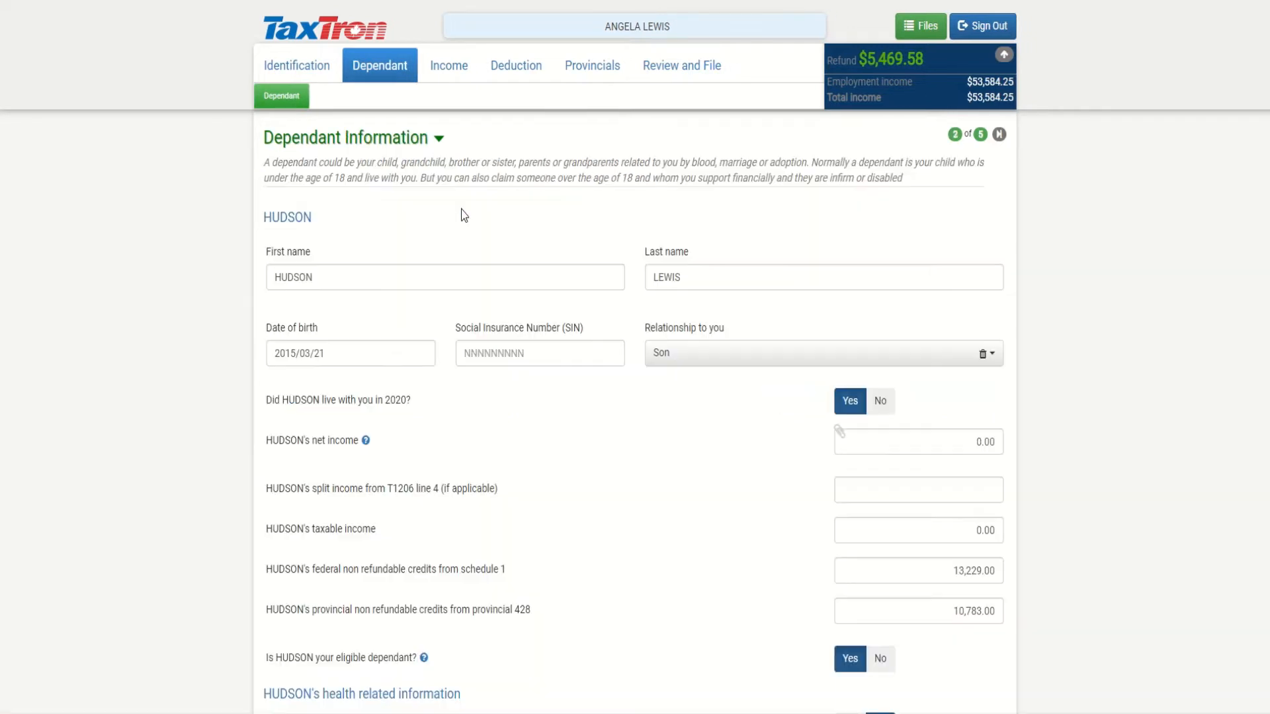
{"action": "mouse_move", "coordinate": [663, 462]}
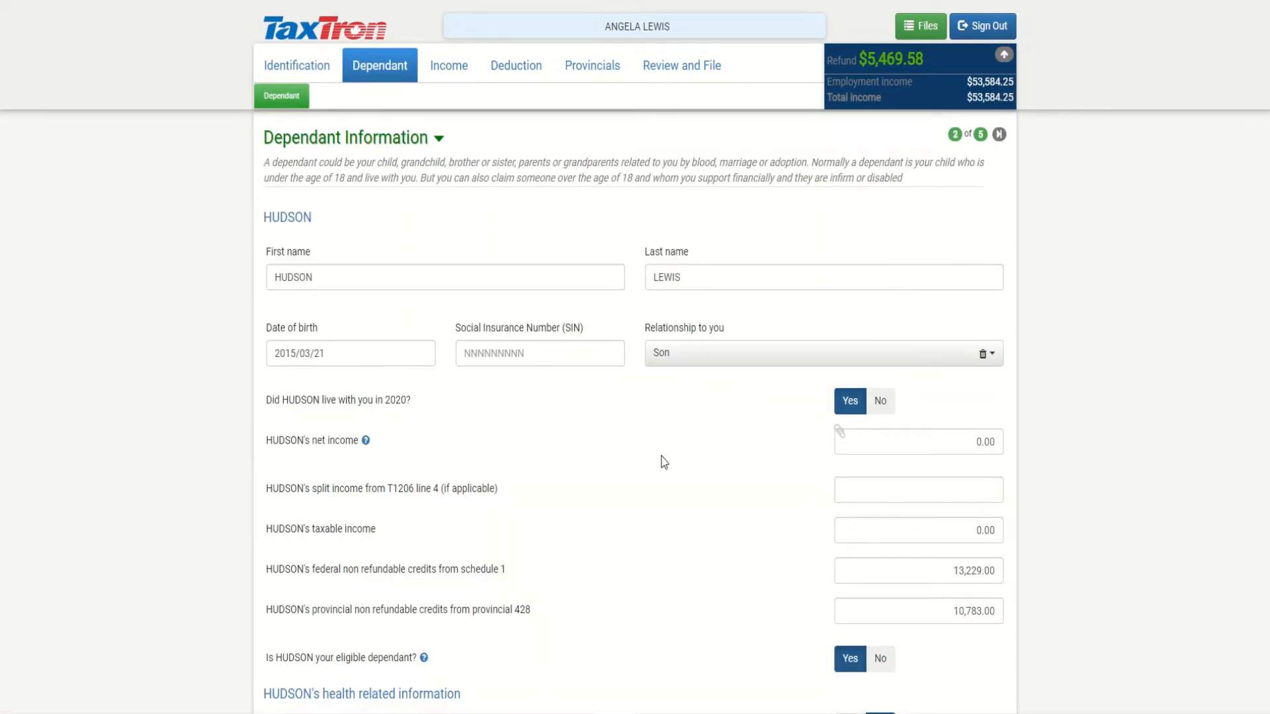
{"action": "scroll", "scroll_direction": "down", "scroll_amount": 3}
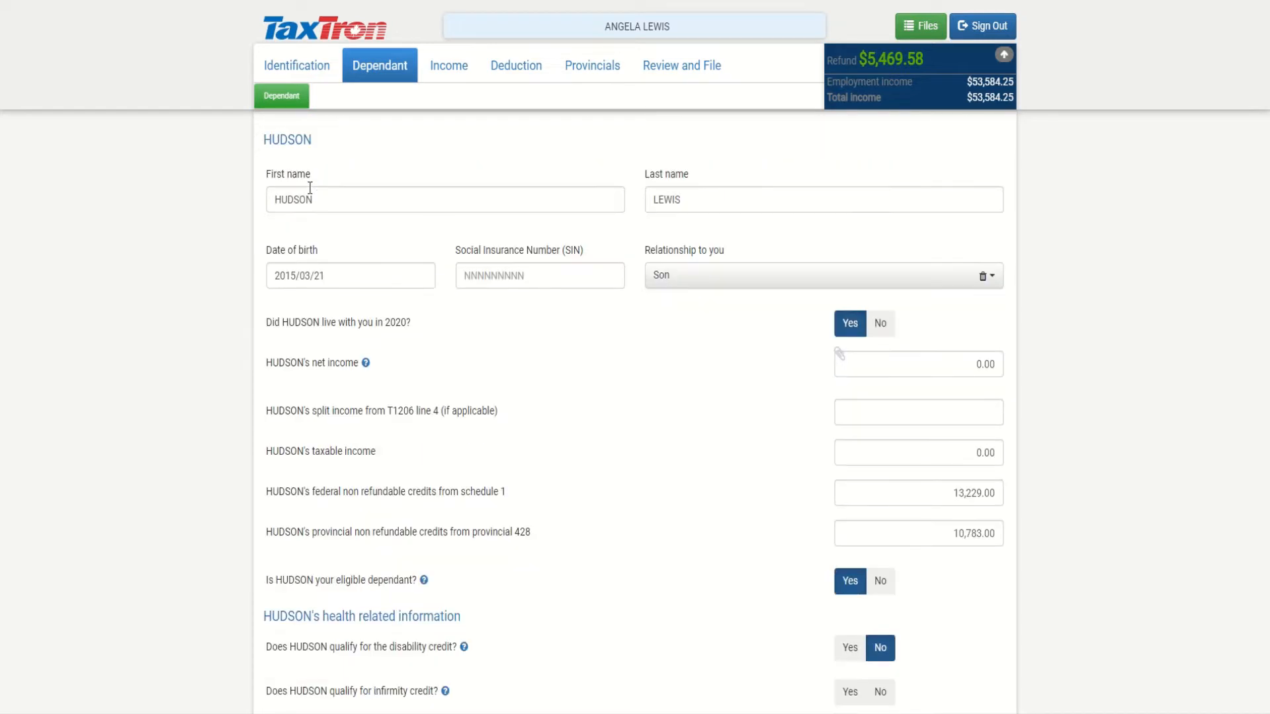
{"action": "mouse_move", "coordinate": [344, 309]}
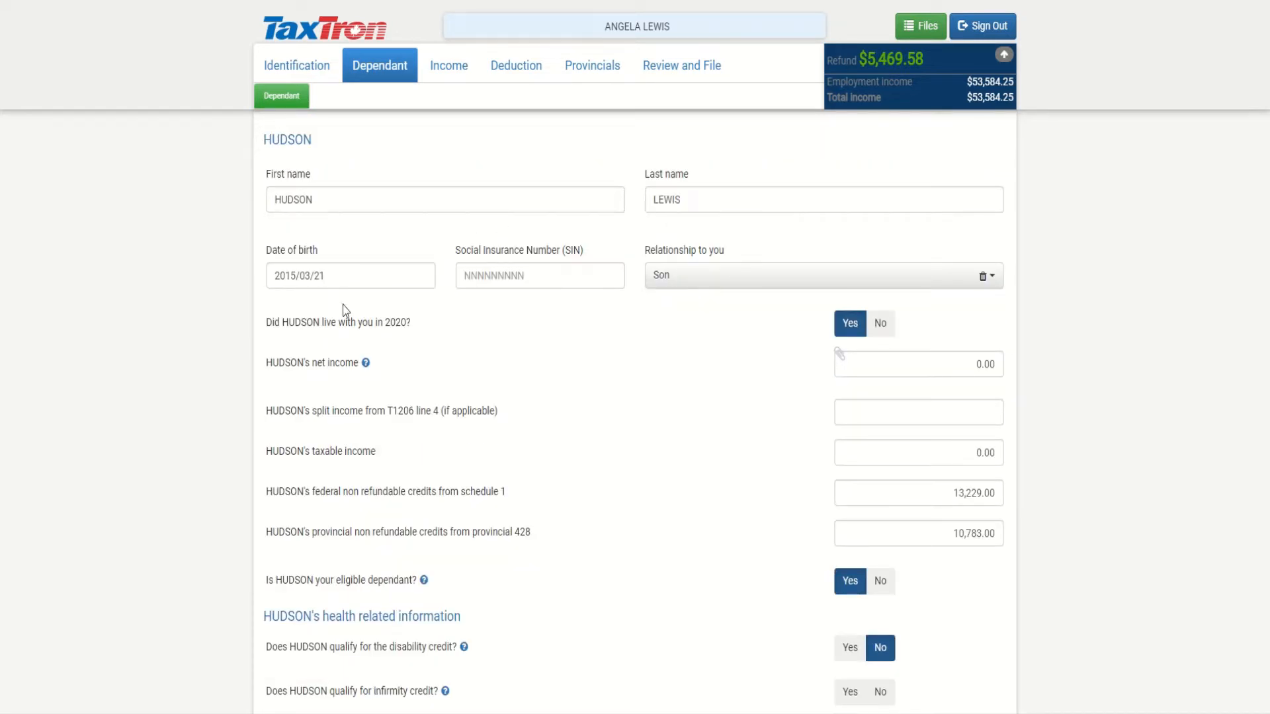
{"action": "scroll", "scroll_direction": "down", "scroll_amount": 3}
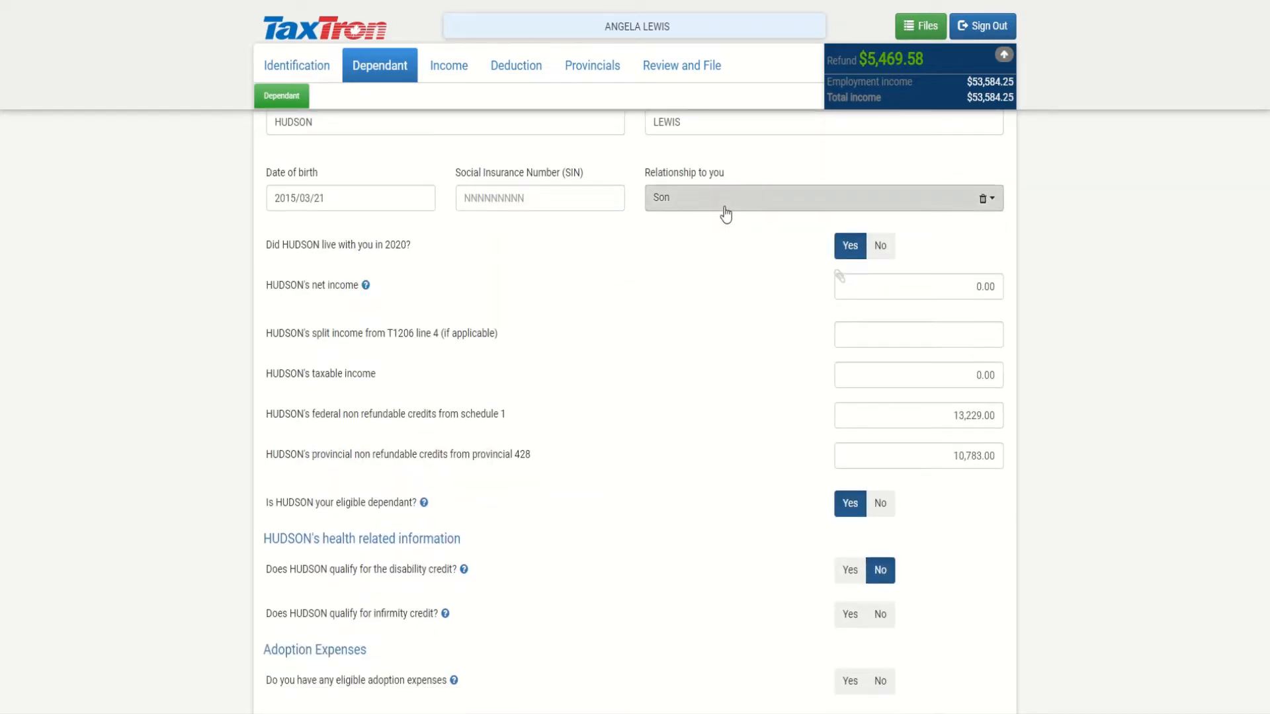
{"action": "left_click", "coordinate": [821, 197]}
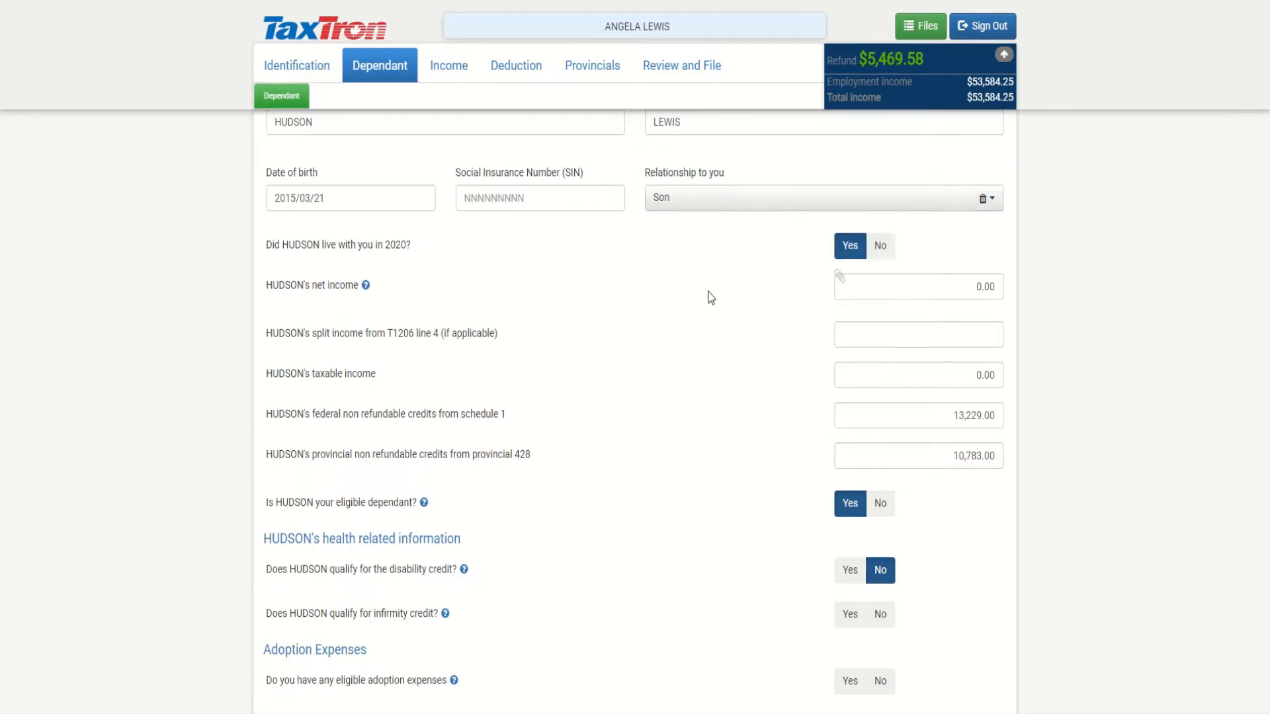
{"action": "scroll", "scroll_direction": "down", "scroll_amount": 3}
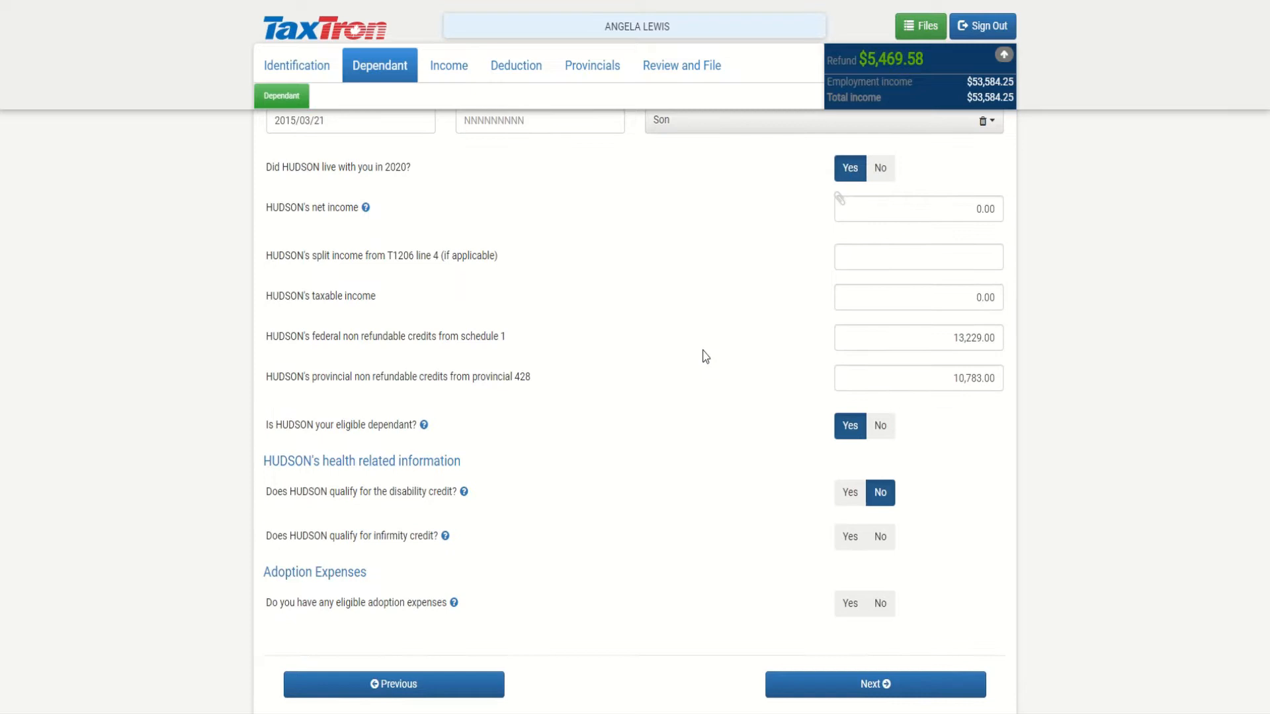
{"action": "mouse_move", "coordinate": [905, 199]}
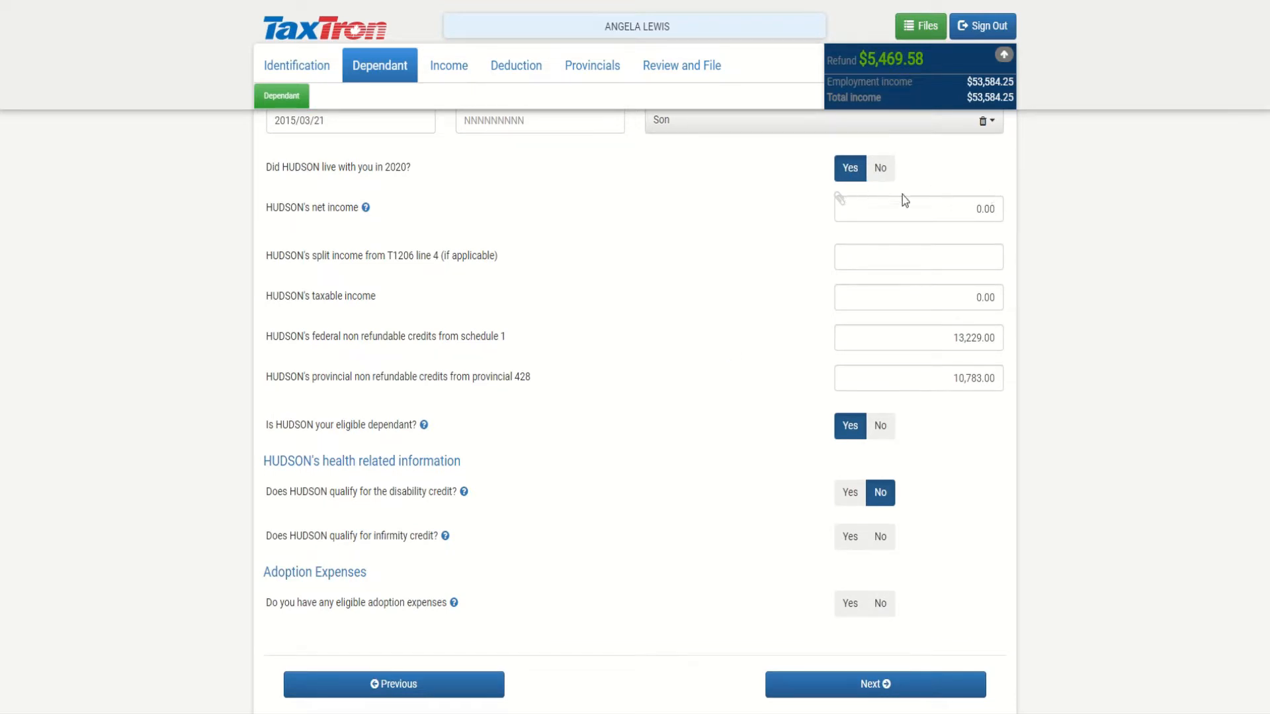
{"action": "mouse_move", "coordinate": [1016, 212]}
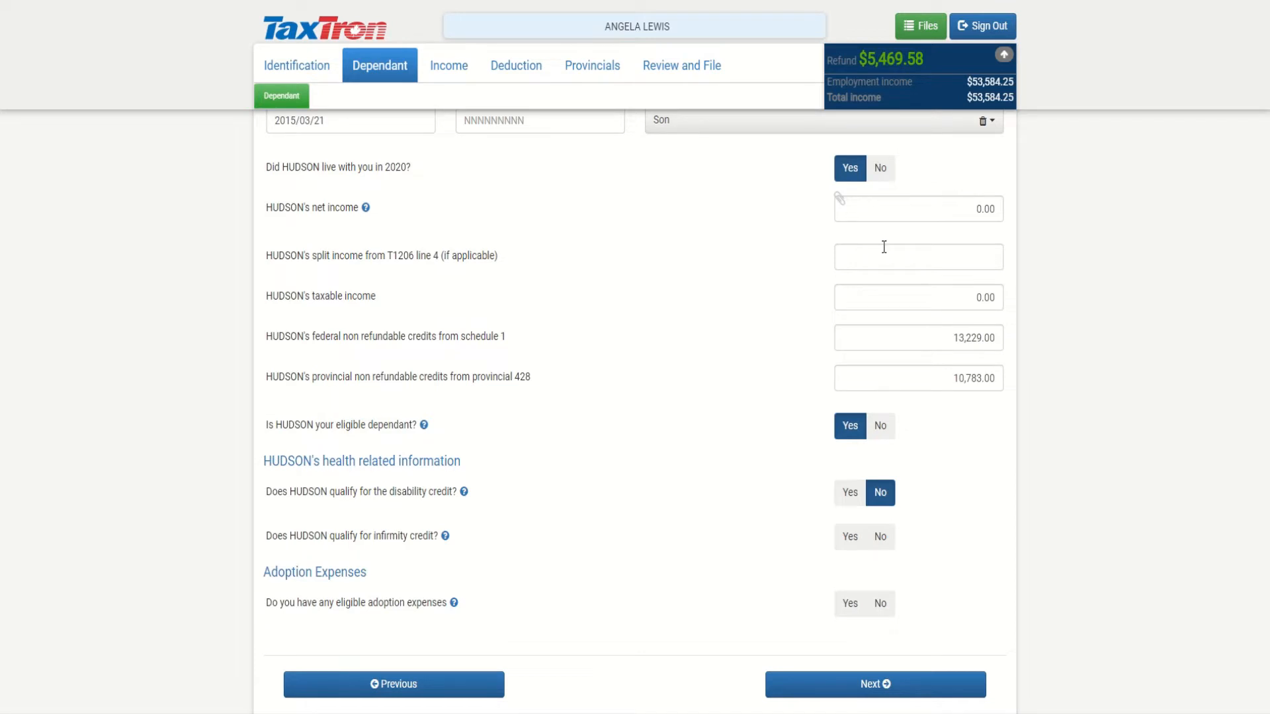
{"action": "scroll", "scroll_direction": "down", "scroll_amount": 3}
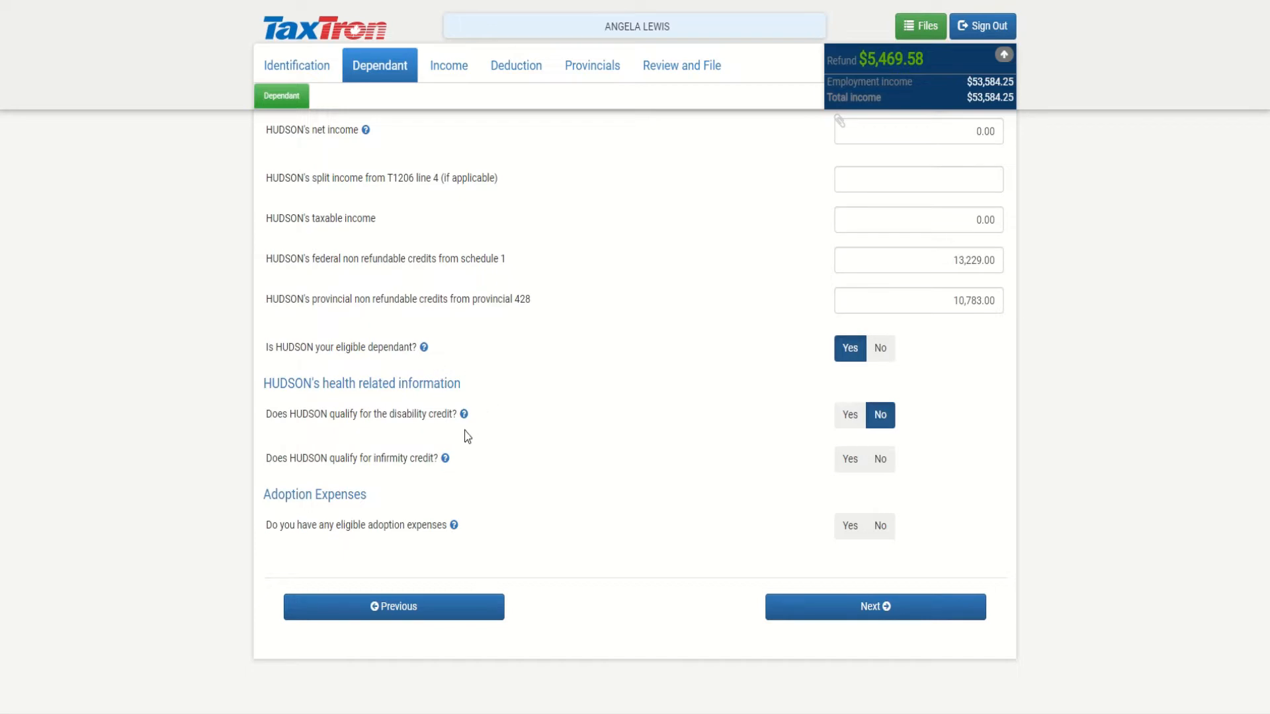
- Read and dismiss the eligible dependant and disability credit explanations, leaving answers unchanged
{"action": "left_click", "coordinate": [423, 348]}
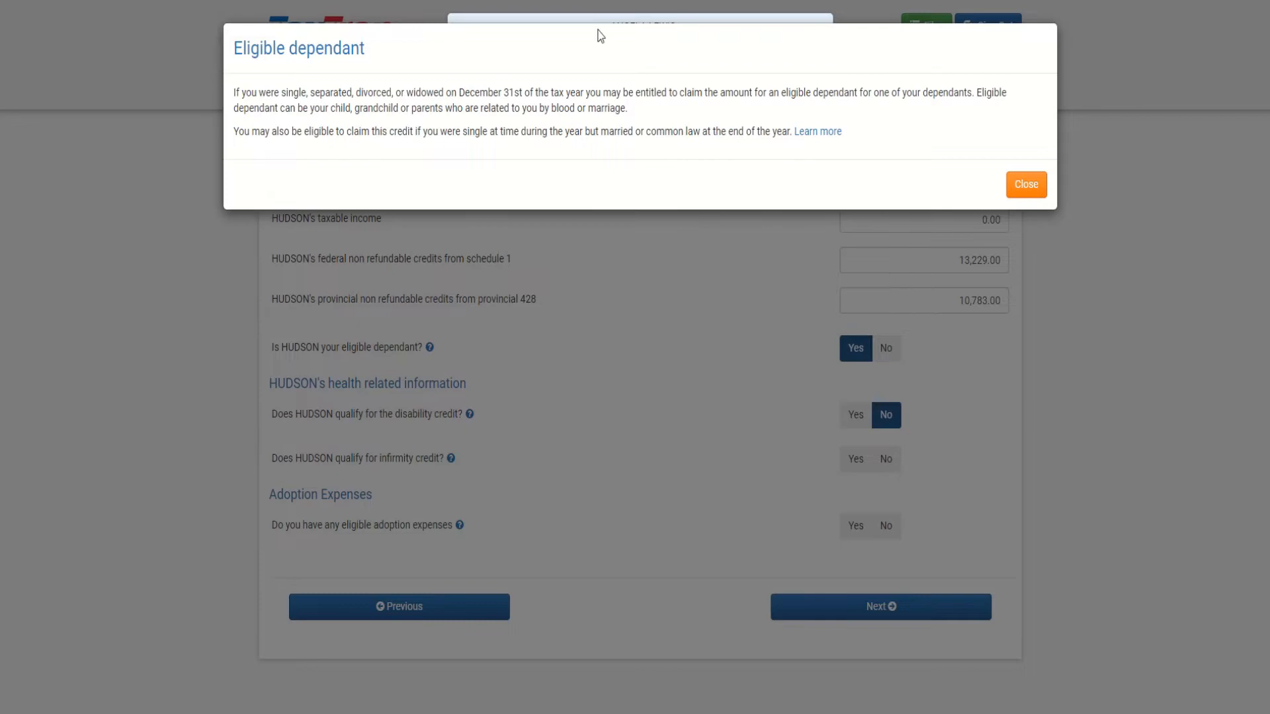
{"action": "left_click", "coordinate": [1026, 184]}
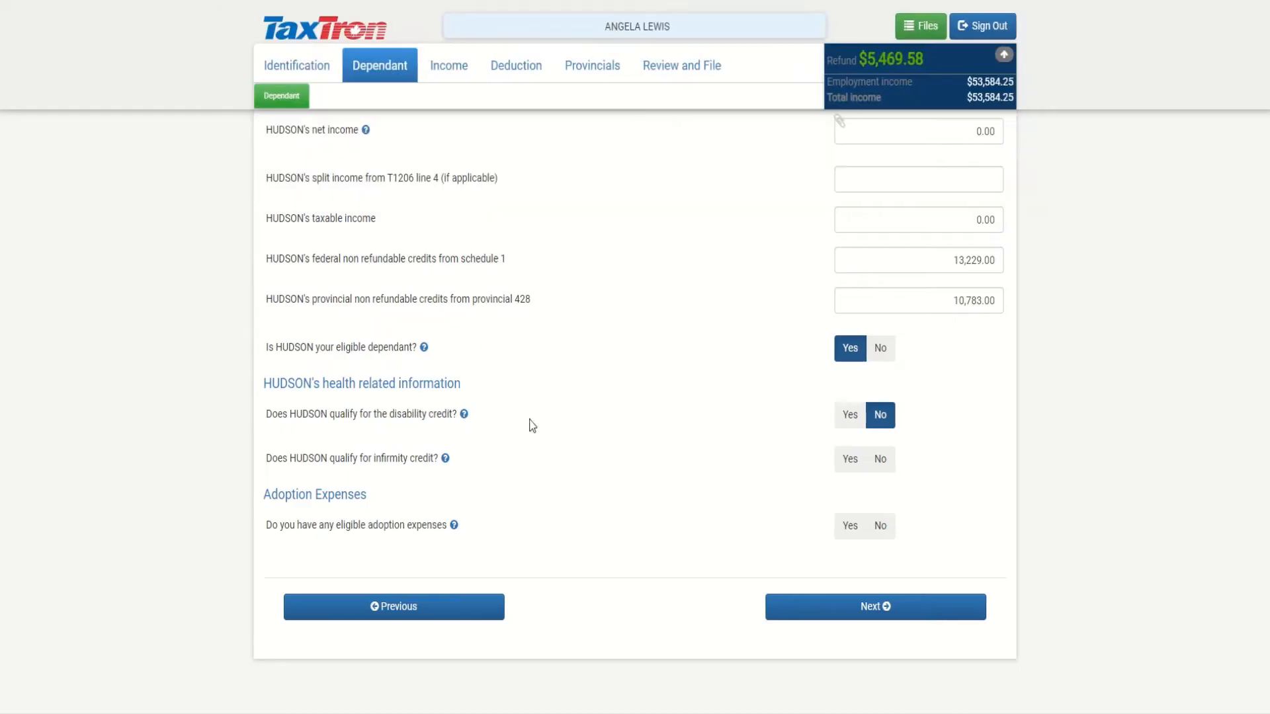
{"action": "left_click", "coordinate": [464, 414]}
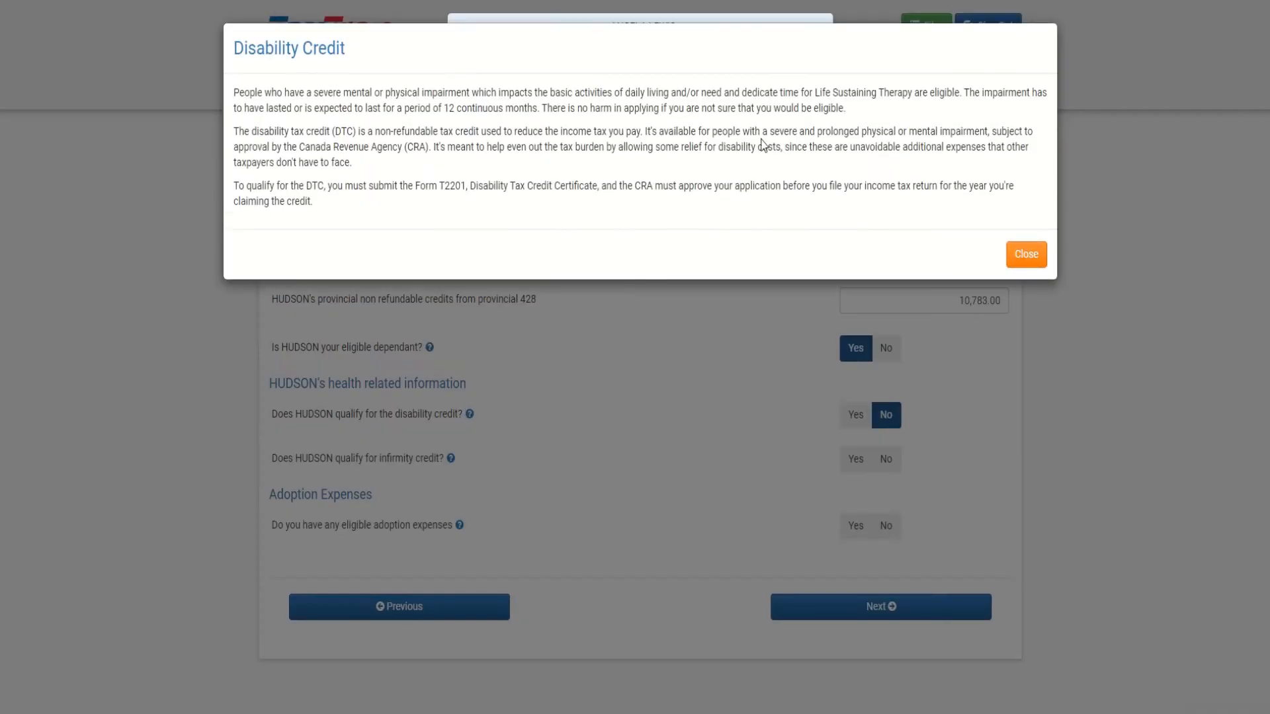
{"action": "left_click", "coordinate": [1025, 254]}
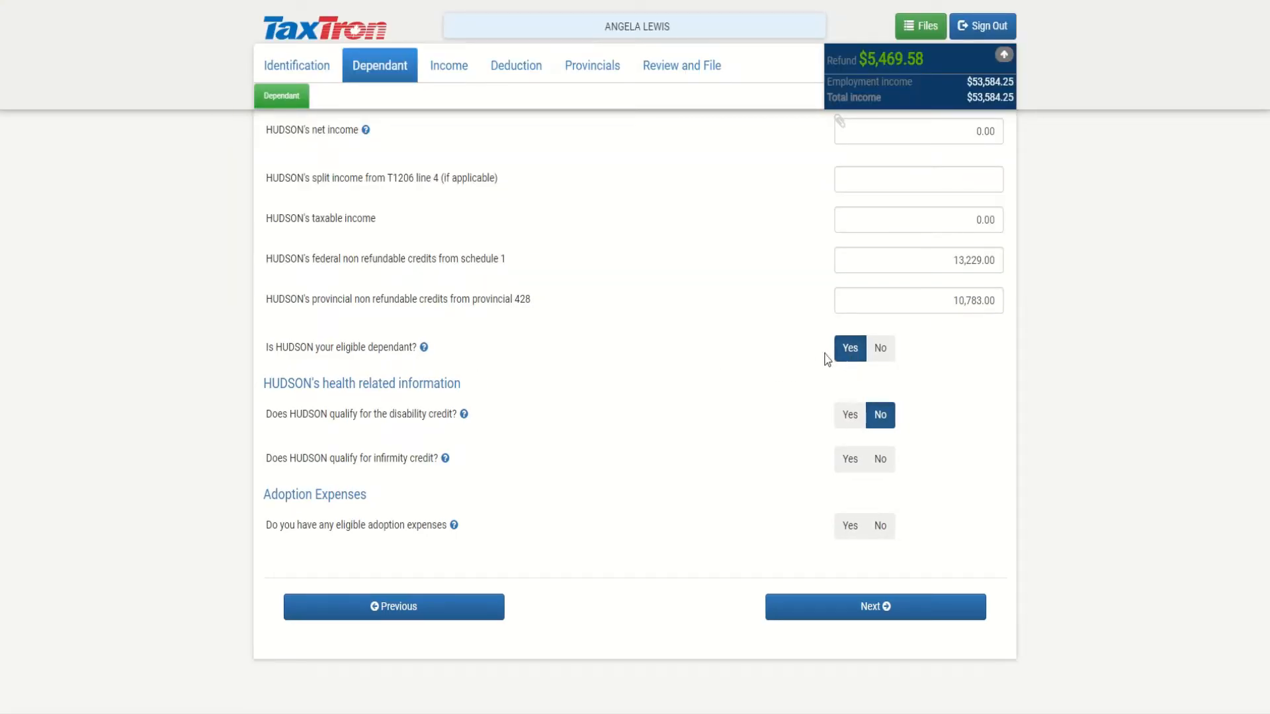
{"action": "mouse_move", "coordinate": [801, 381]}
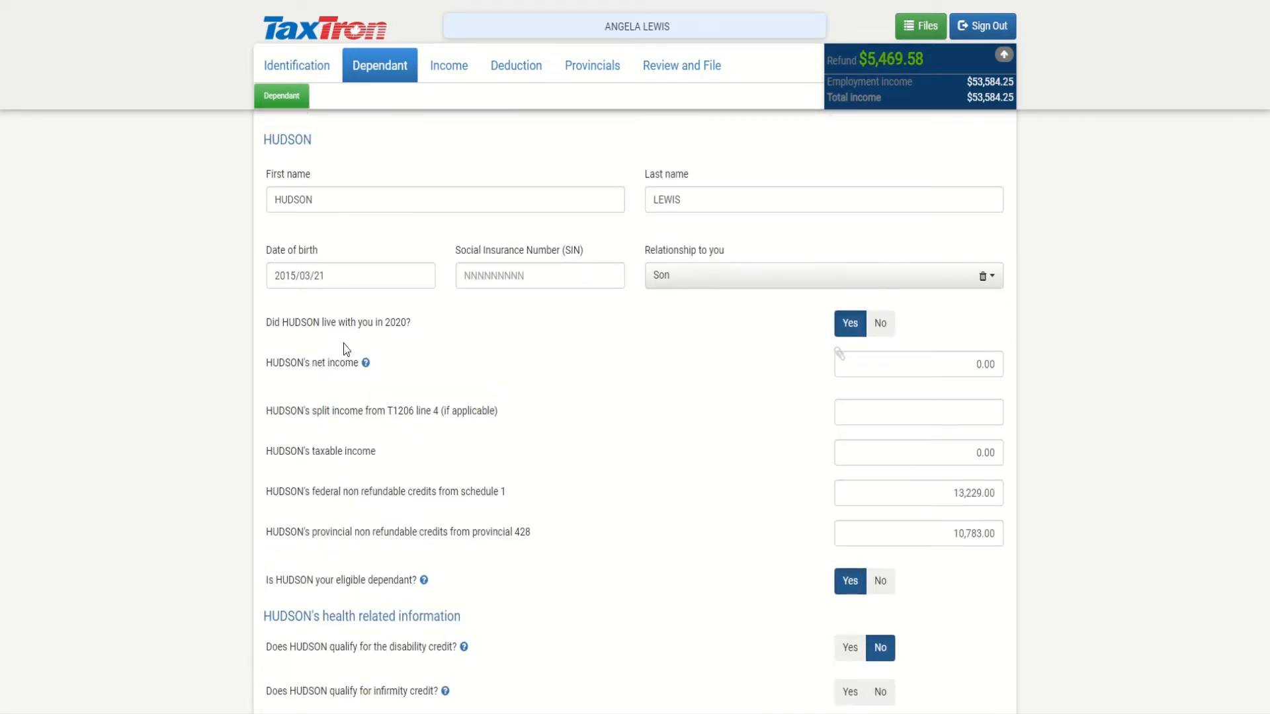
- Review the rest of Hudson's dependant form down to the health questions
{"action": "scroll", "scroll_direction": "down", "scroll_amount": 3}
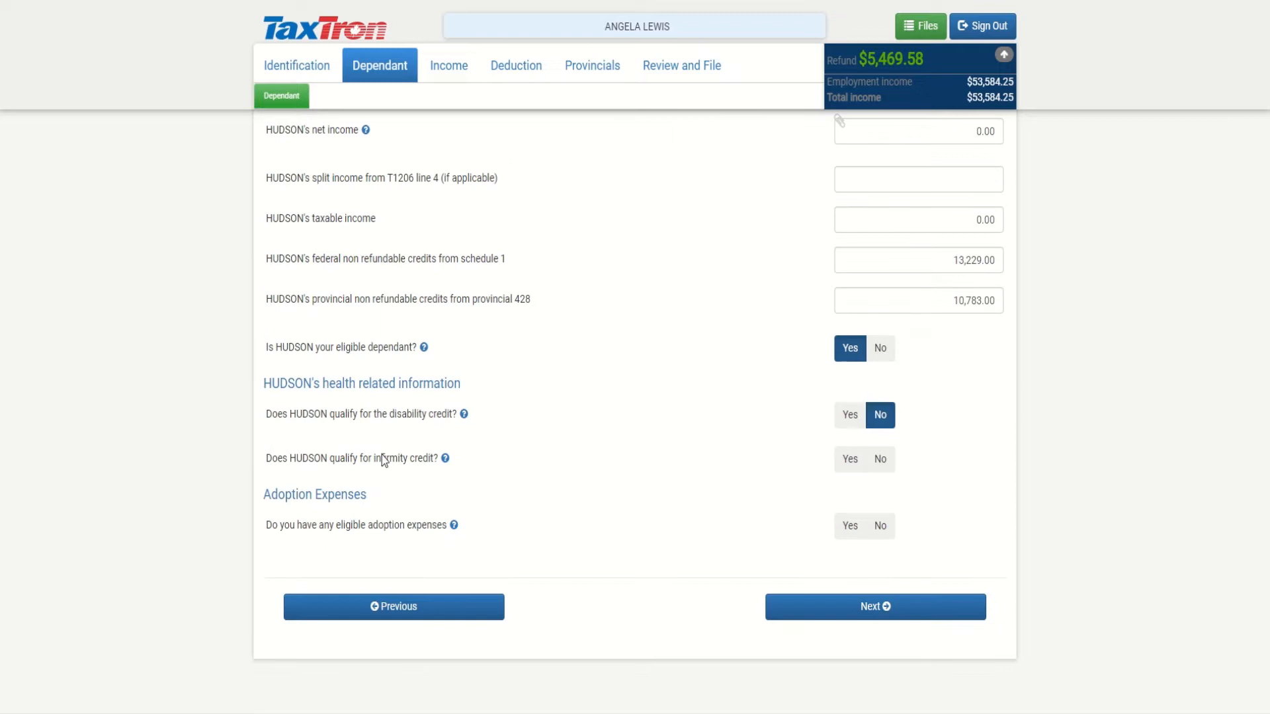
{"action": "mouse_move", "coordinate": [824, 429]}
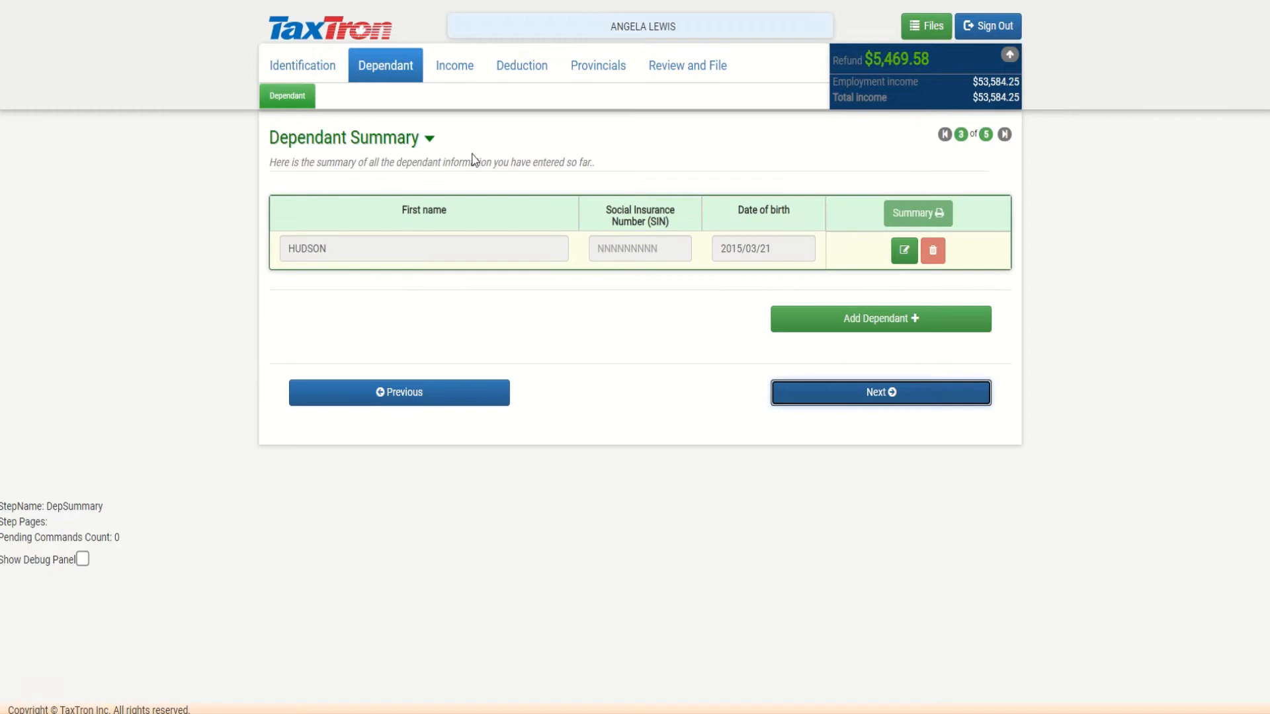
{"action": "mouse_move", "coordinate": [360, 221]}
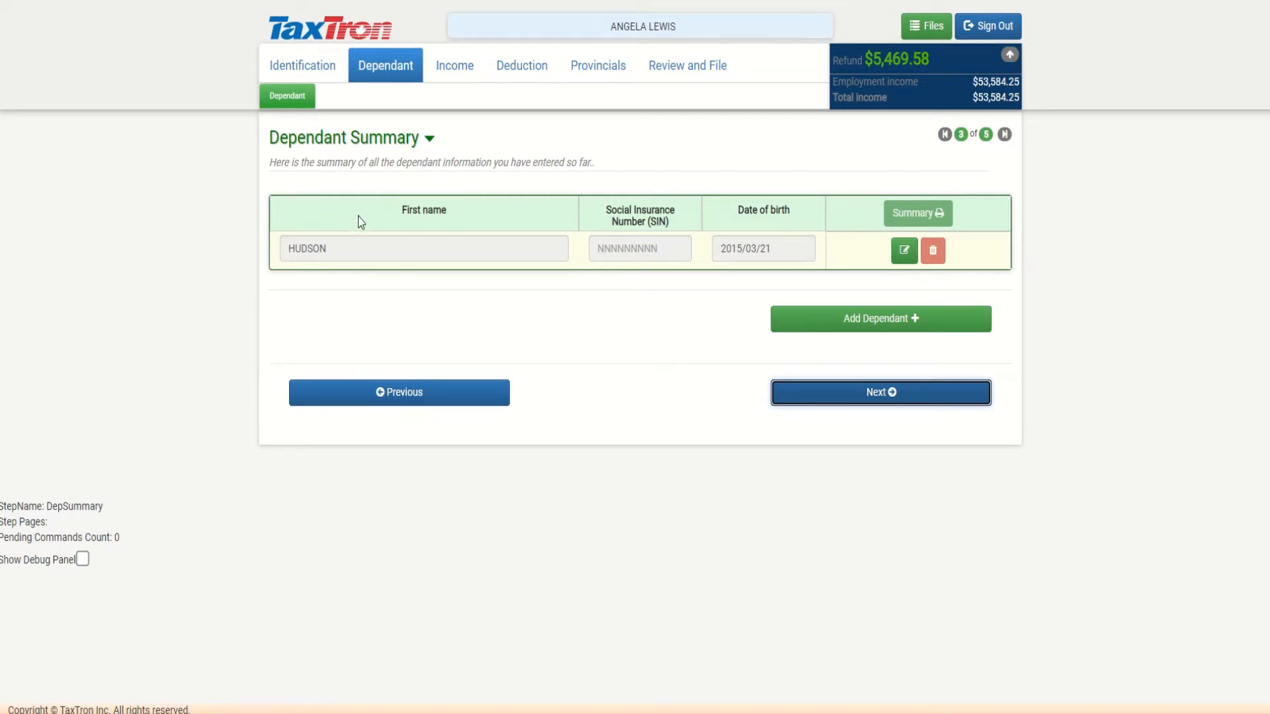
{"action": "mouse_move", "coordinate": [882, 342]}
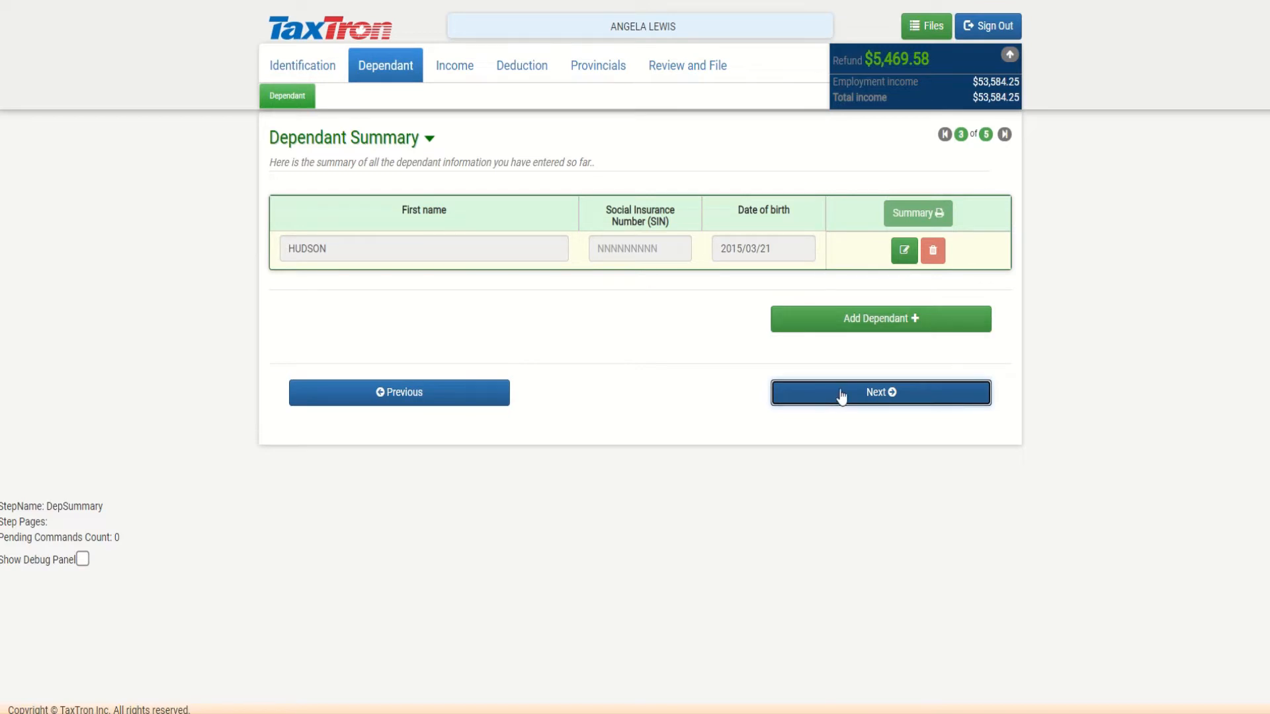
- Pass the dependant summary listing Hudson and reach the child care questions
{"action": "left_click", "coordinate": [880, 393]}
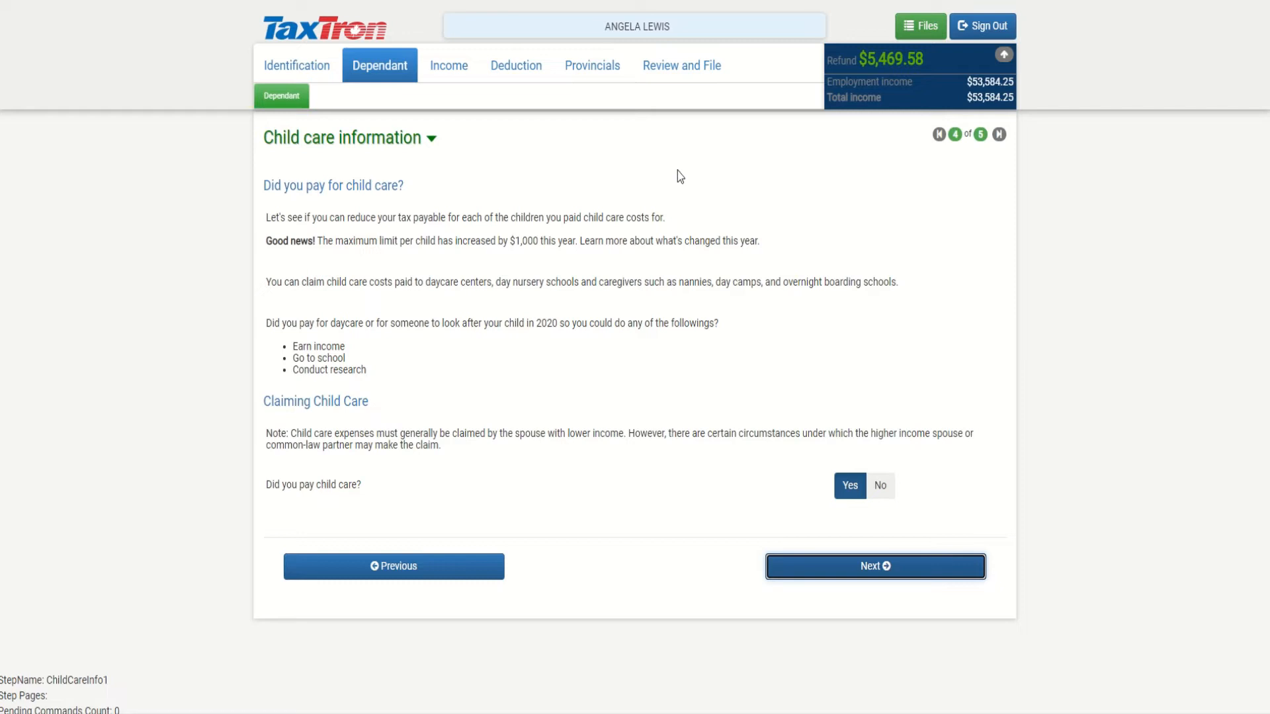
{"action": "mouse_move", "coordinate": [833, 335]}
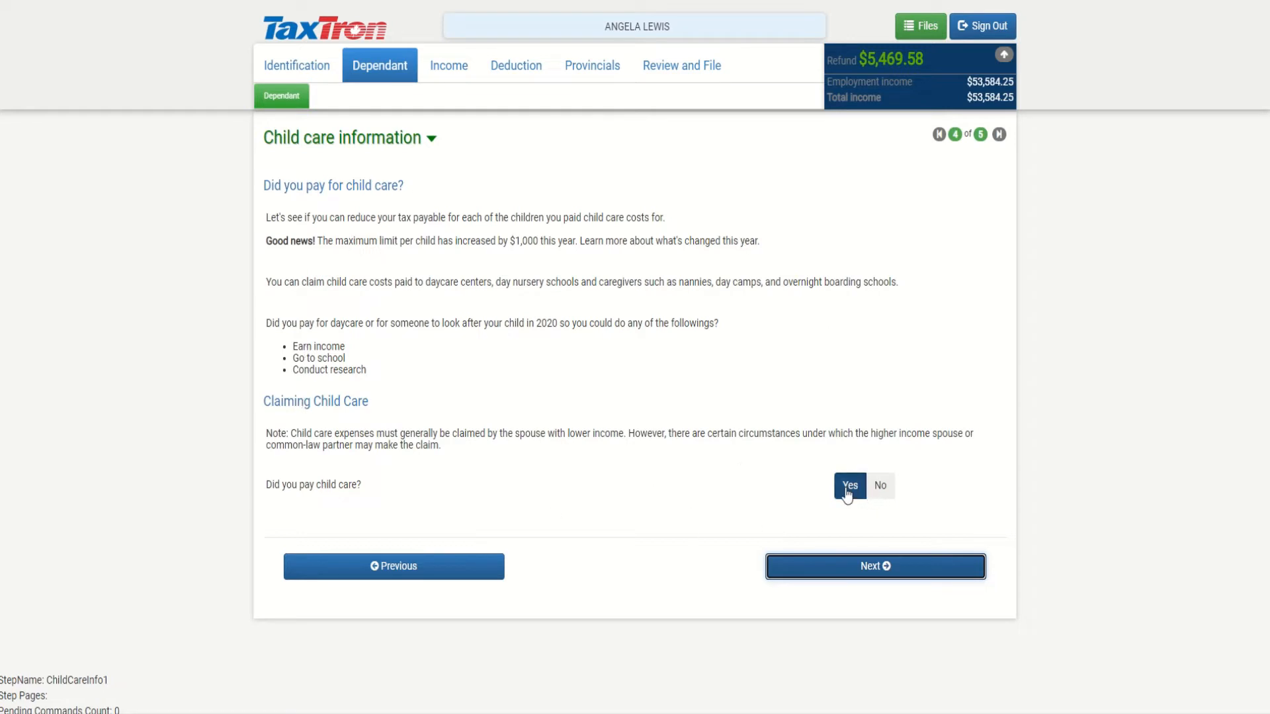
{"action": "mouse_move", "coordinate": [729, 499]}
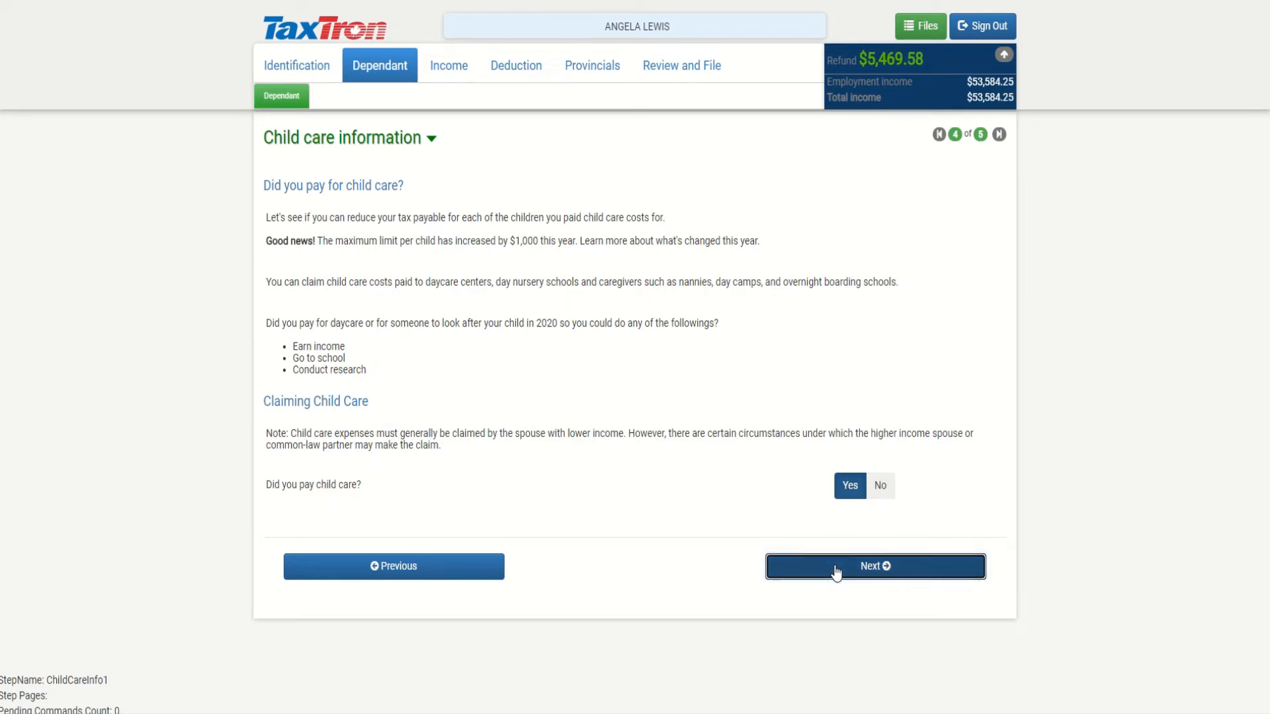
- Keep the single 3,660.56 KRT KIDDIES expense, discarding an extra empty record, and continue to Income
{"action": "left_click", "coordinate": [874, 566]}
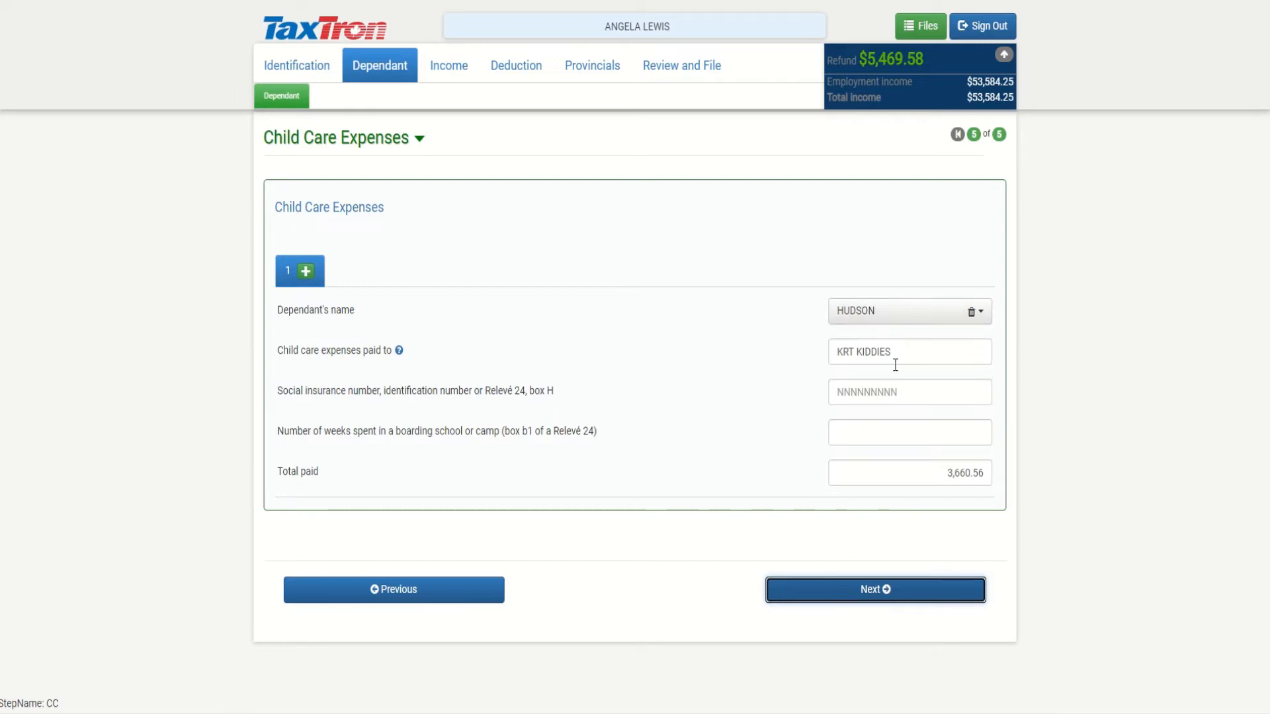
{"action": "mouse_move", "coordinate": [897, 420]}
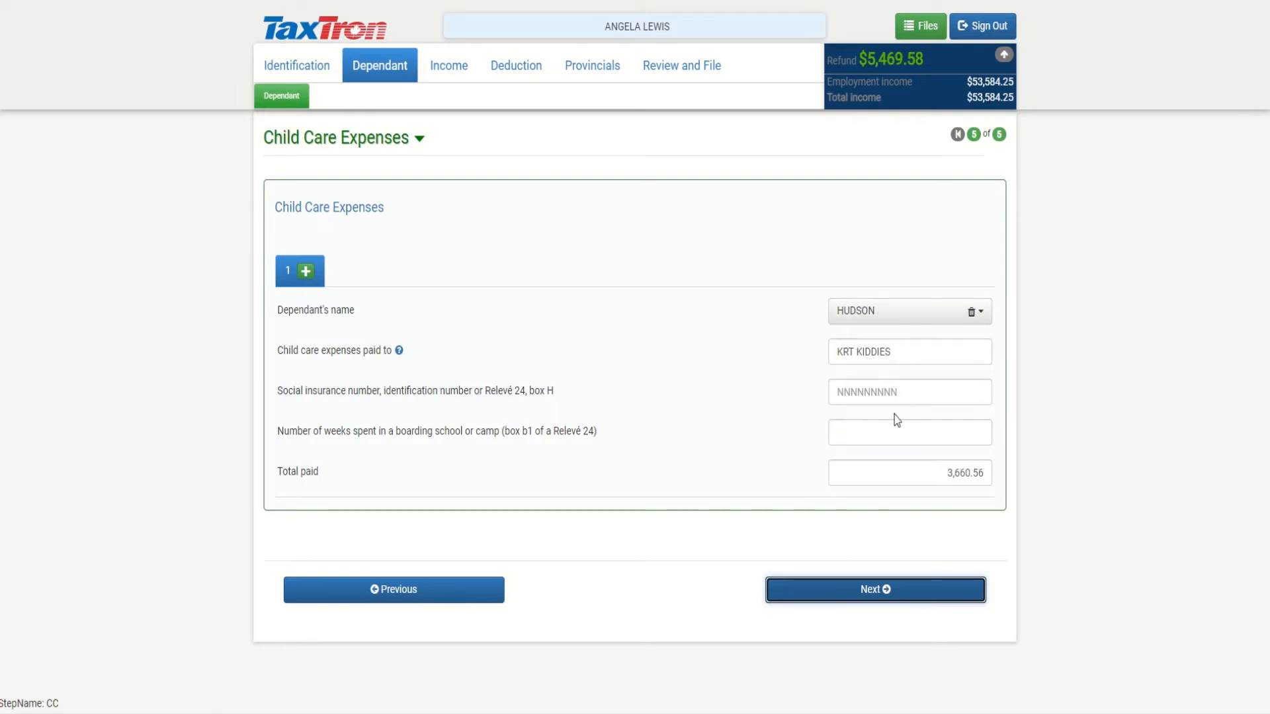
{"action": "mouse_move", "coordinate": [727, 459]}
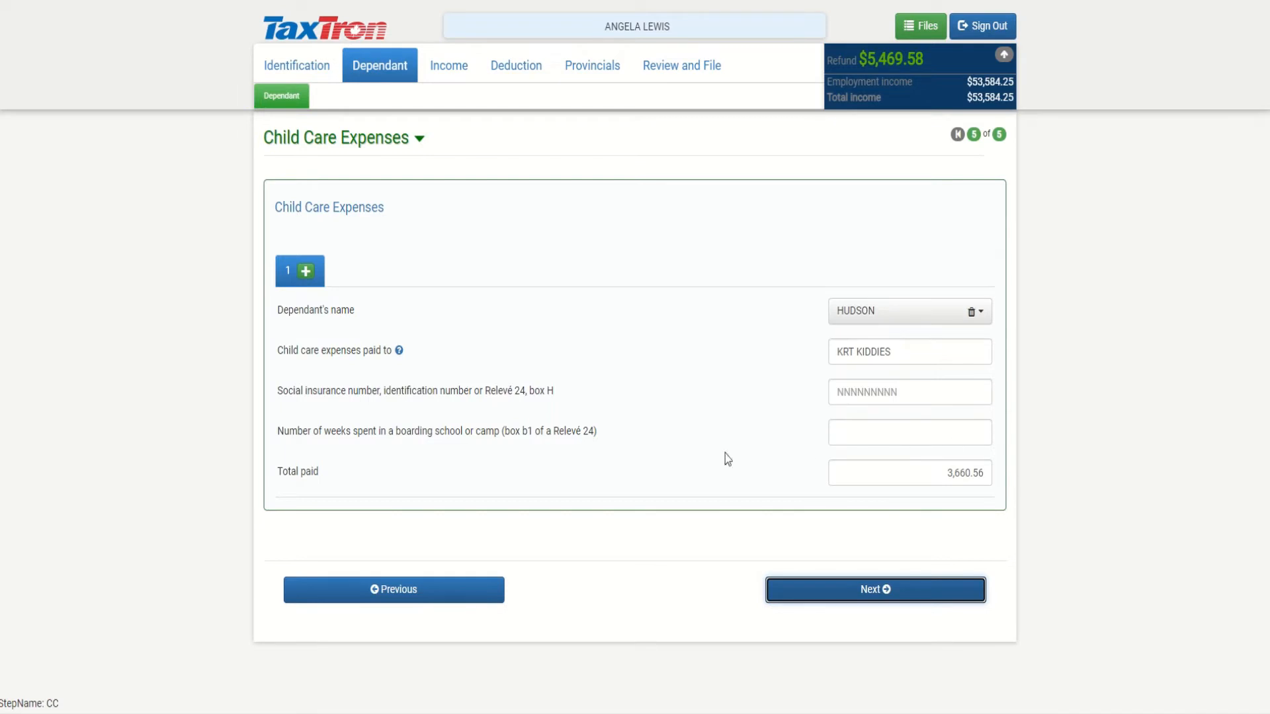
{"action": "mouse_move", "coordinate": [459, 445]}
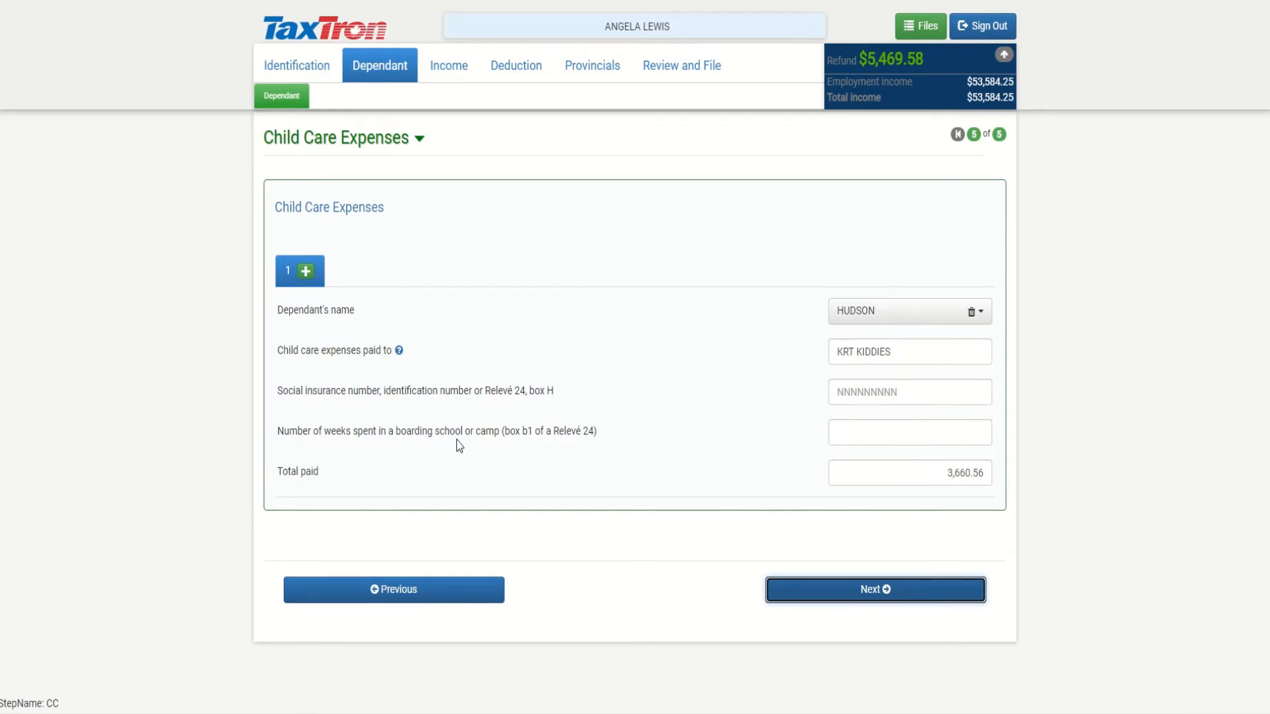
{"action": "mouse_move", "coordinate": [459, 463]}
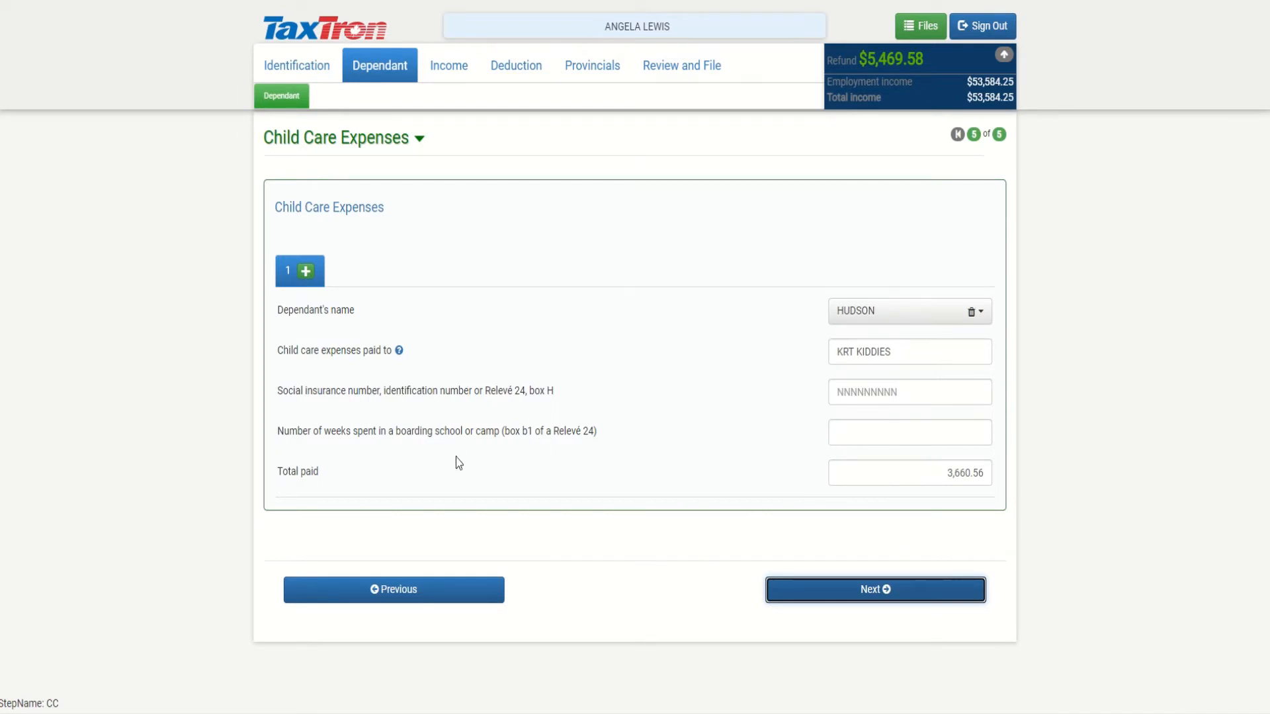
{"action": "left_click", "coordinate": [306, 270]}
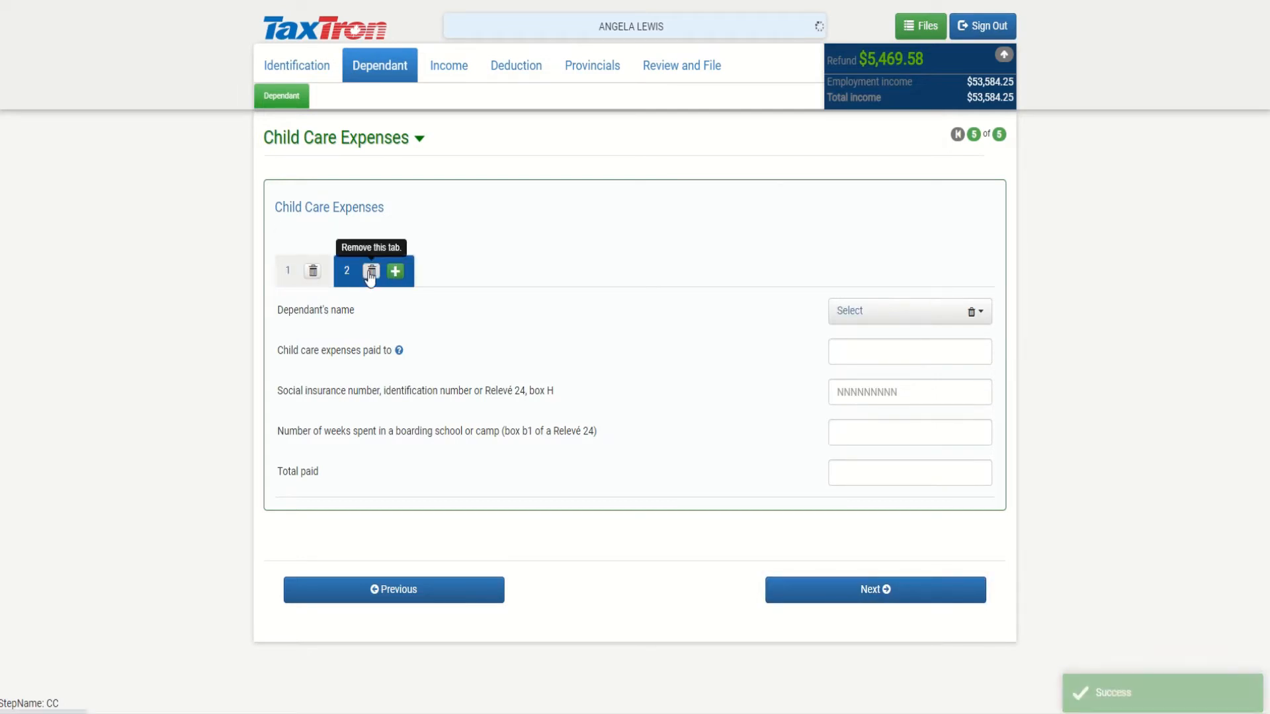
{"action": "left_click", "coordinate": [370, 271]}
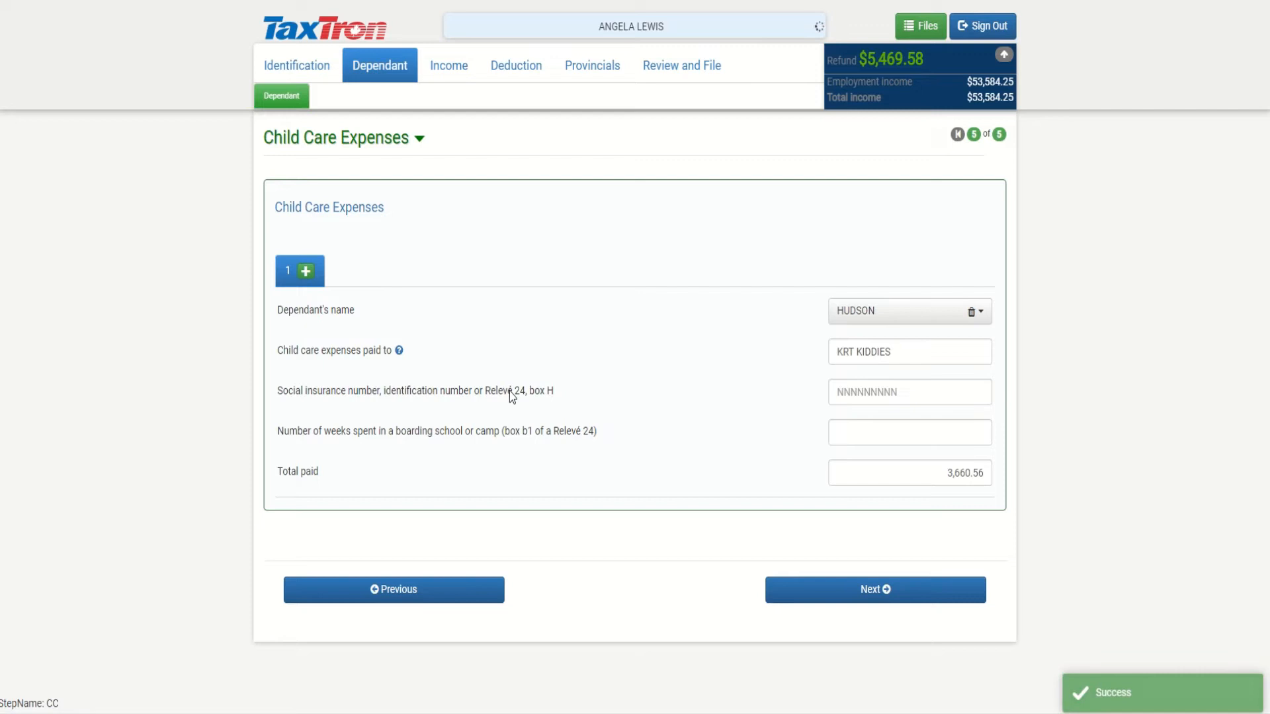
{"action": "left_click", "coordinate": [449, 64]}
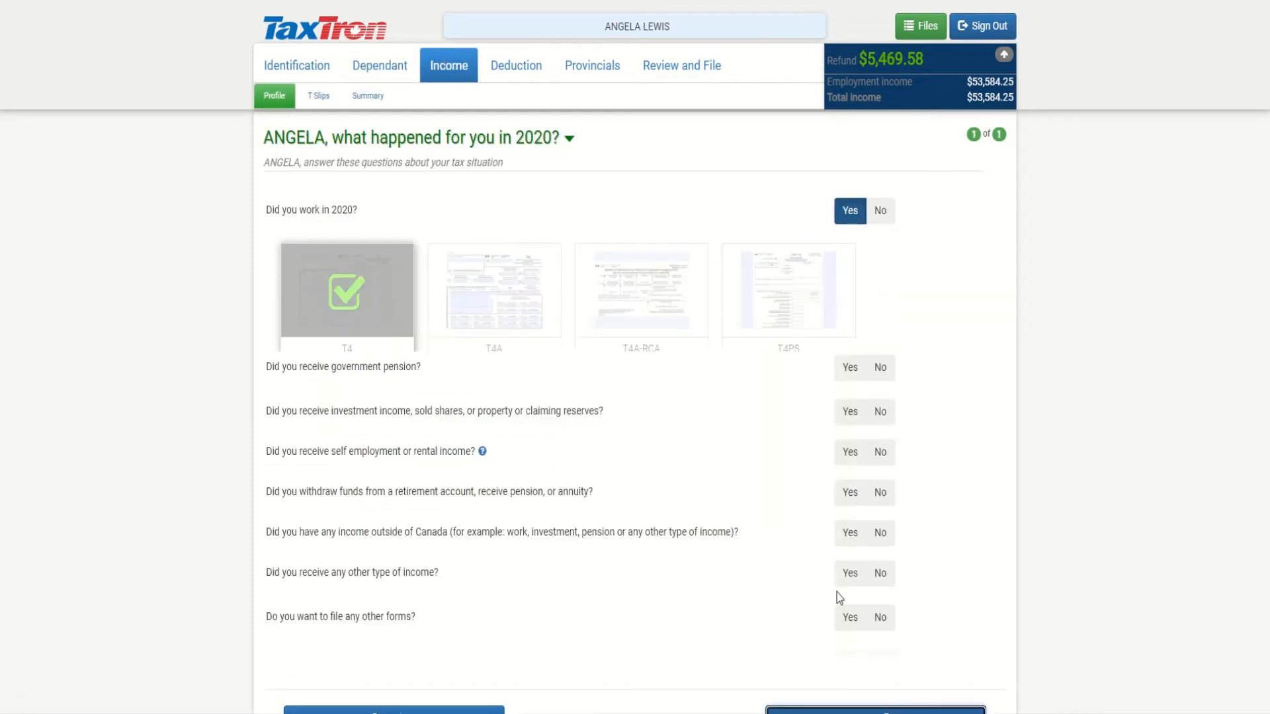
- Confirm 2020 work income reported on a T4 and continue to the T4 employment slip
{"action": "left_click", "coordinate": [345, 291]}
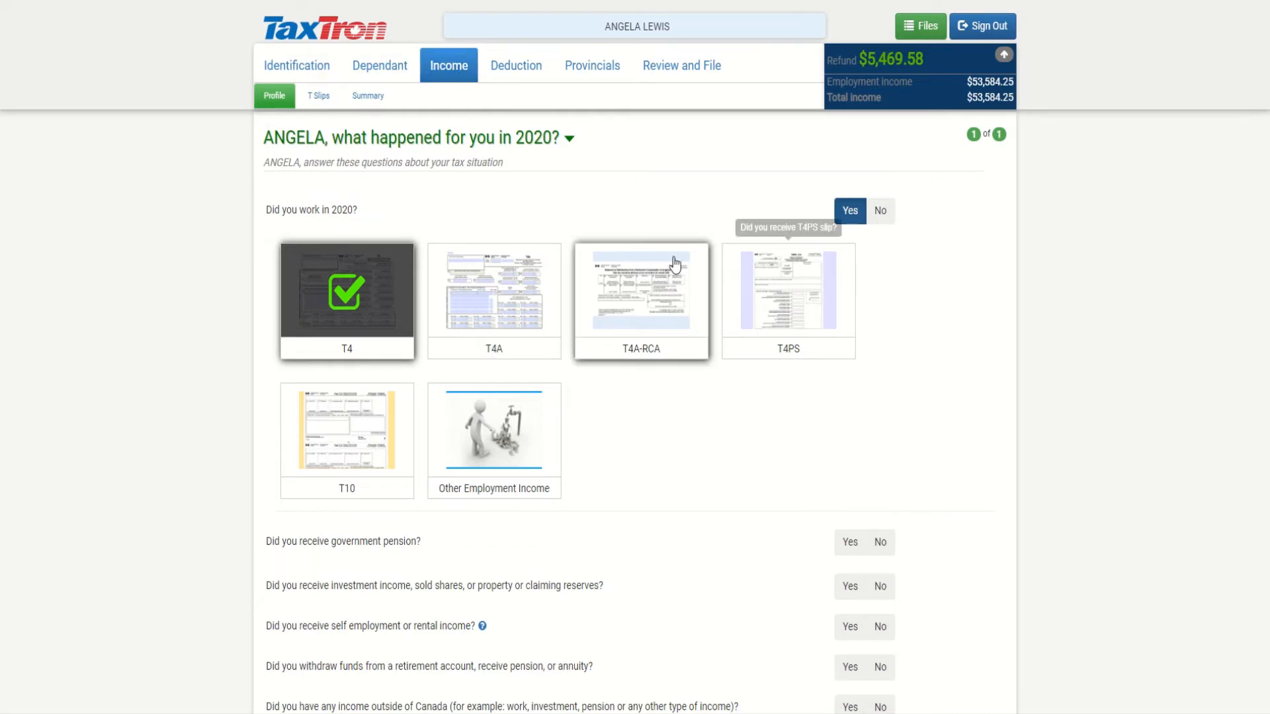
{"action": "mouse_move", "coordinate": [623, 489]}
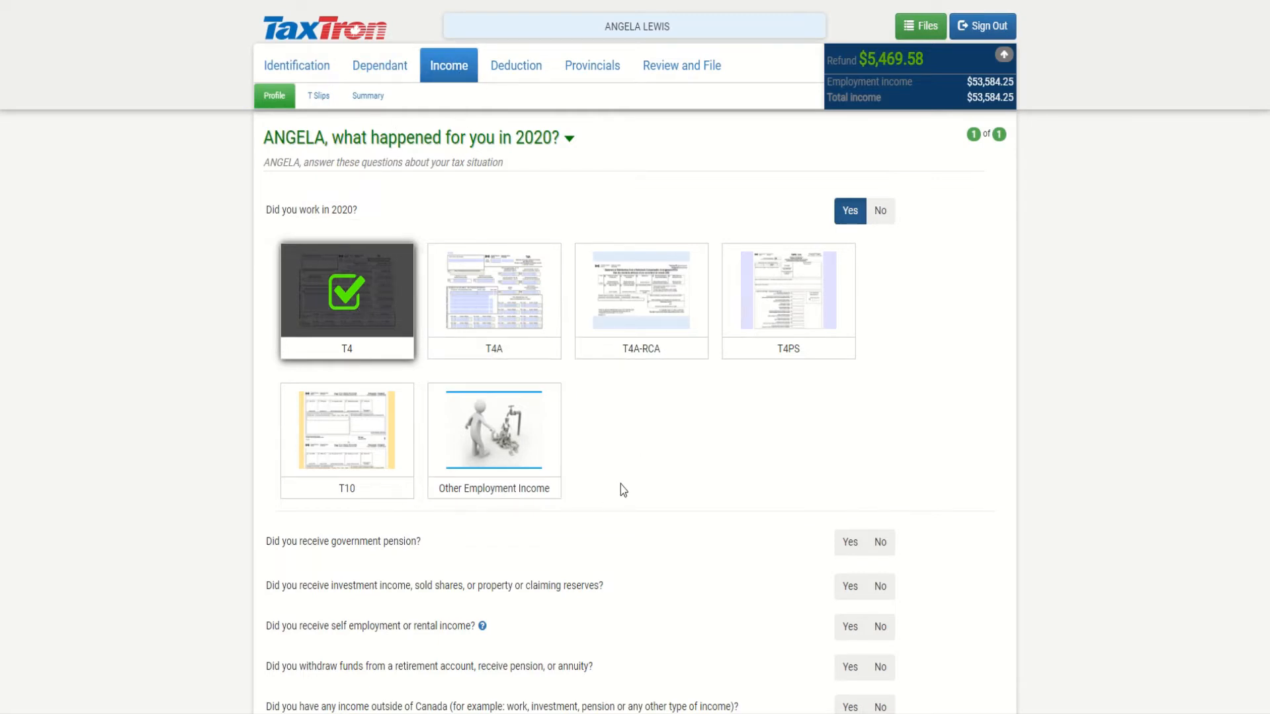
{"action": "scroll", "scroll_direction": "down", "scroll_amount": 3}
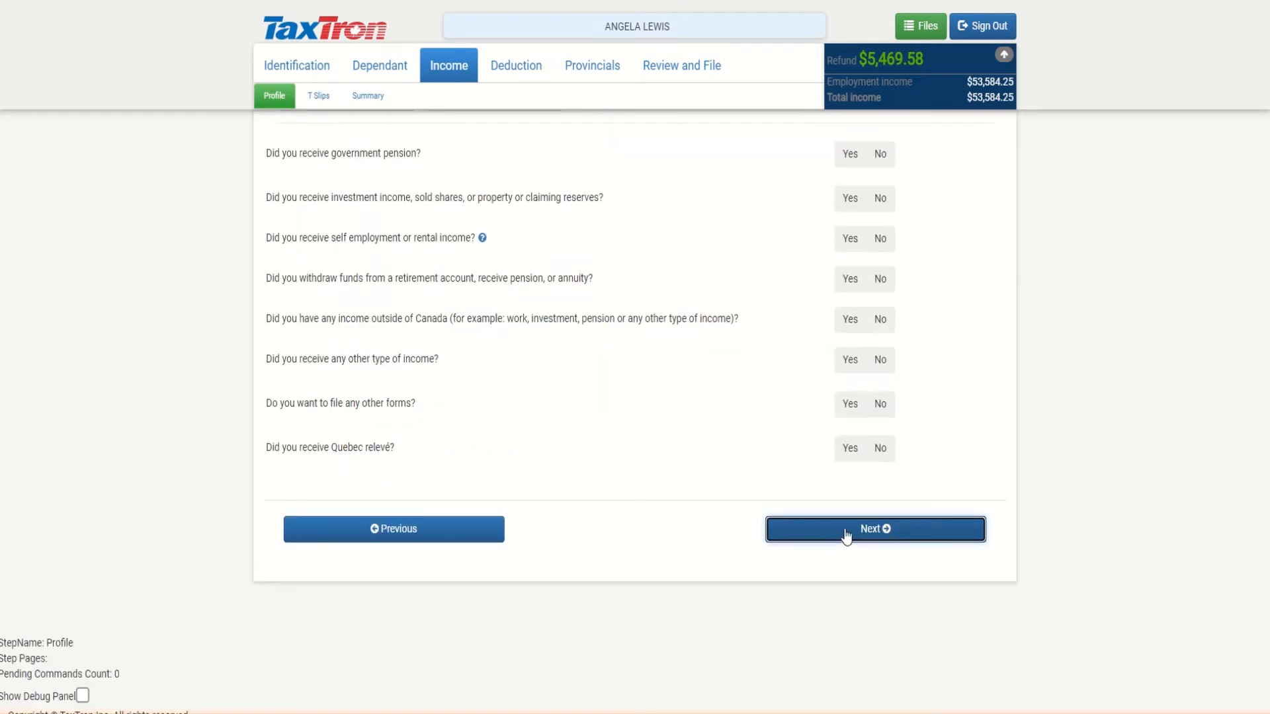
{"action": "left_click", "coordinate": [874, 529]}
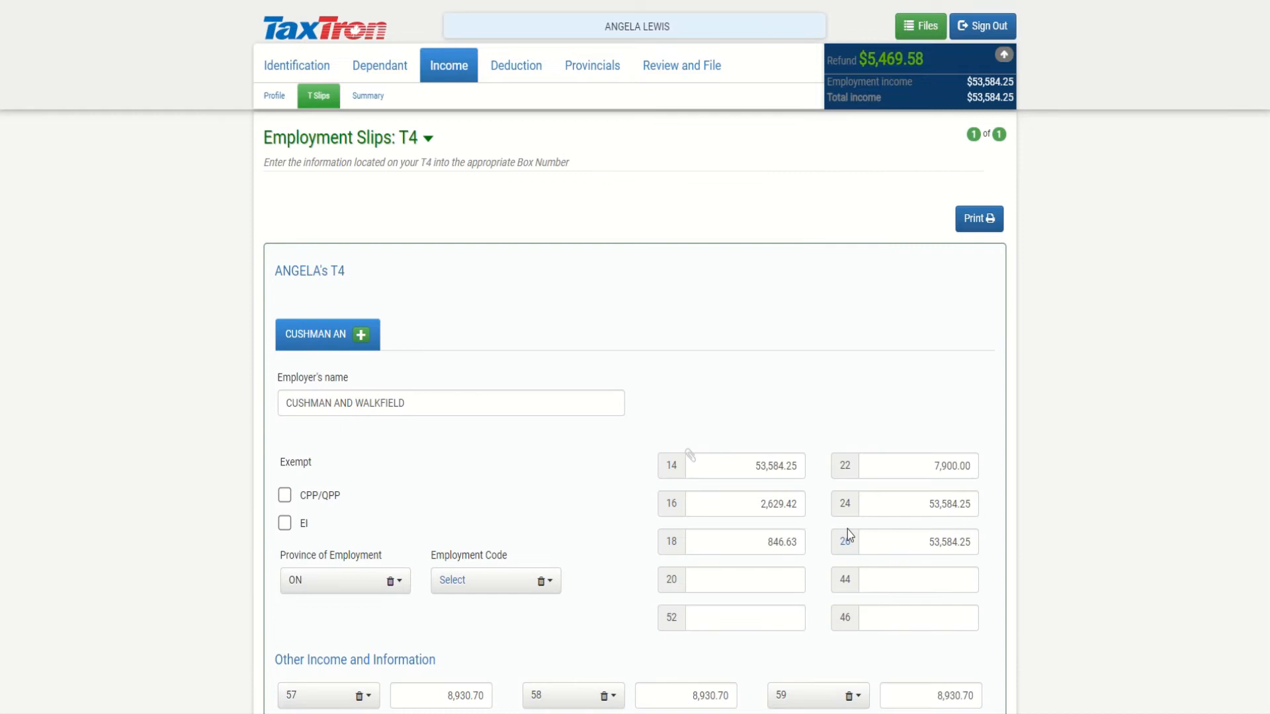
- Review Angela's T4 slip, confirm 53,584.25 total income on the summary, and continue to Deductions
{"action": "scroll", "scroll_direction": "down", "scroll_amount": 3}
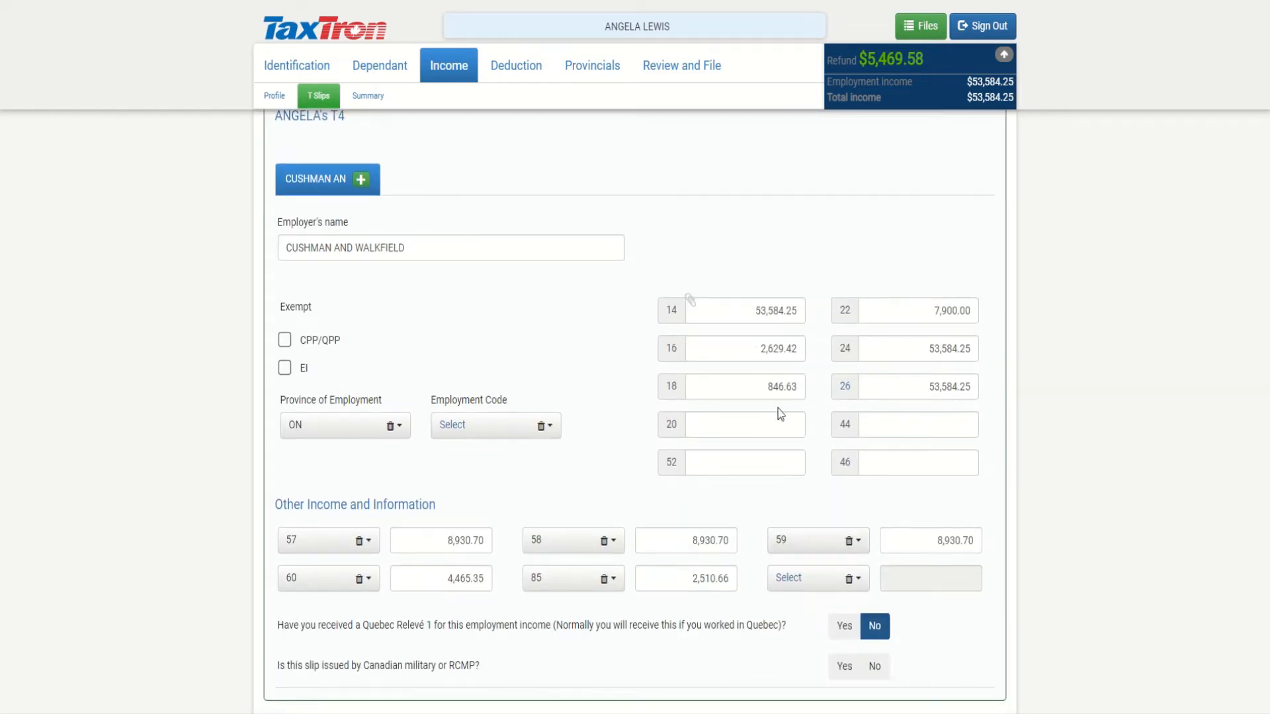
{"action": "mouse_move", "coordinate": [416, 288]}
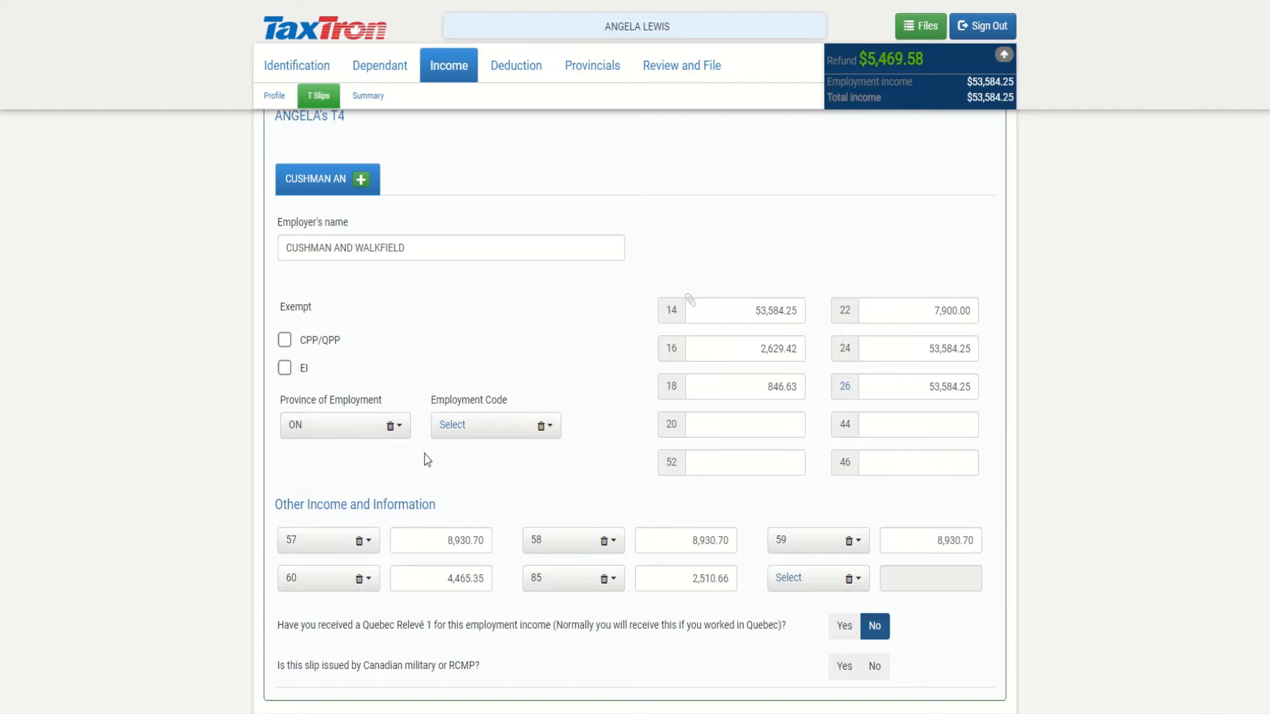
{"action": "scroll", "scroll_direction": "down", "scroll_amount": 3}
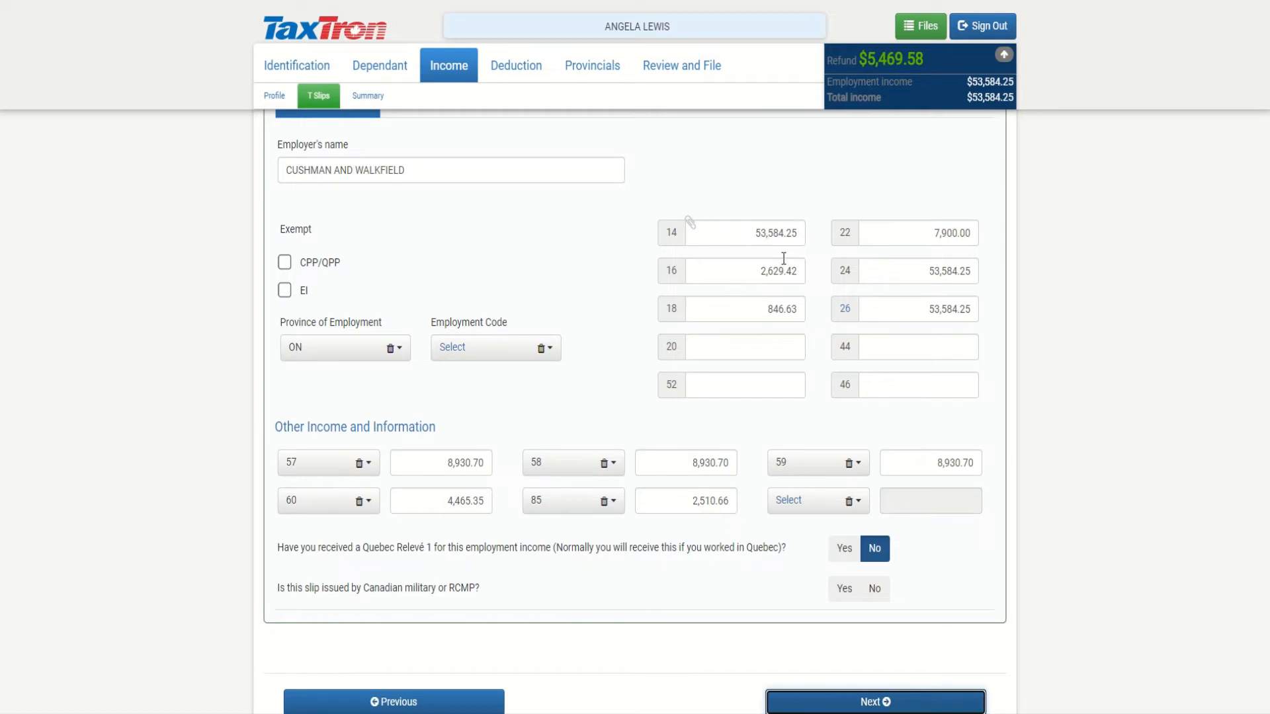
{"action": "mouse_move", "coordinate": [851, 316]}
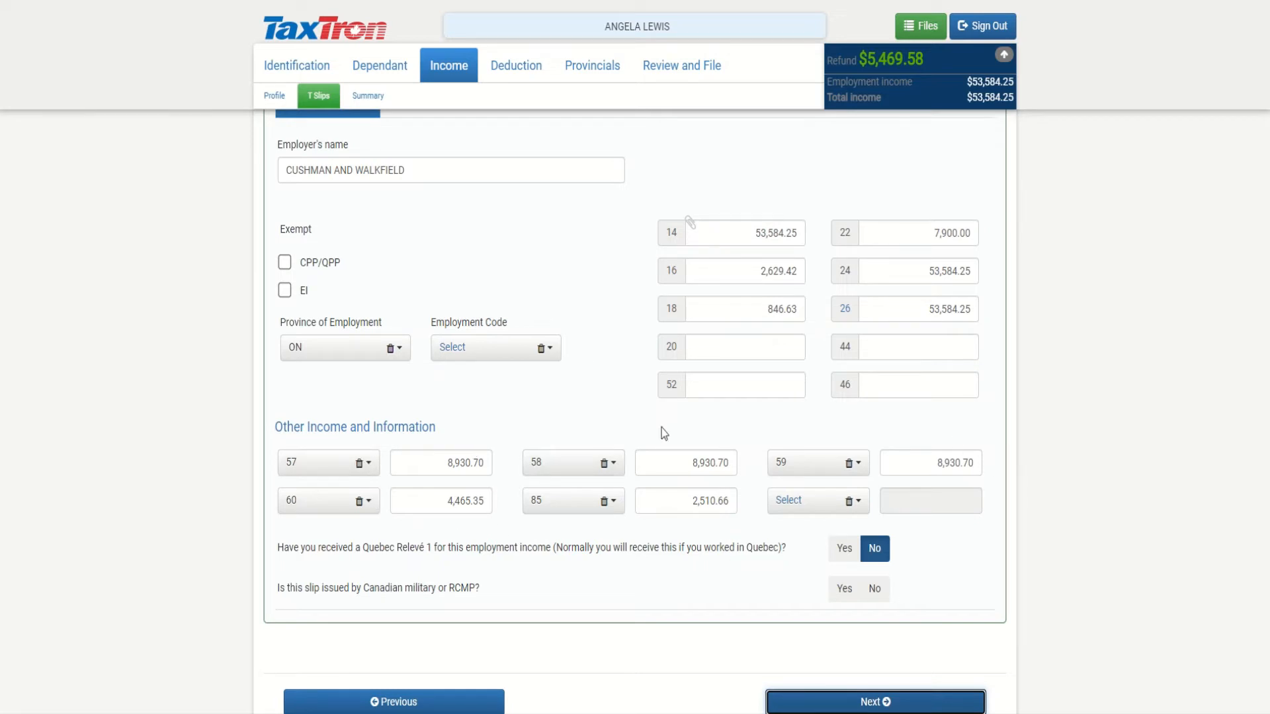
{"action": "mouse_move", "coordinate": [781, 467]}
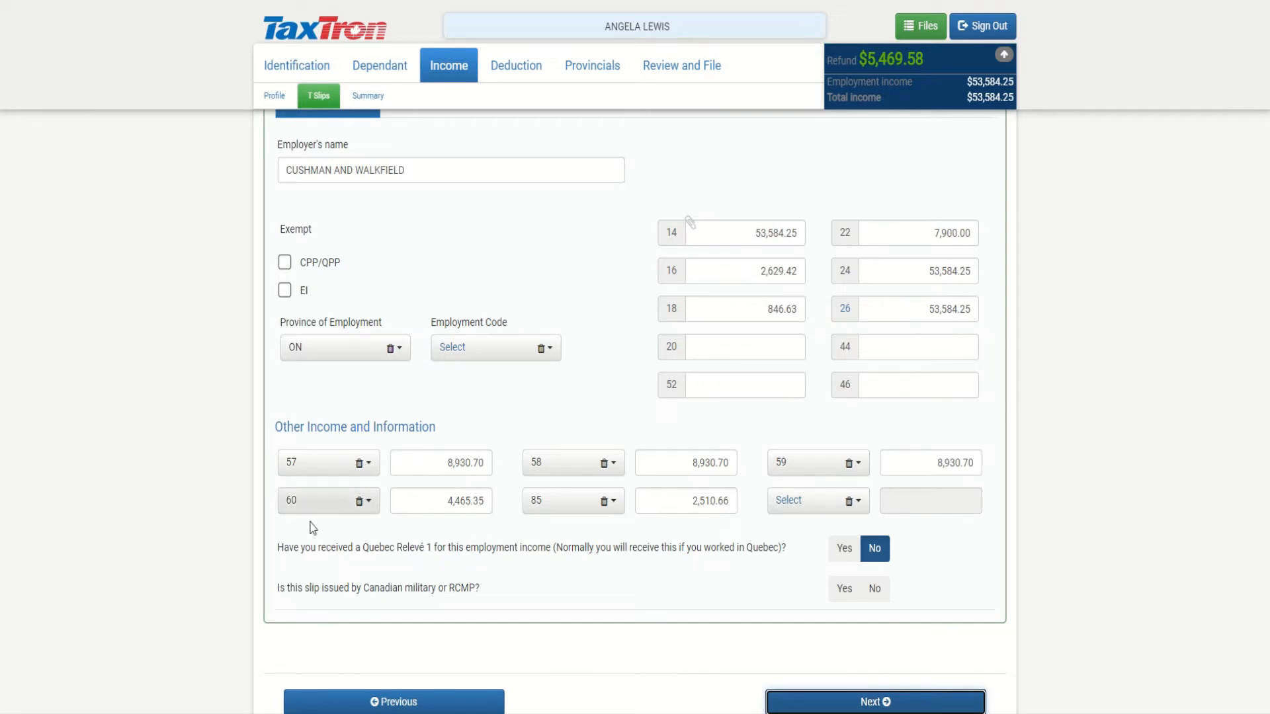
{"action": "mouse_move", "coordinate": [557, 508]}
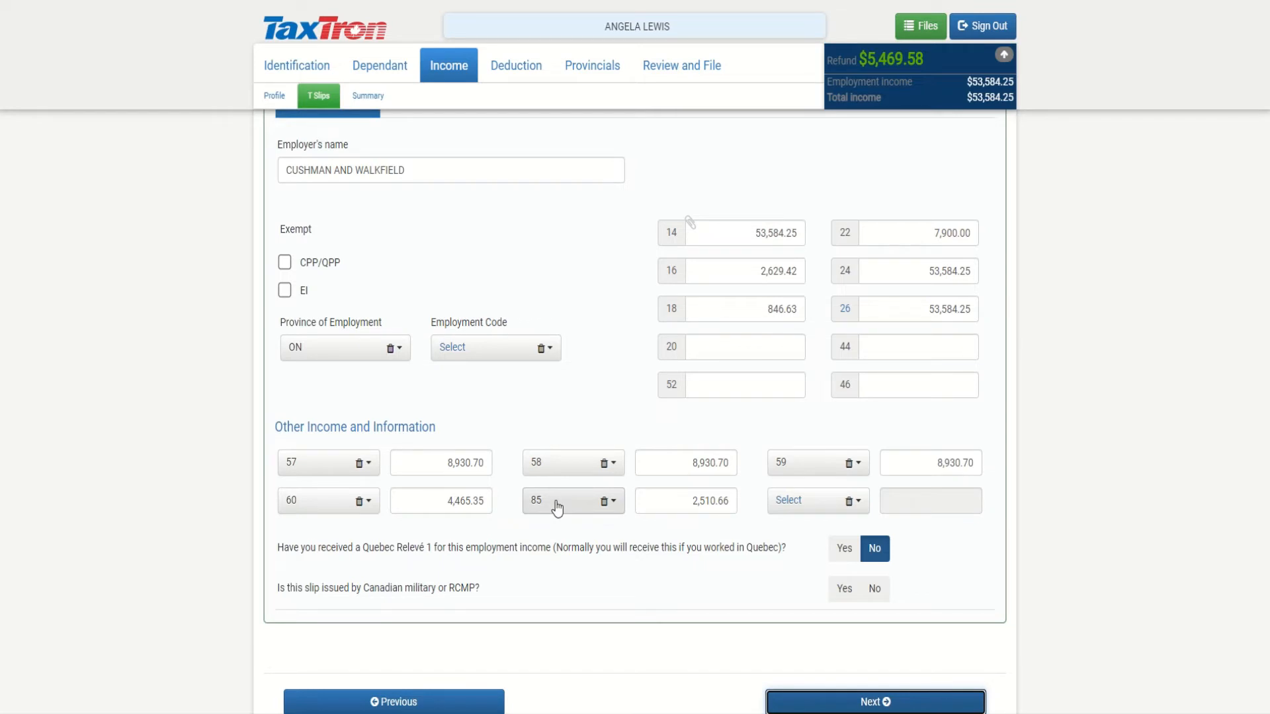
{"action": "mouse_move", "coordinate": [529, 484]}
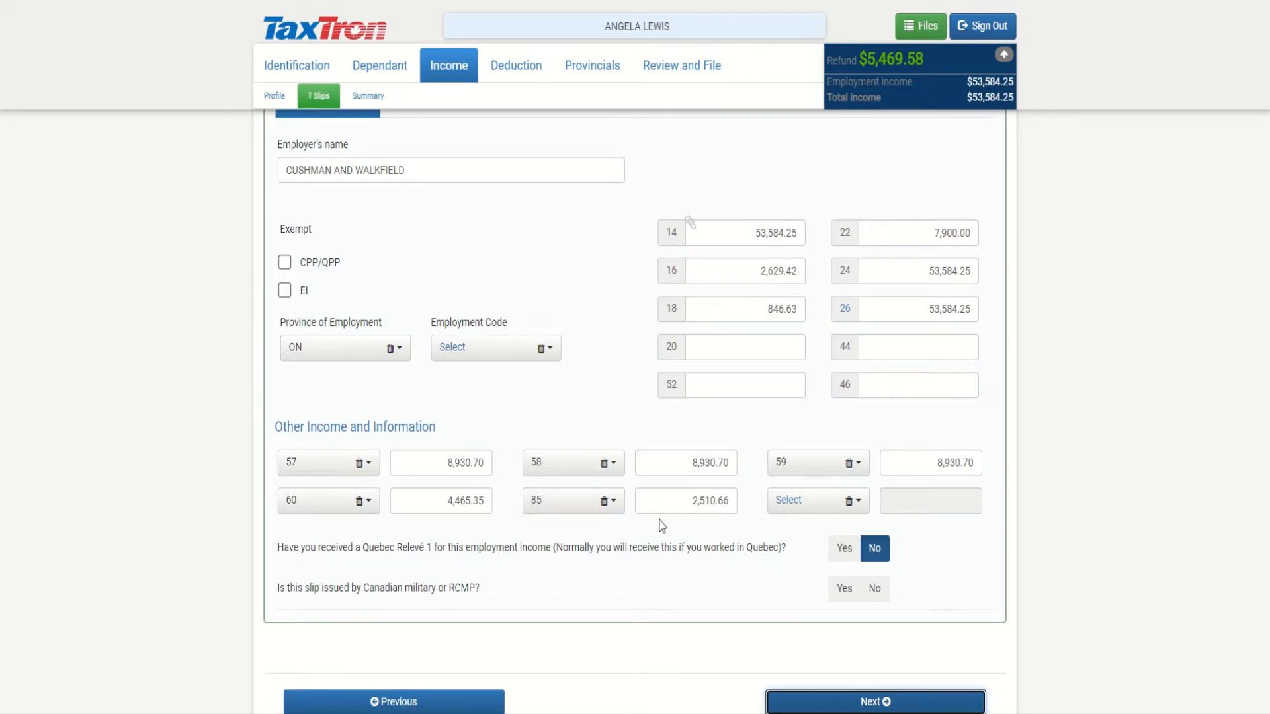
{"action": "mouse_move", "coordinate": [828, 362]}
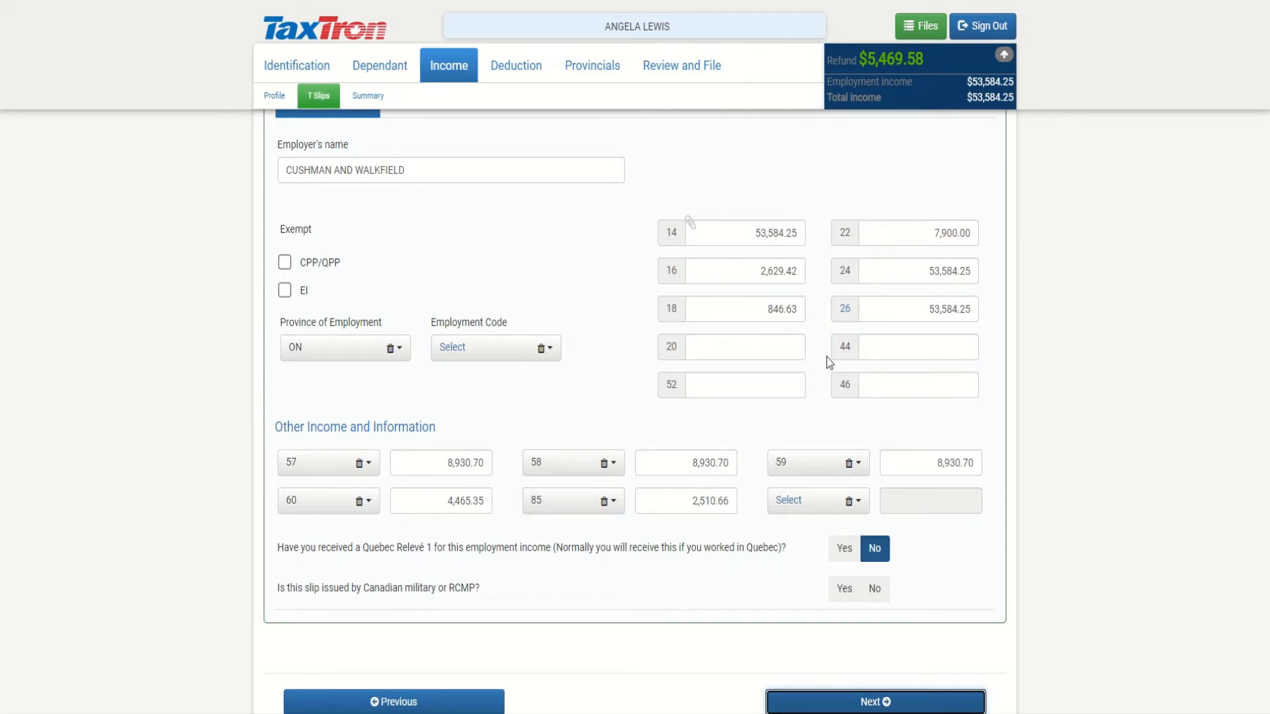
{"action": "mouse_move", "coordinate": [857, 348]}
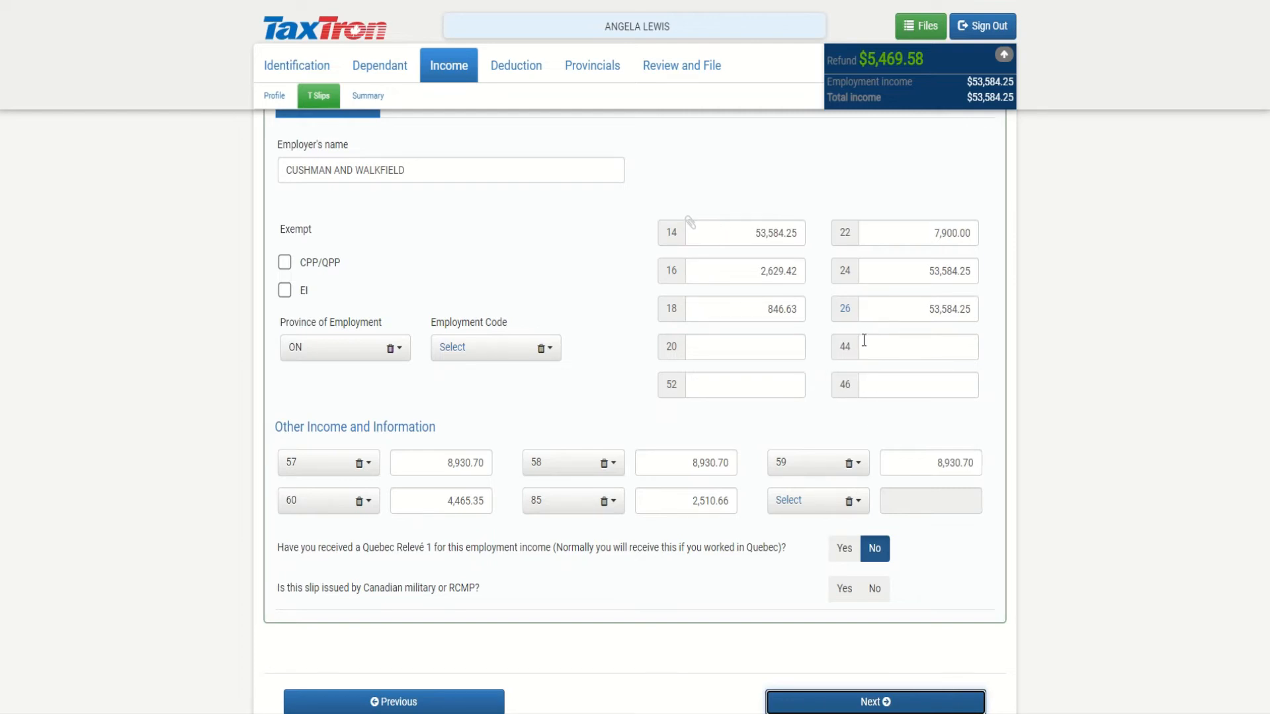
{"action": "mouse_move", "coordinate": [847, 406]}
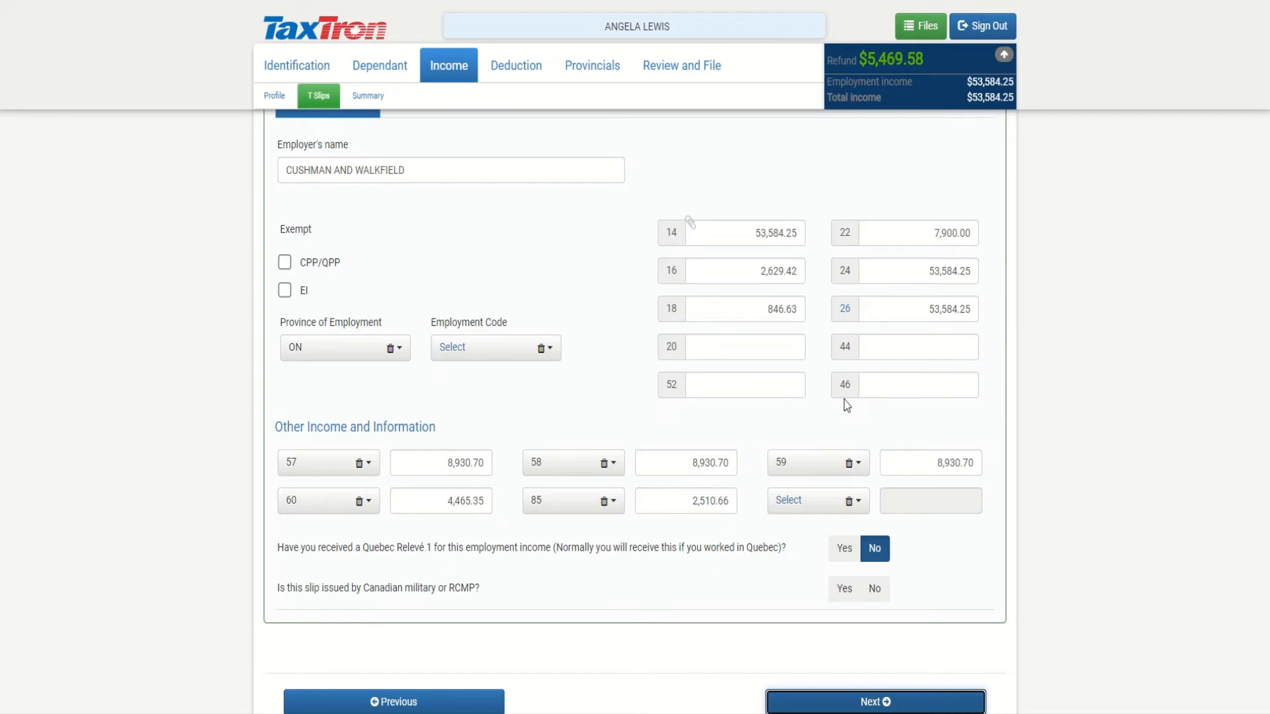
{"action": "mouse_move", "coordinate": [682, 405]}
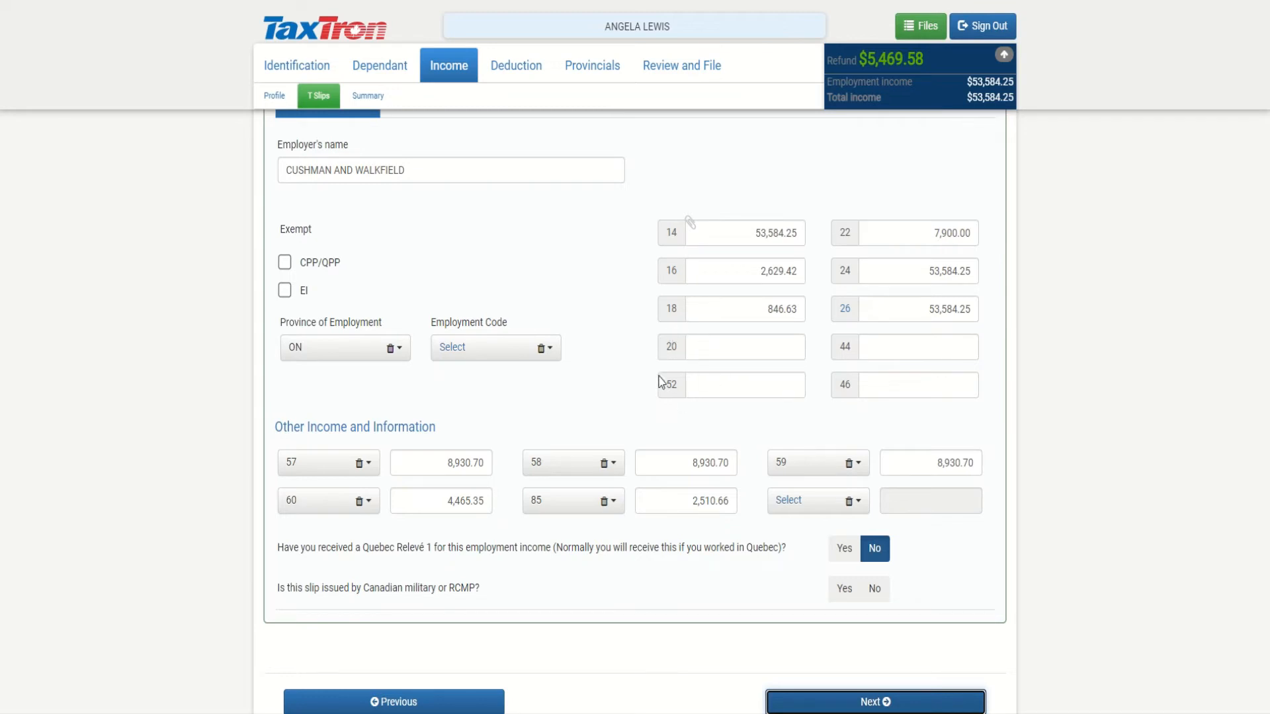
{"action": "mouse_move", "coordinate": [796, 593]}
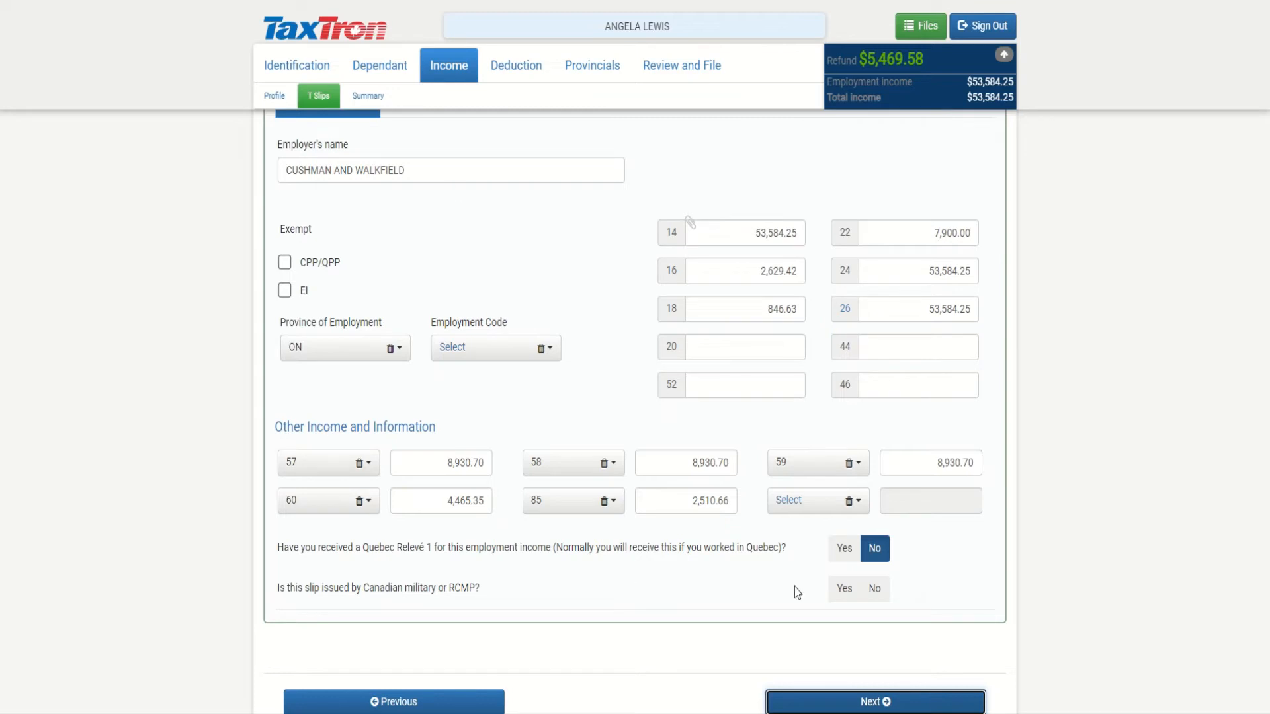
{"action": "scroll", "scroll_direction": "down", "scroll_amount": 3}
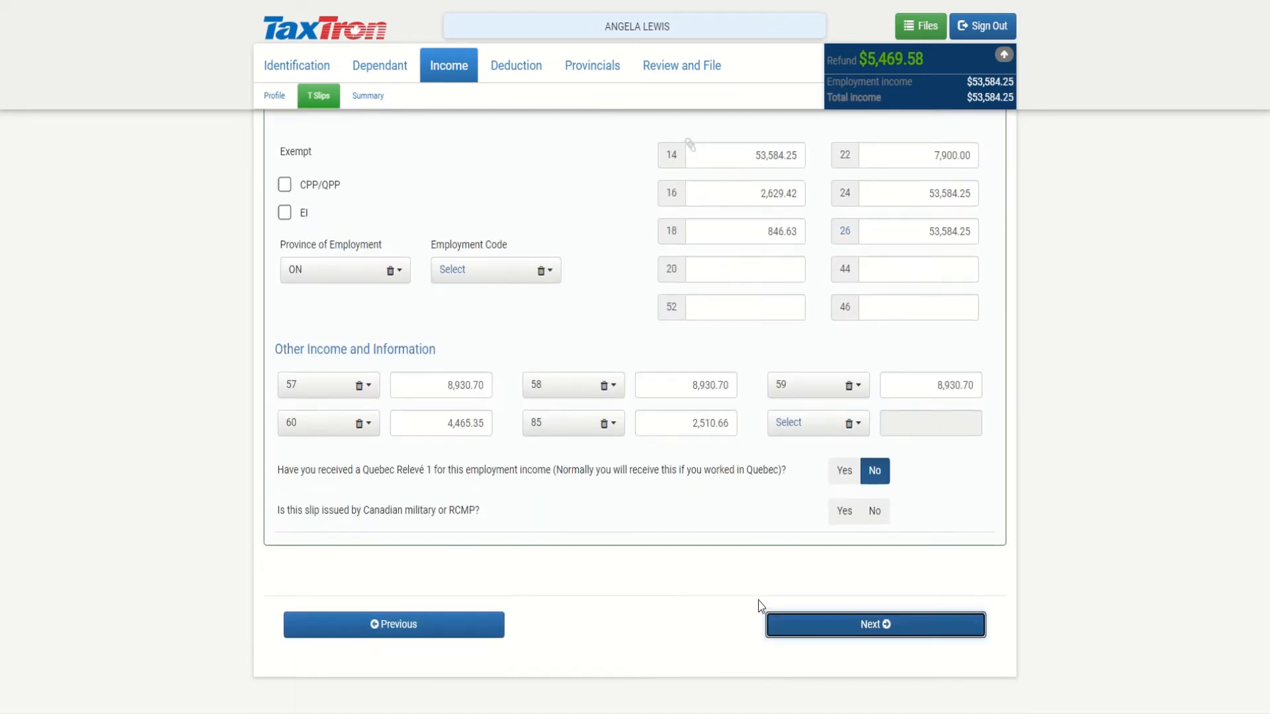
{"action": "left_click", "coordinate": [875, 624]}
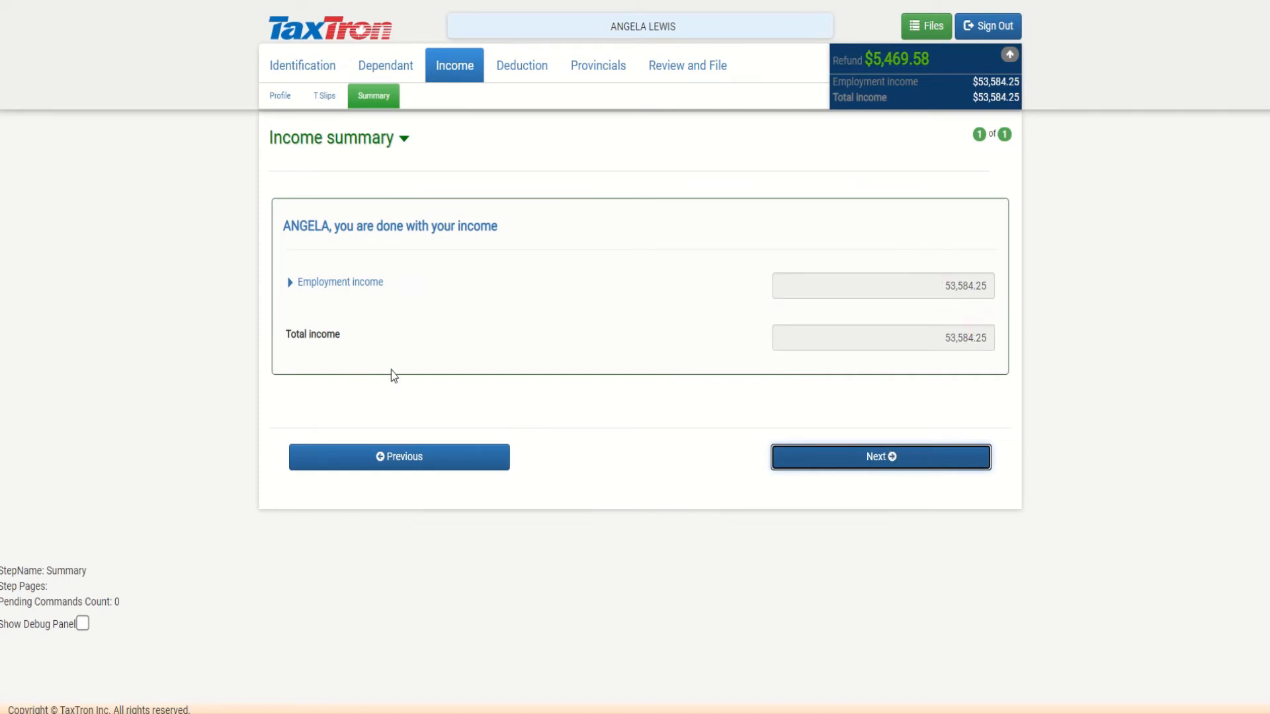
{"action": "mouse_move", "coordinate": [987, 425]}
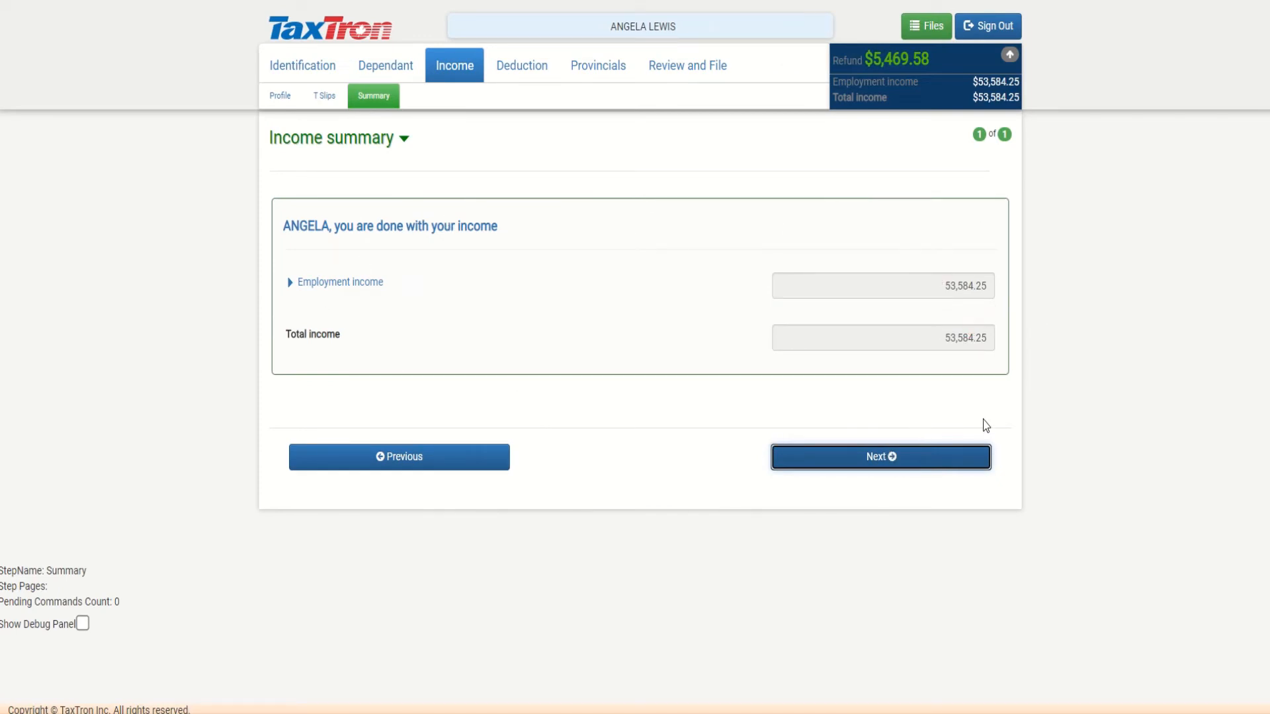
{"action": "mouse_move", "coordinate": [834, 461]}
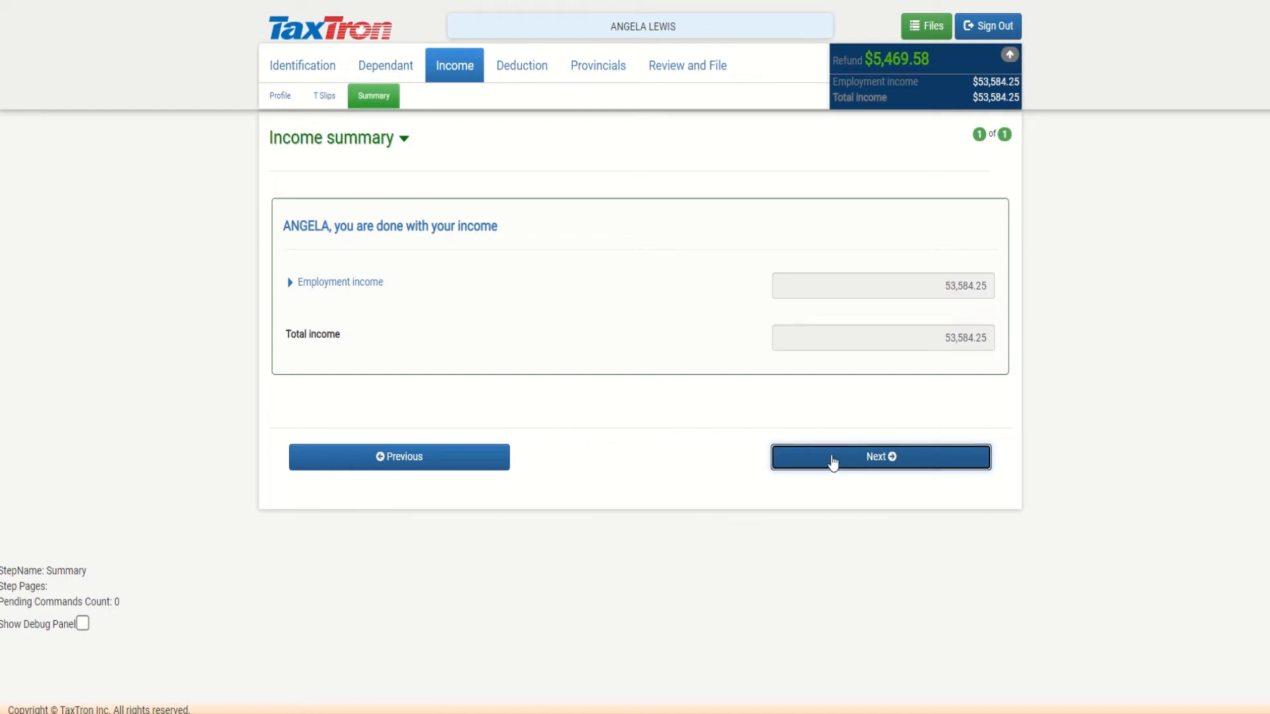
{"action": "left_click", "coordinate": [880, 456]}
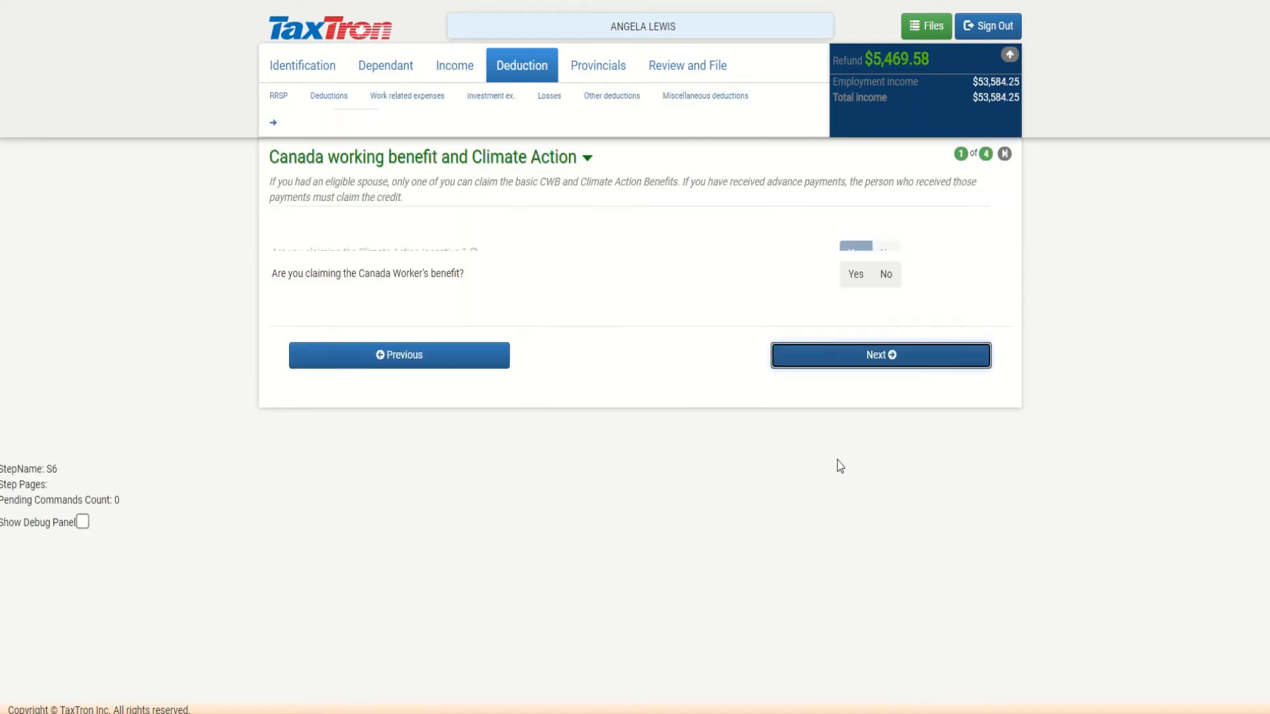
{"action": "left_click", "coordinate": [278, 95]}
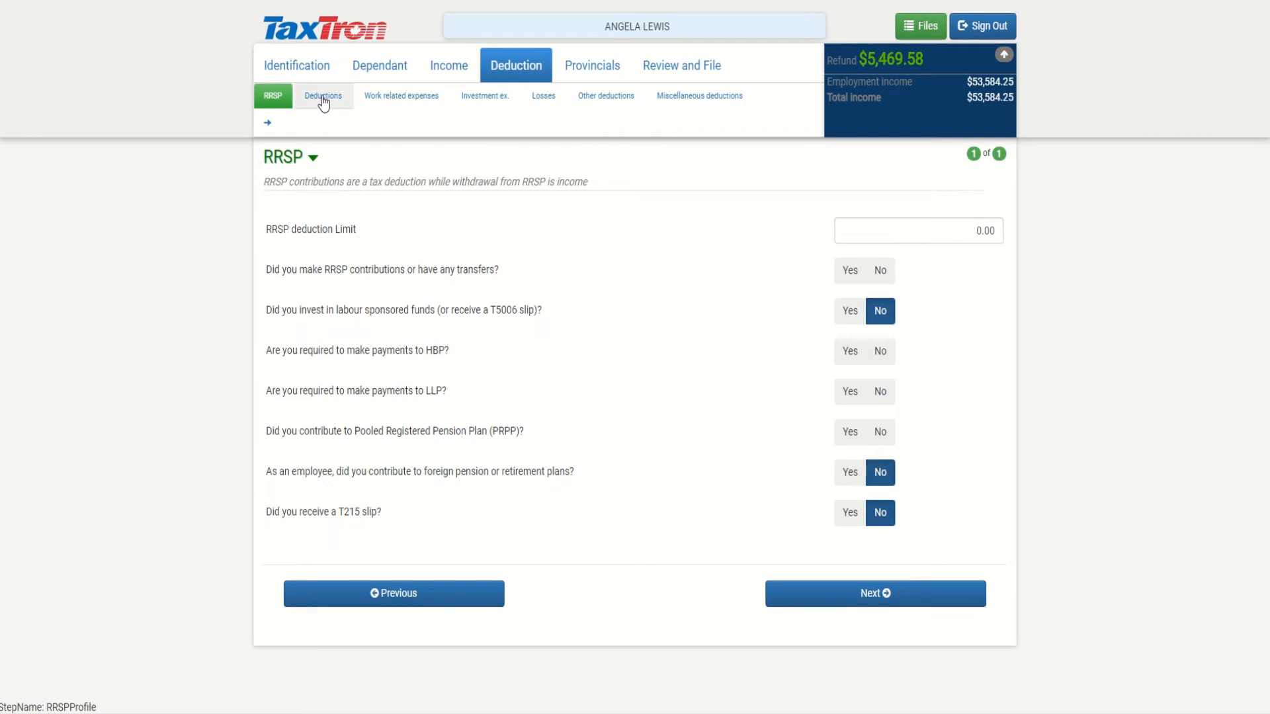
{"action": "left_click", "coordinate": [323, 95]}
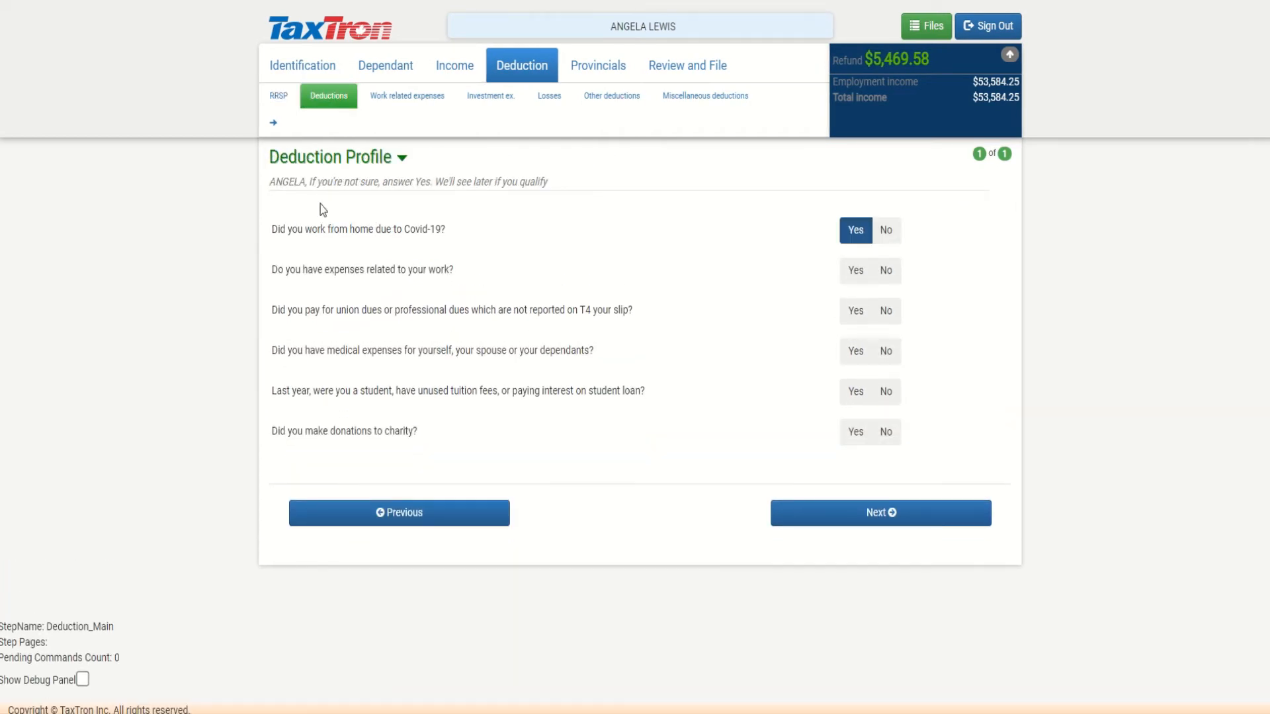
{"action": "mouse_move", "coordinate": [444, 302]}
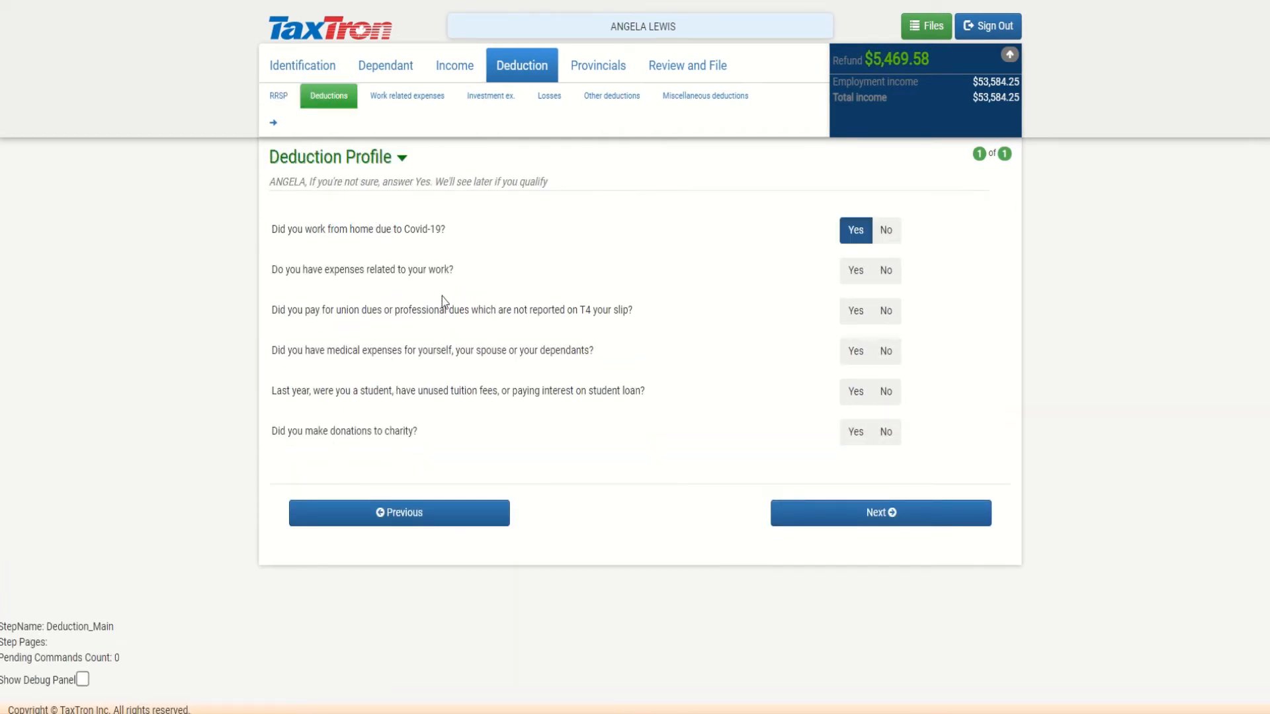
{"action": "mouse_move", "coordinate": [421, 151]}
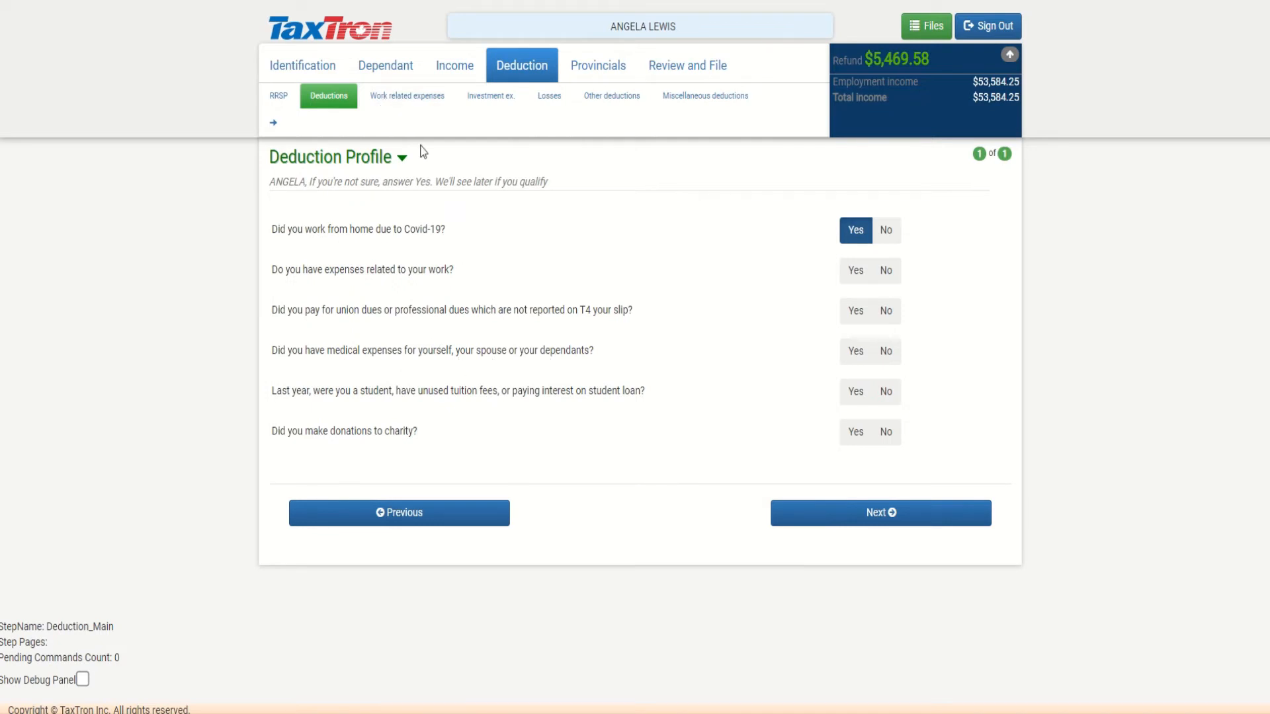
{"action": "left_click", "coordinate": [491, 95]}
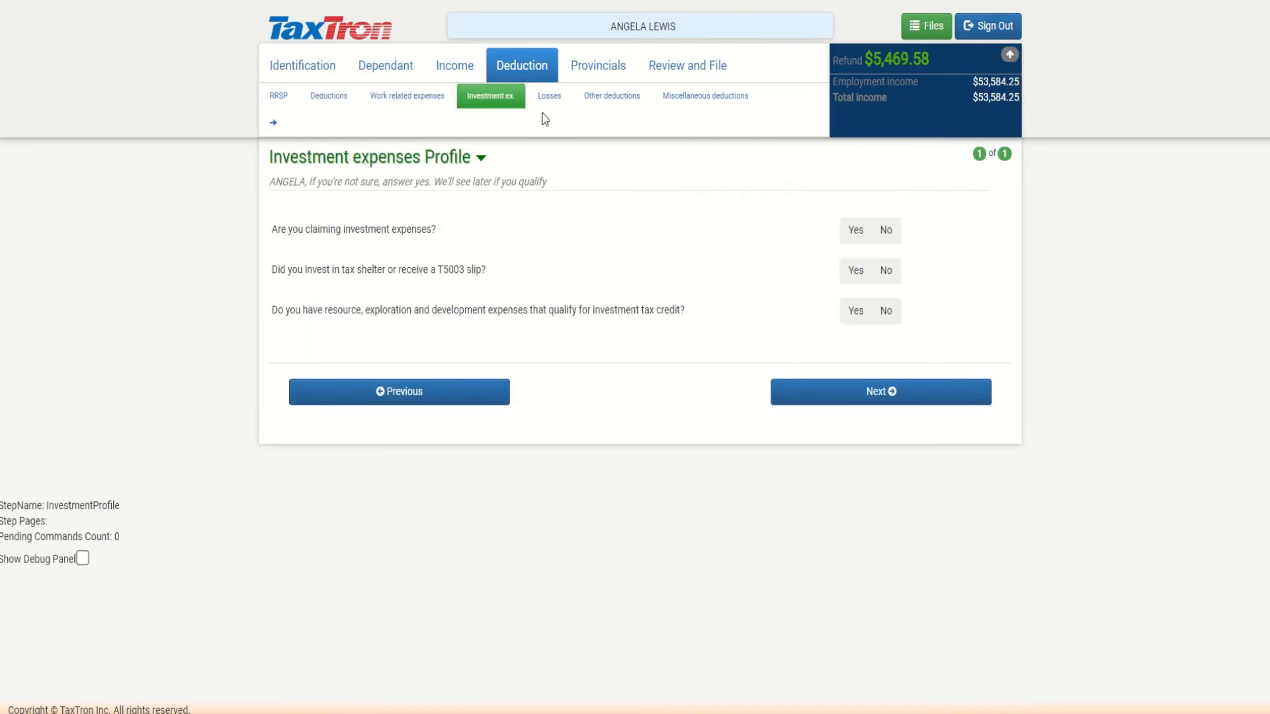
{"action": "left_click", "coordinate": [704, 95]}
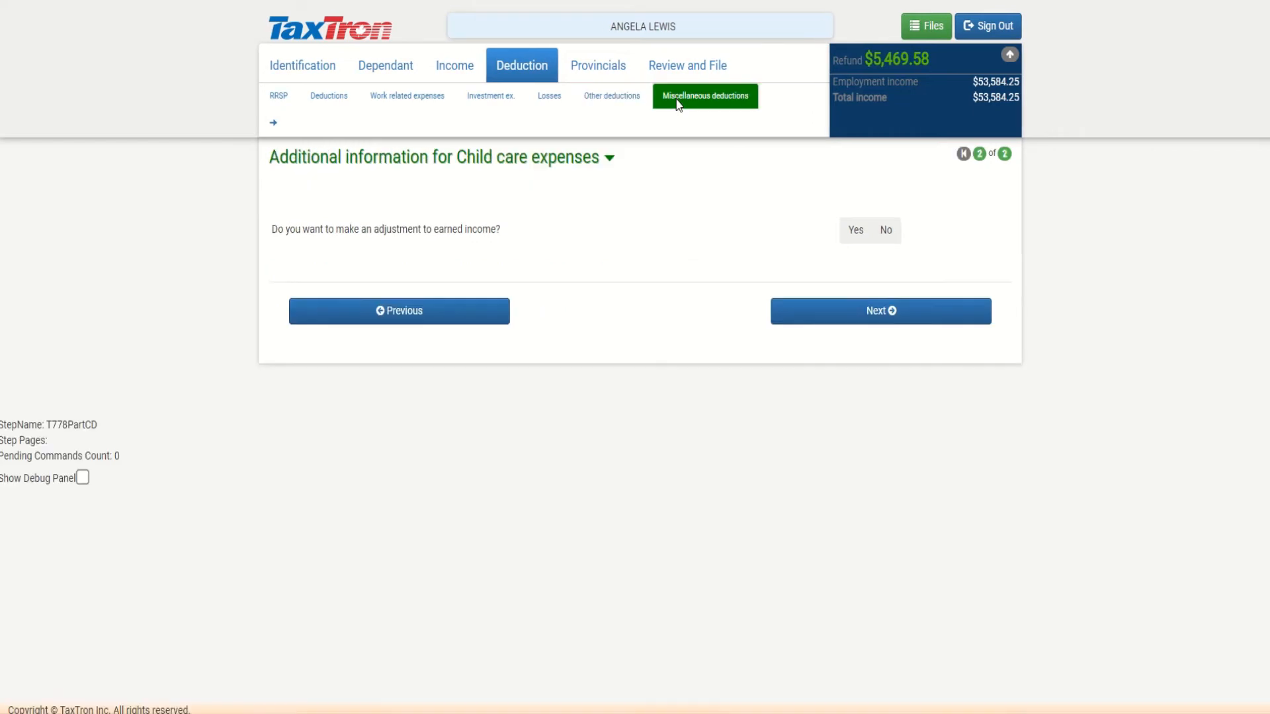
{"action": "left_click", "coordinate": [881, 309]}
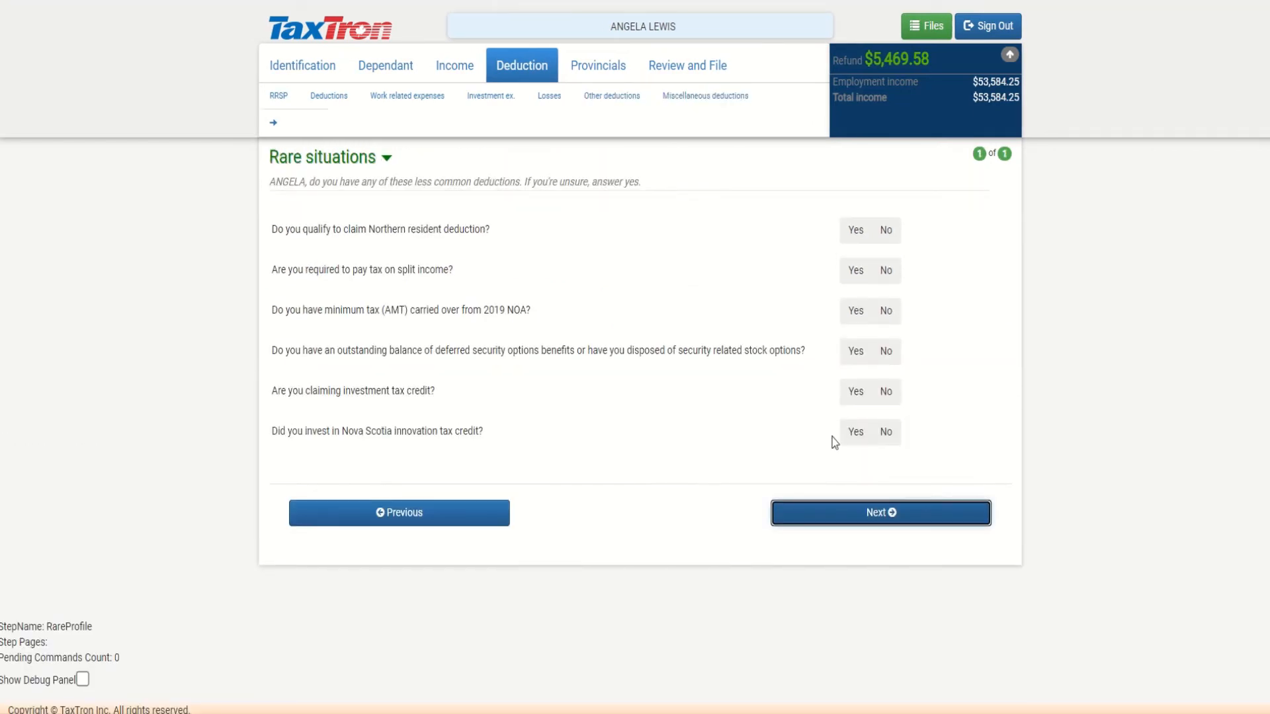
{"action": "left_click", "coordinate": [880, 512]}
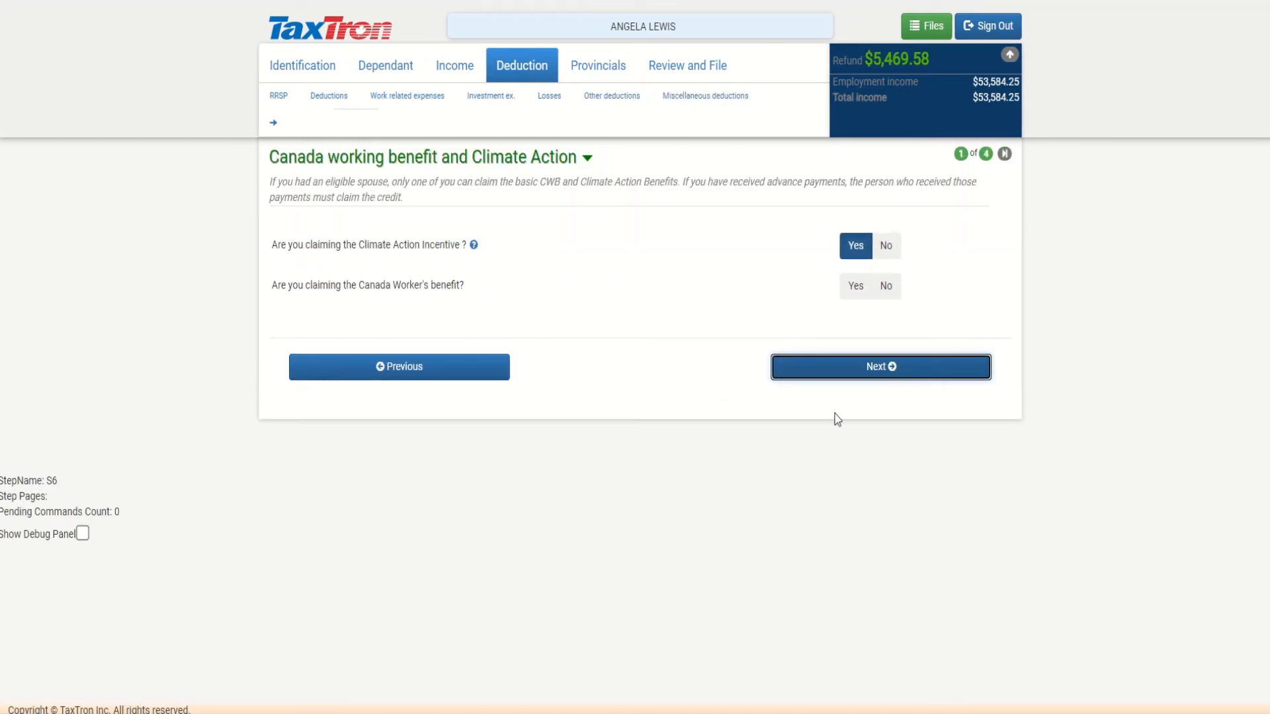
{"action": "mouse_move", "coordinate": [766, 340]}
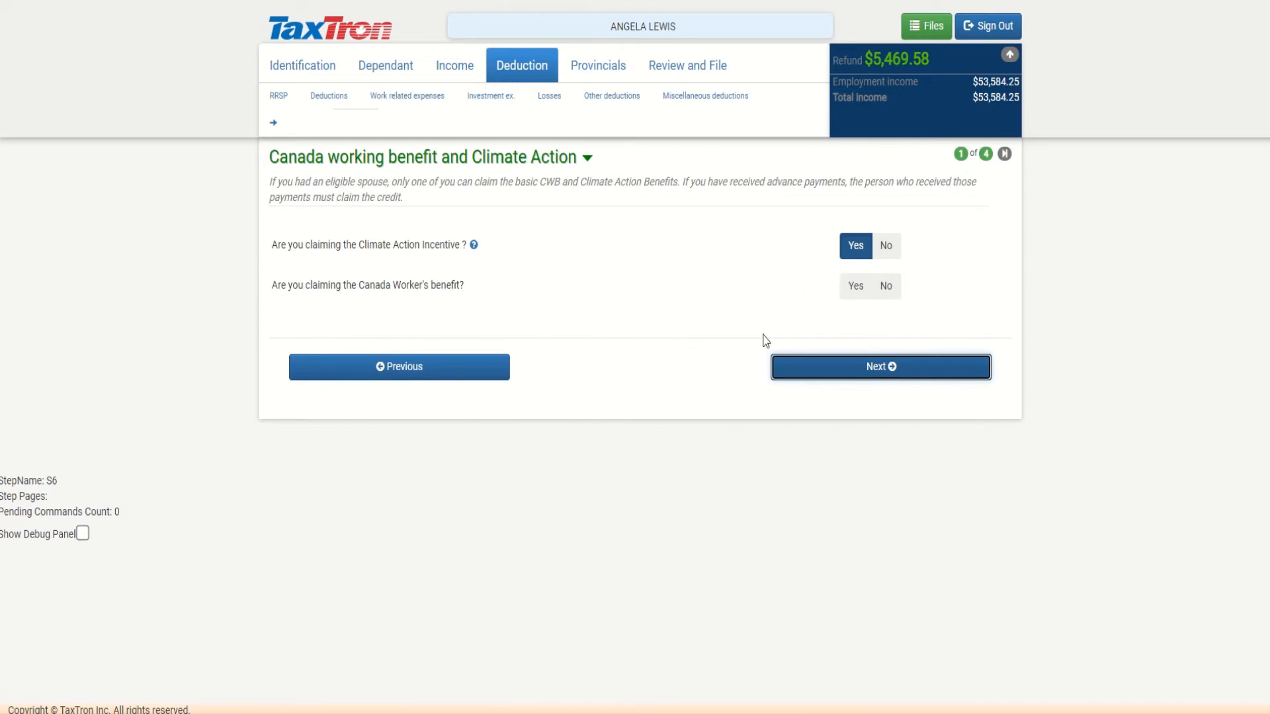
- Accept the climate action incentive details, pass instalment payments, and leave direct deposit blank
{"action": "left_click", "coordinate": [880, 367]}
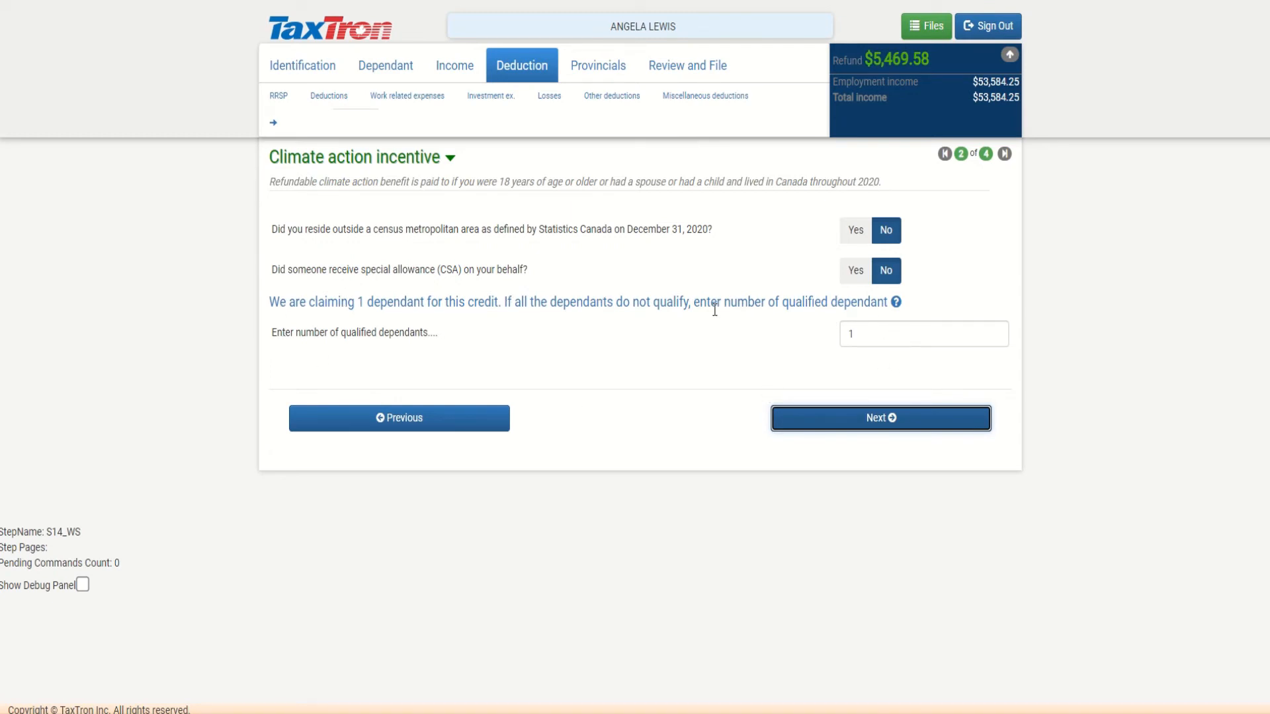
{"action": "mouse_move", "coordinate": [786, 464]}
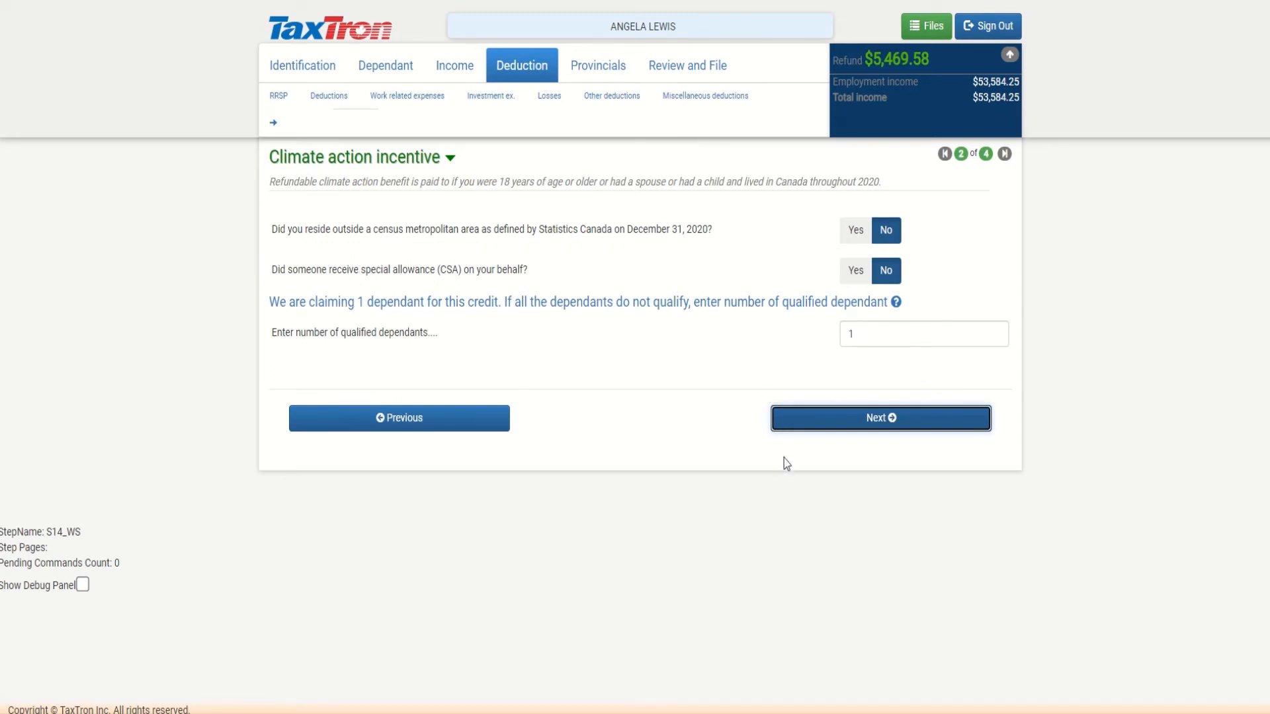
{"action": "left_click", "coordinate": [882, 418]}
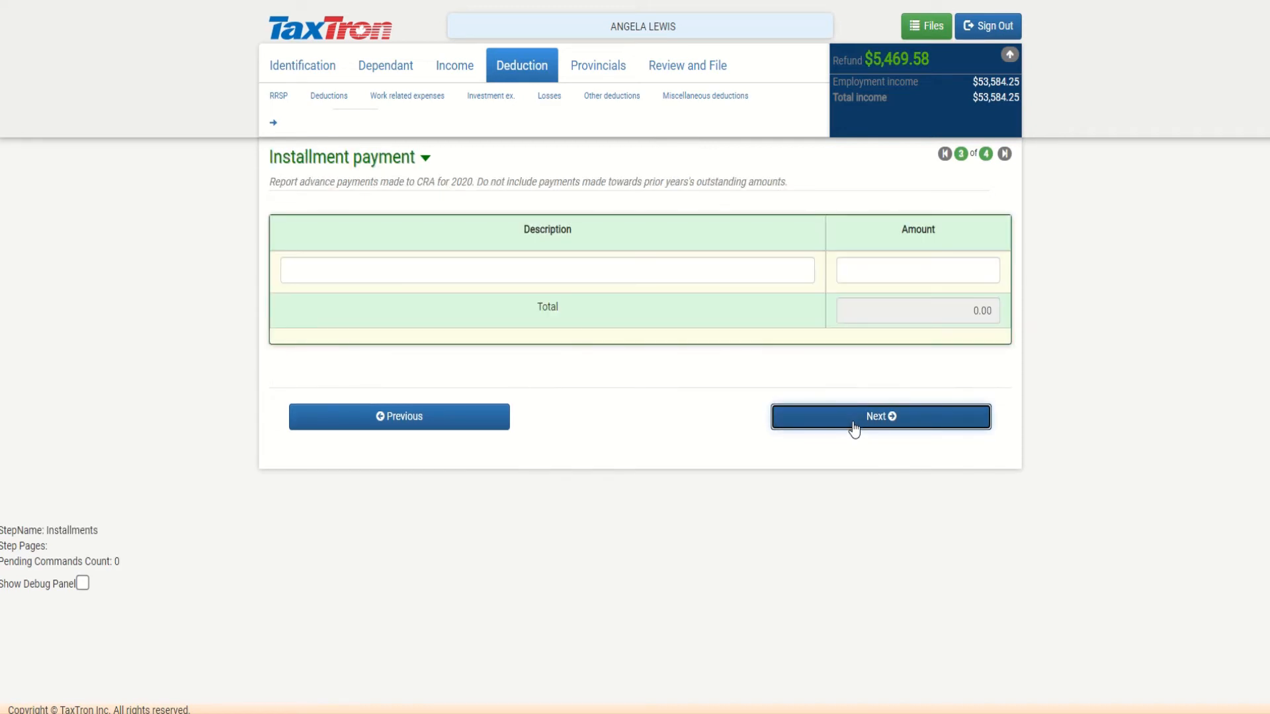
{"action": "left_click", "coordinate": [880, 417]}
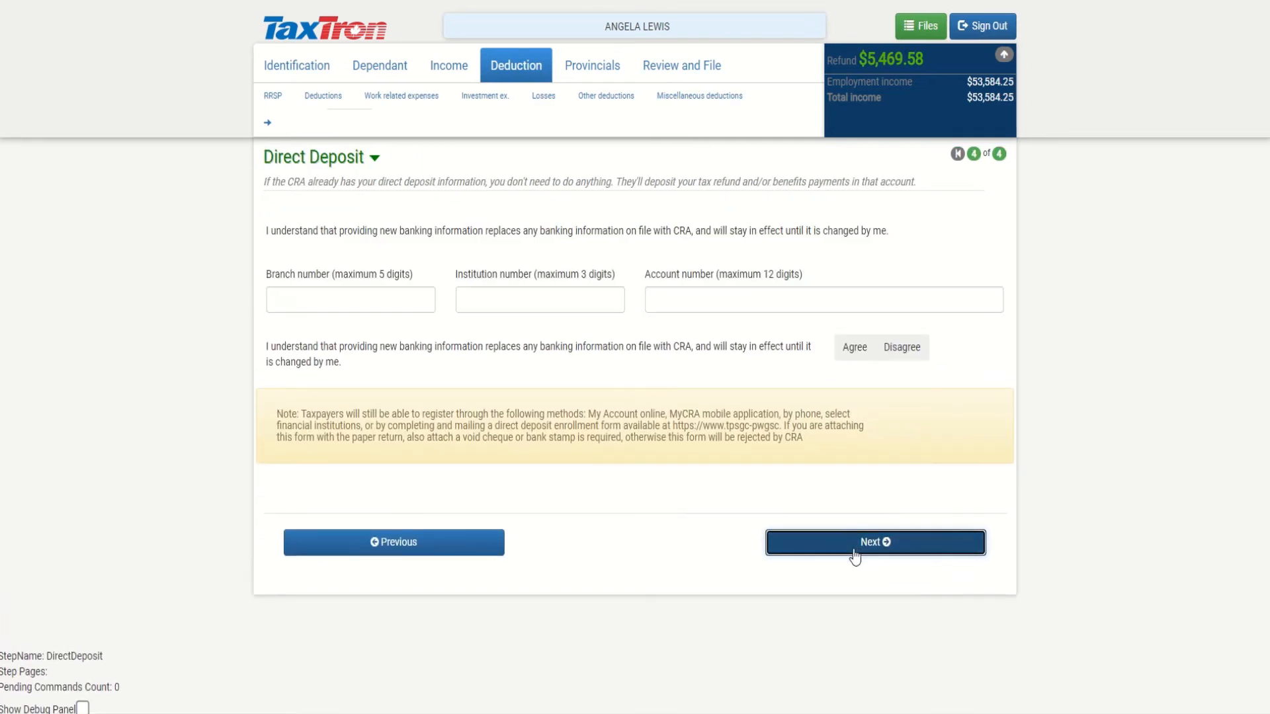
{"action": "left_click", "coordinate": [874, 542]}
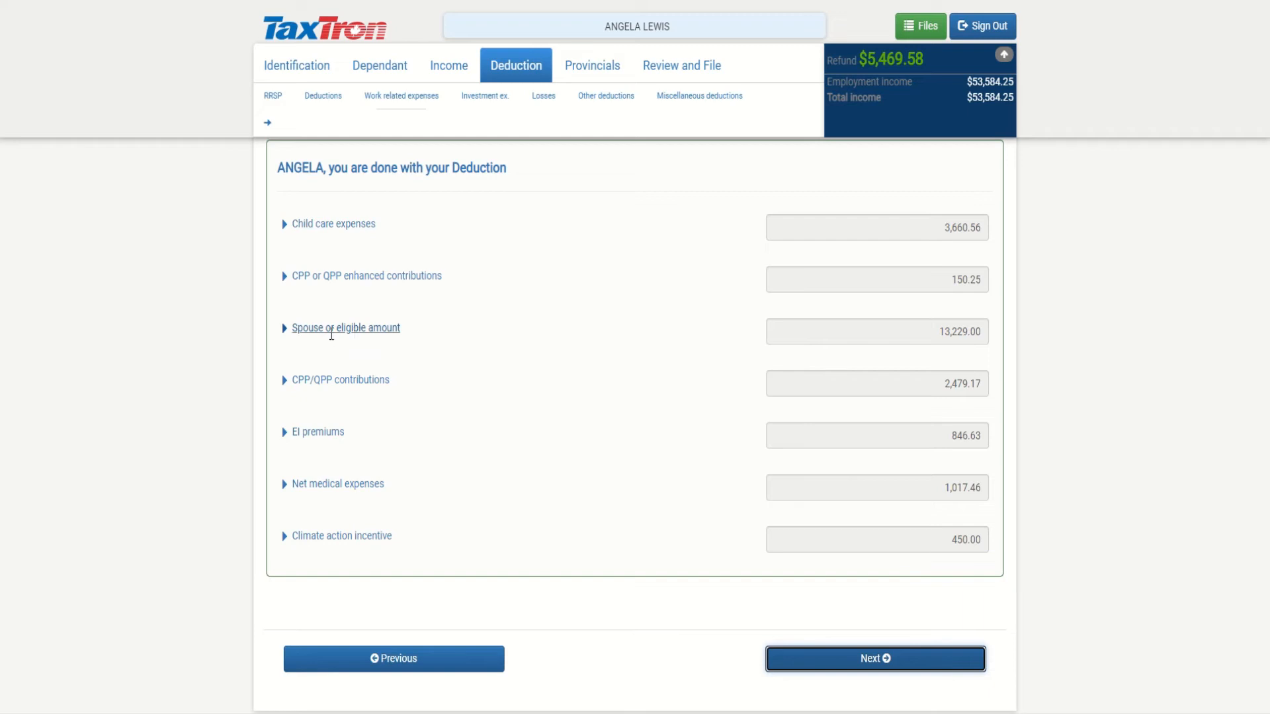
{"action": "mouse_move", "coordinate": [340, 381]}
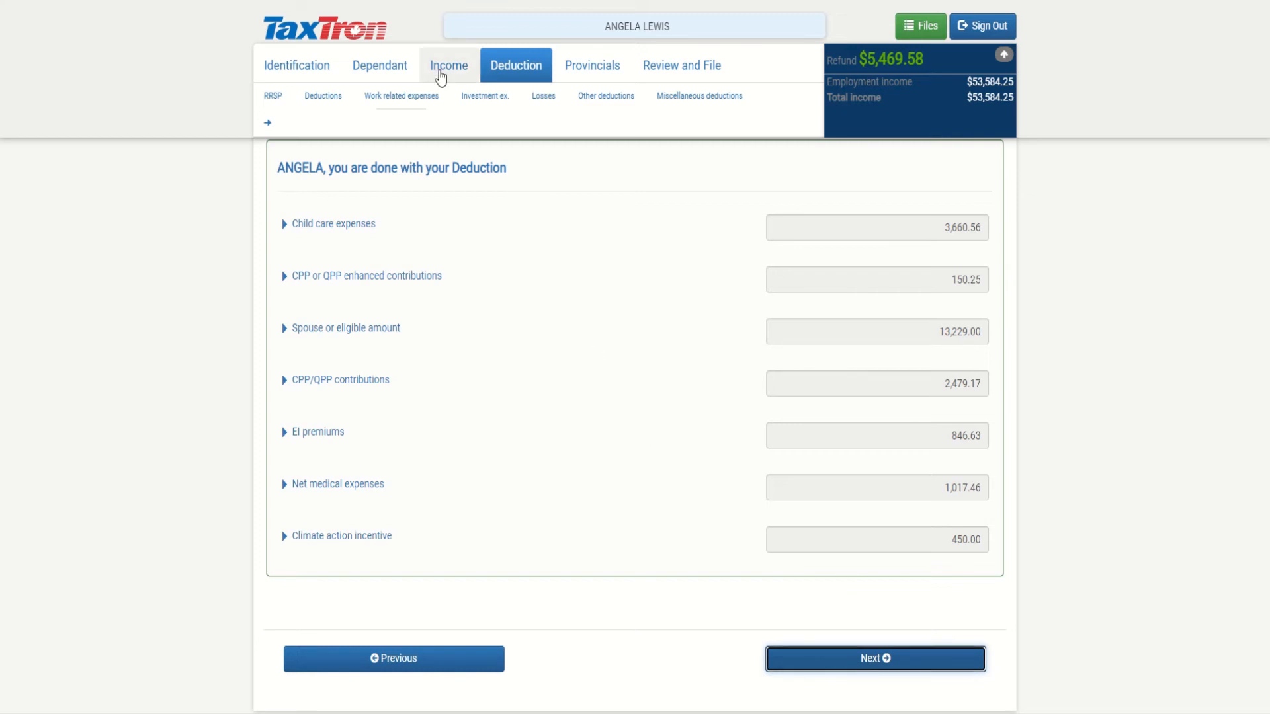
- Review the Deduction summary listing child care, medical expenses and the $450 climate action incentive
{"action": "left_click", "coordinate": [448, 65]}
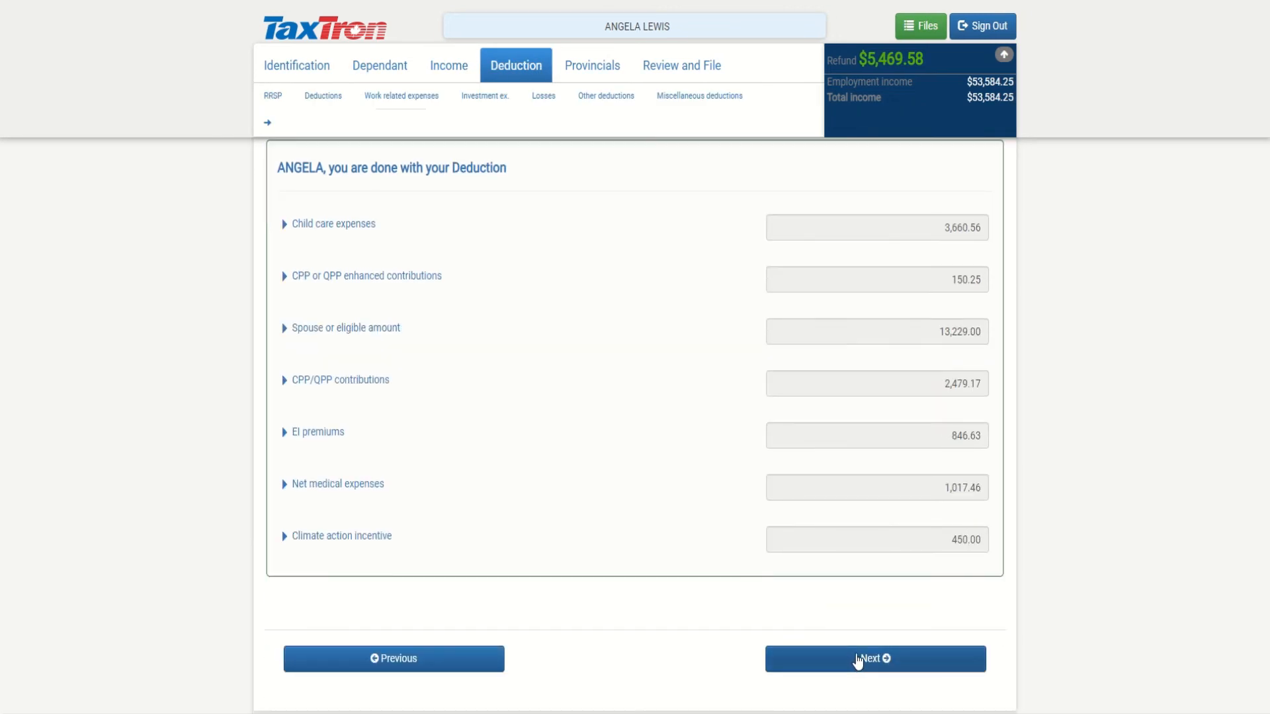
- Confirm the Ontario rent credit of $11,880 to The Forstwoods and continue to the Tax Summary
{"action": "left_click", "coordinate": [874, 659]}
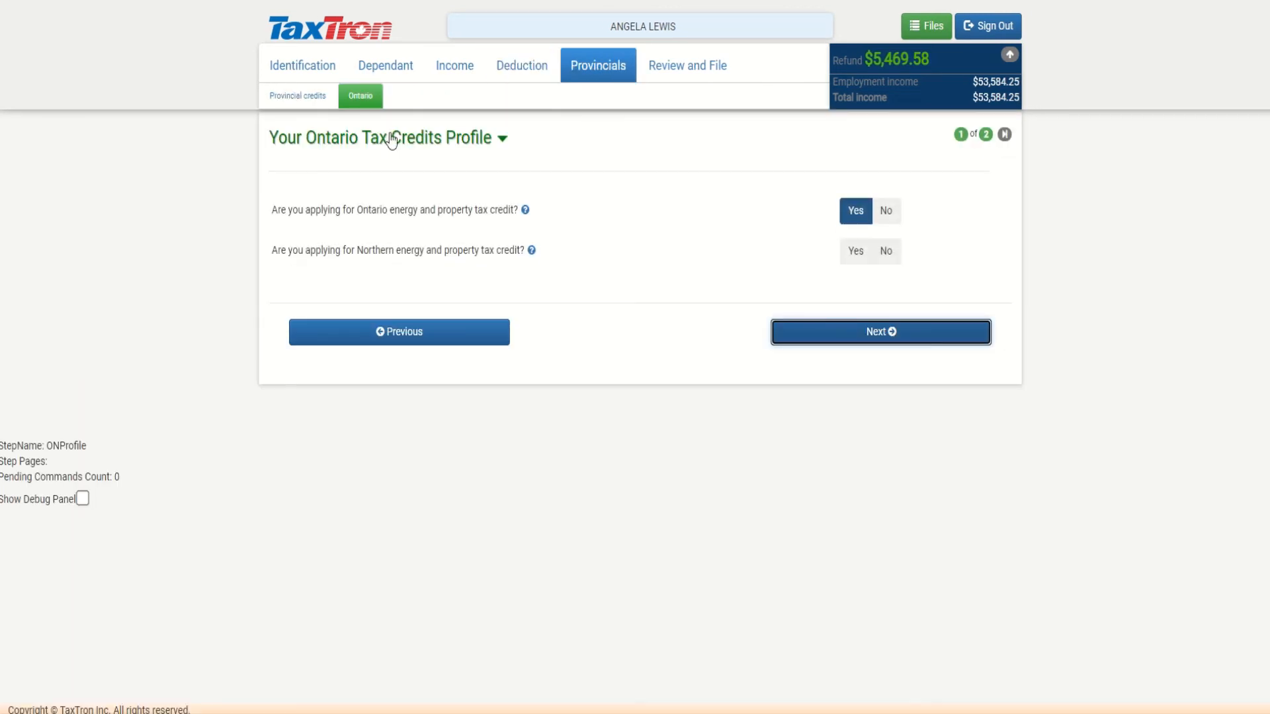
{"action": "mouse_move", "coordinate": [601, 231]}
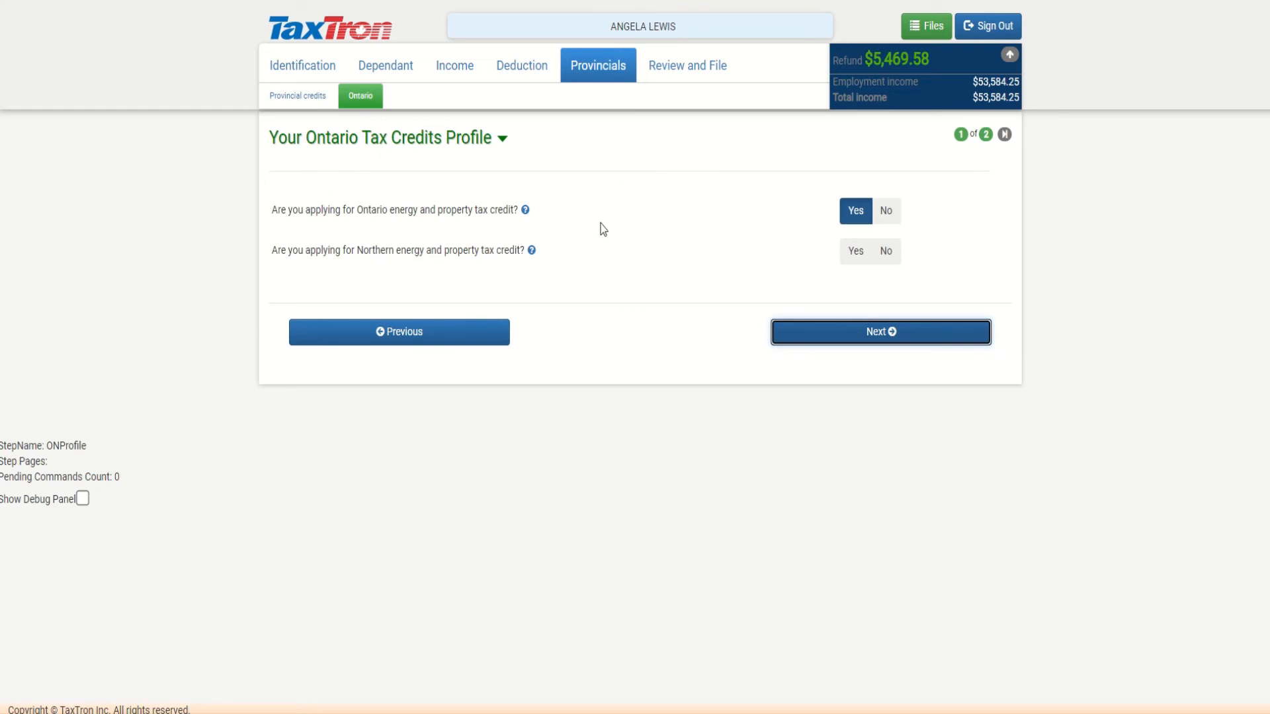
{"action": "mouse_move", "coordinate": [814, 307]}
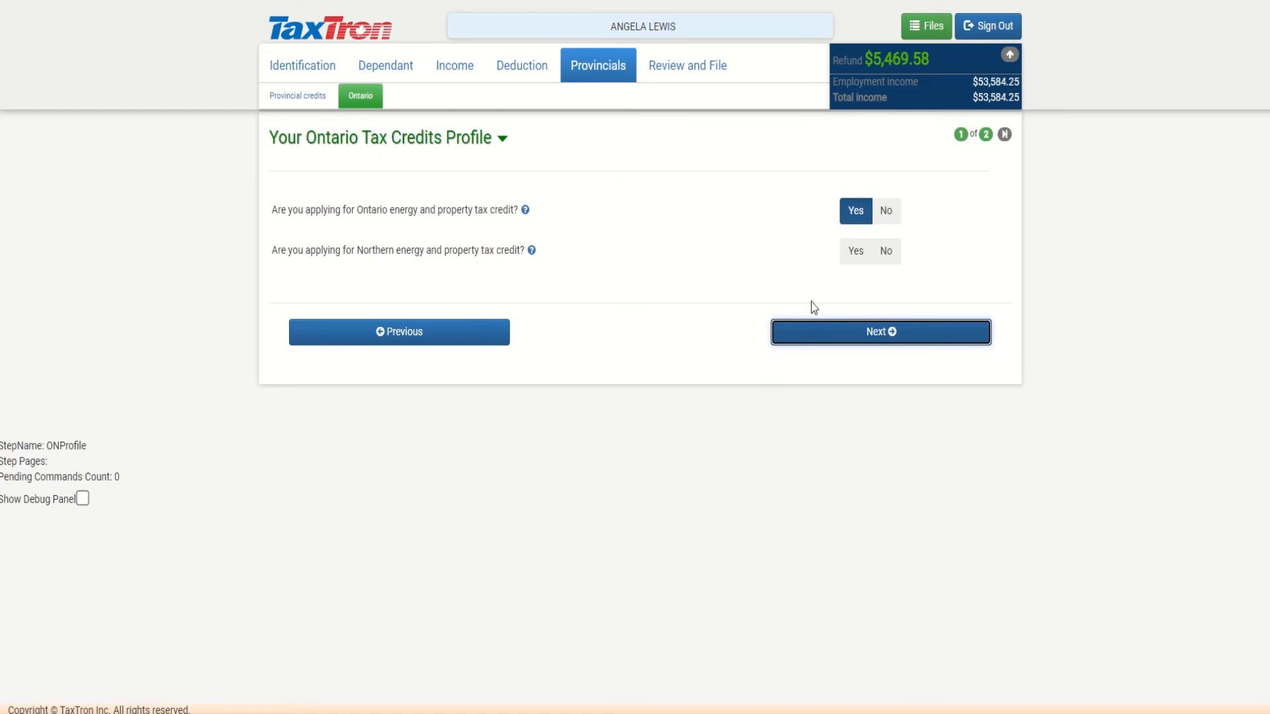
{"action": "mouse_move", "coordinate": [532, 246]}
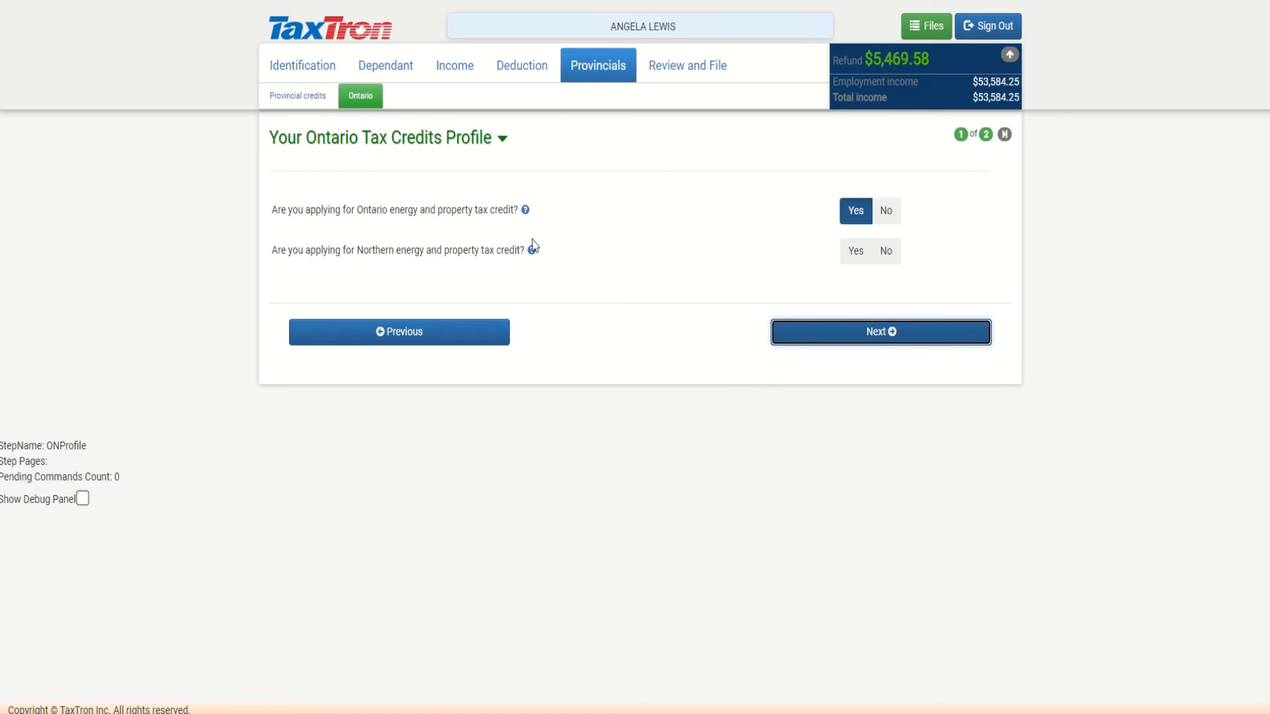
{"action": "mouse_move", "coordinate": [735, 275]}
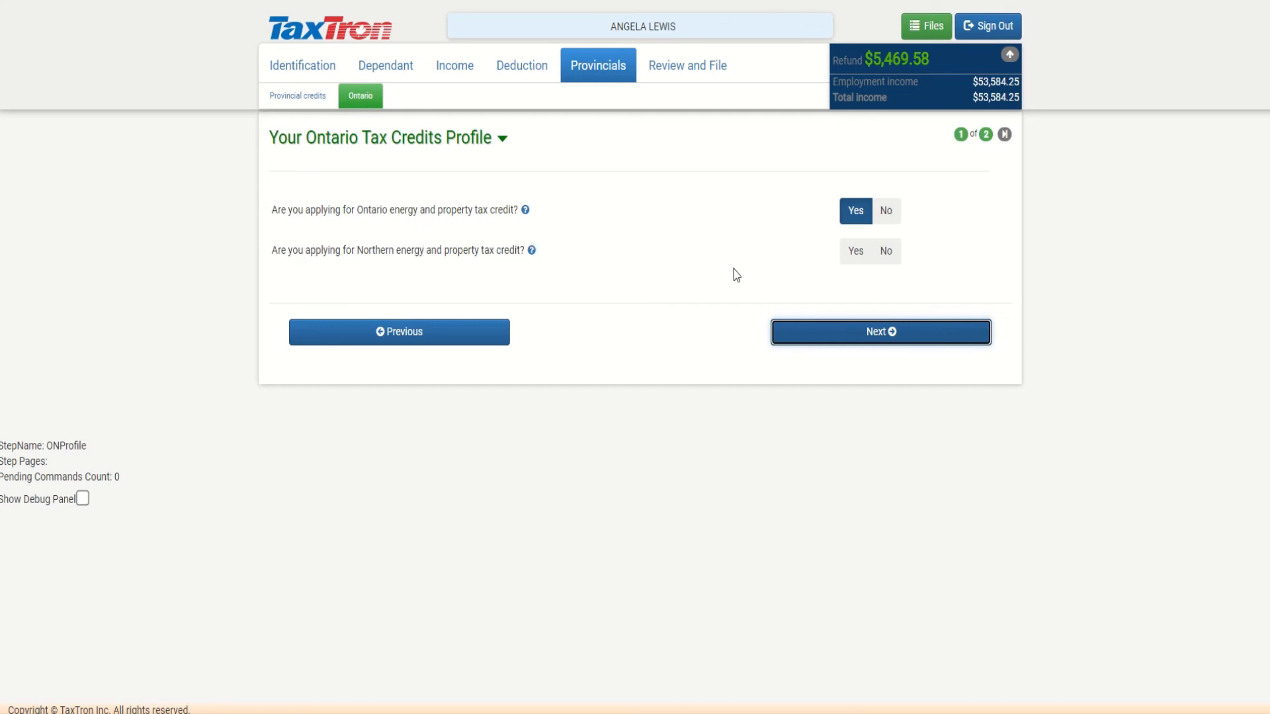
{"action": "left_click", "coordinate": [881, 332]}
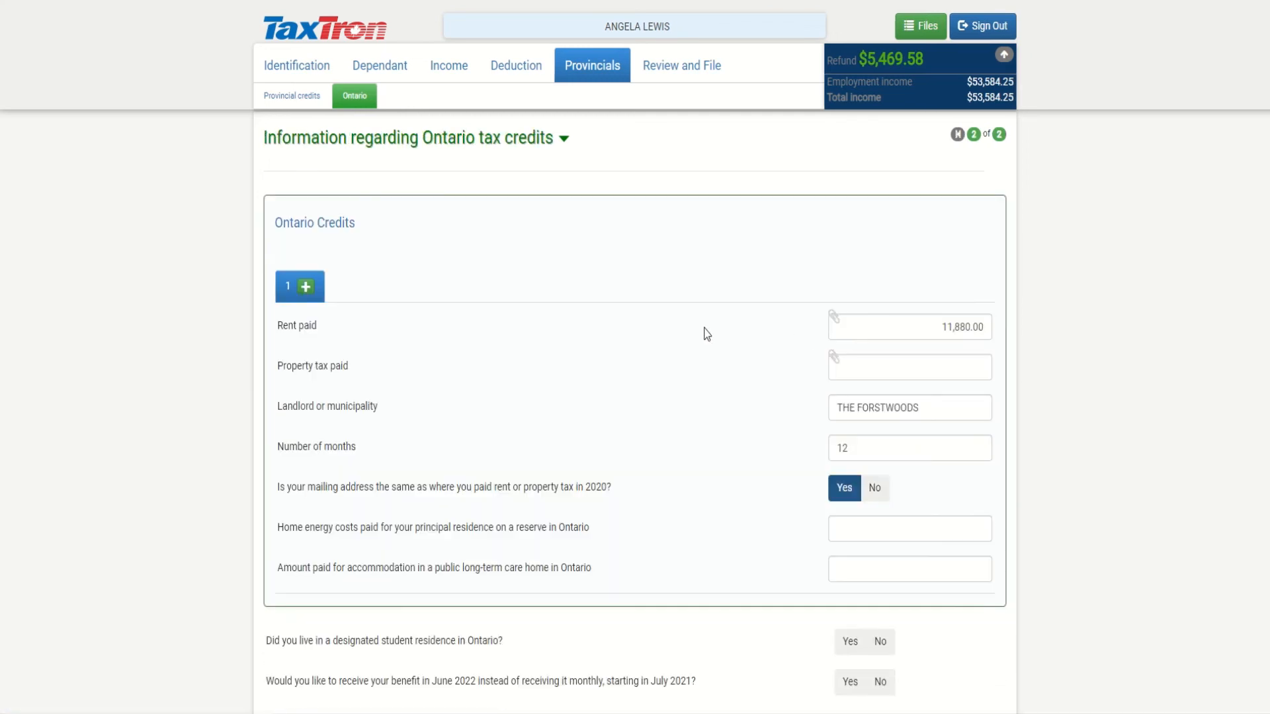
{"action": "mouse_move", "coordinate": [1011, 356]}
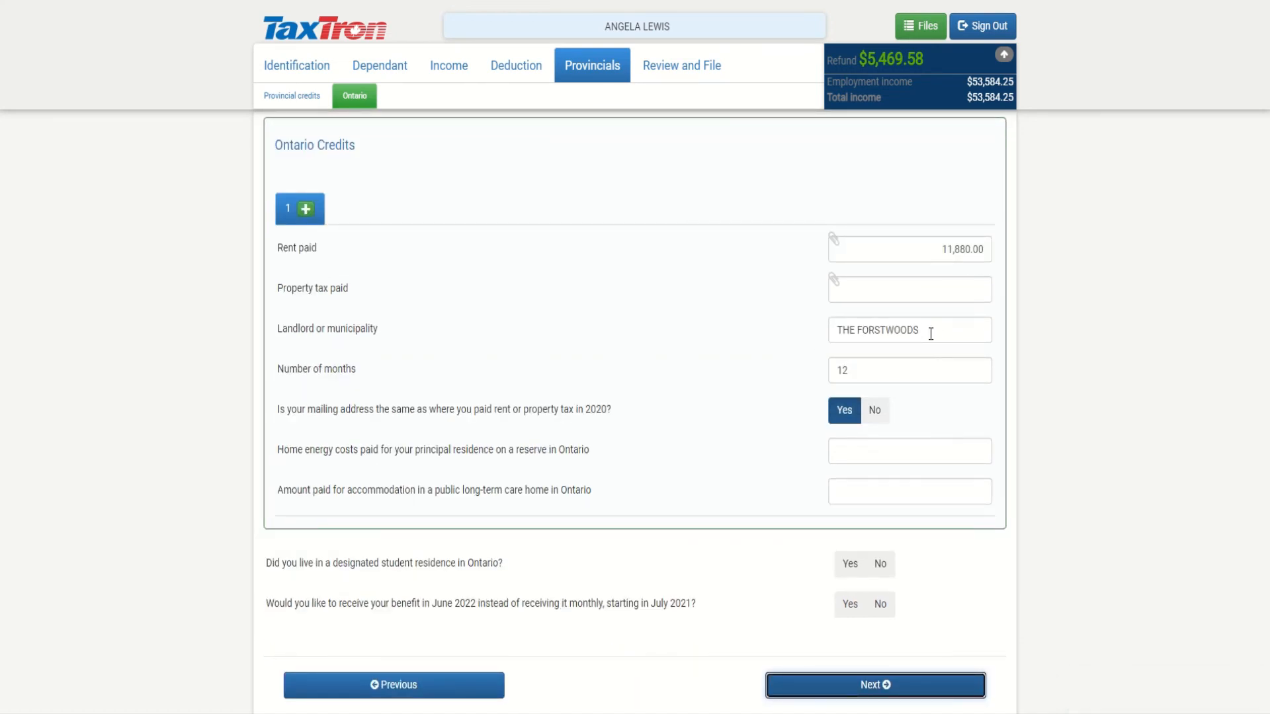
{"action": "mouse_move", "coordinate": [863, 370]}
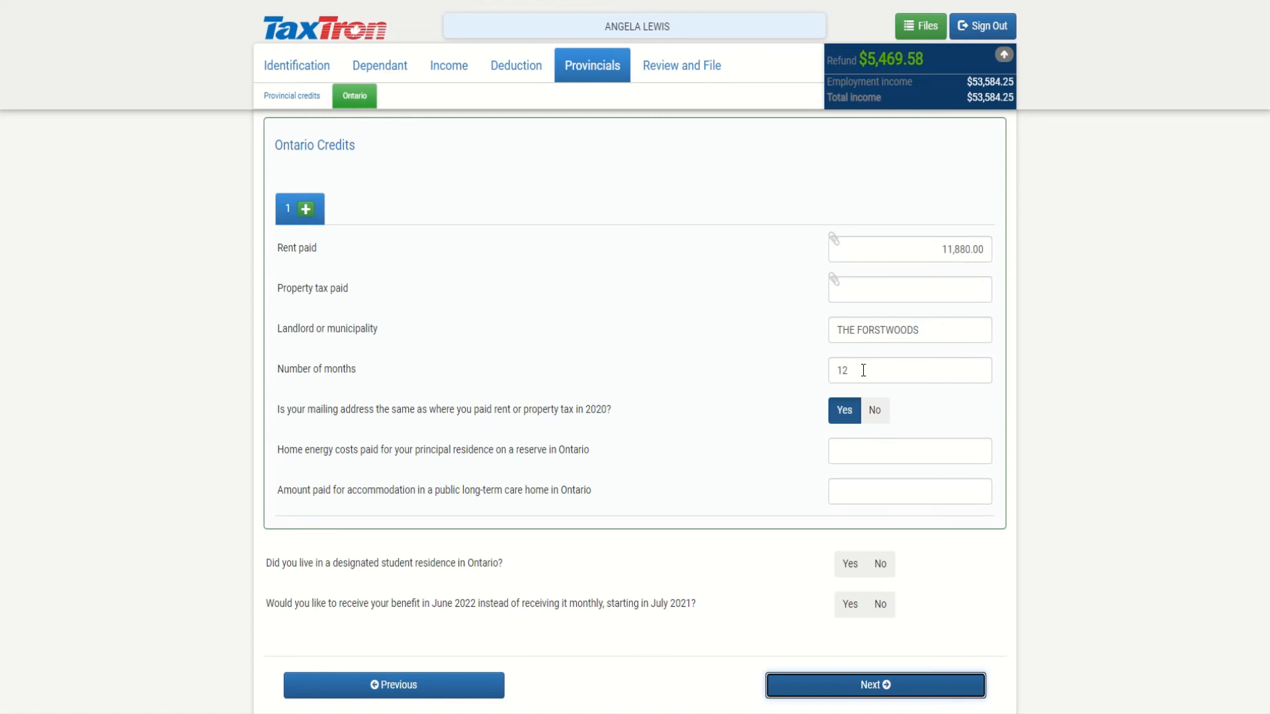
{"action": "left_click", "coordinate": [875, 684]}
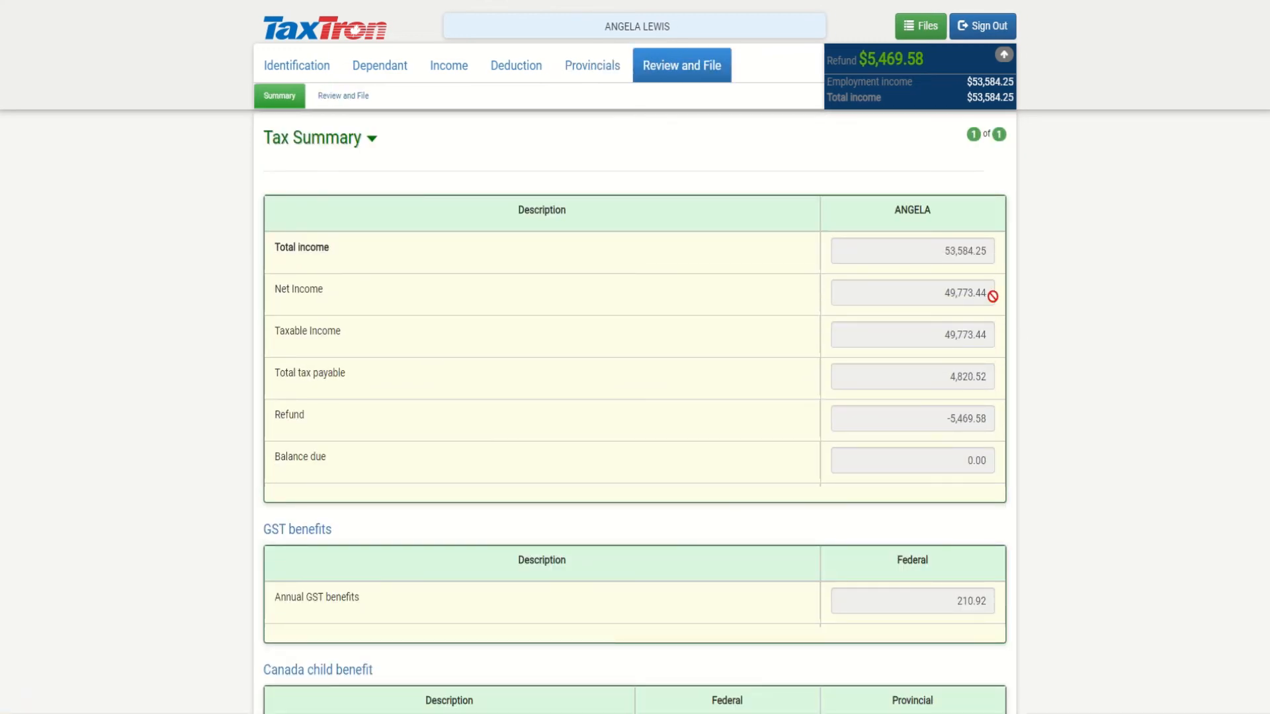
{"action": "scroll", "scroll_direction": "down", "scroll_amount": 3}
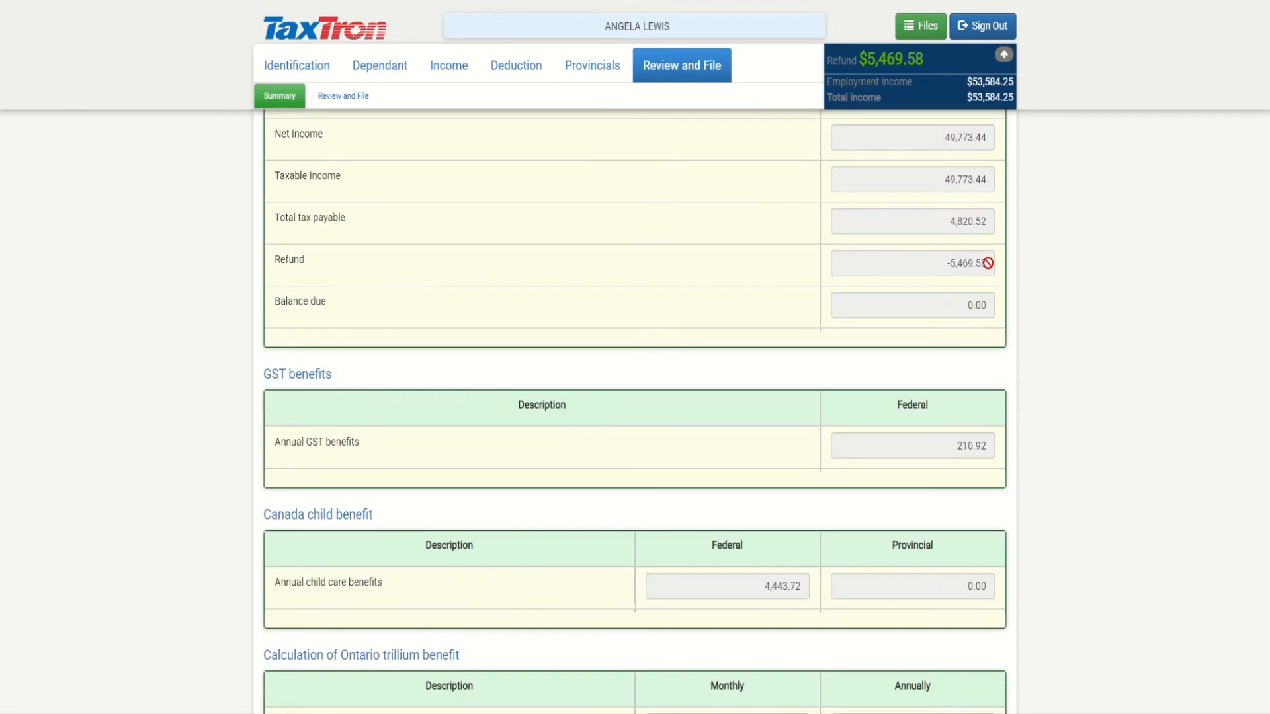
{"action": "mouse_move", "coordinate": [1004, 275]}
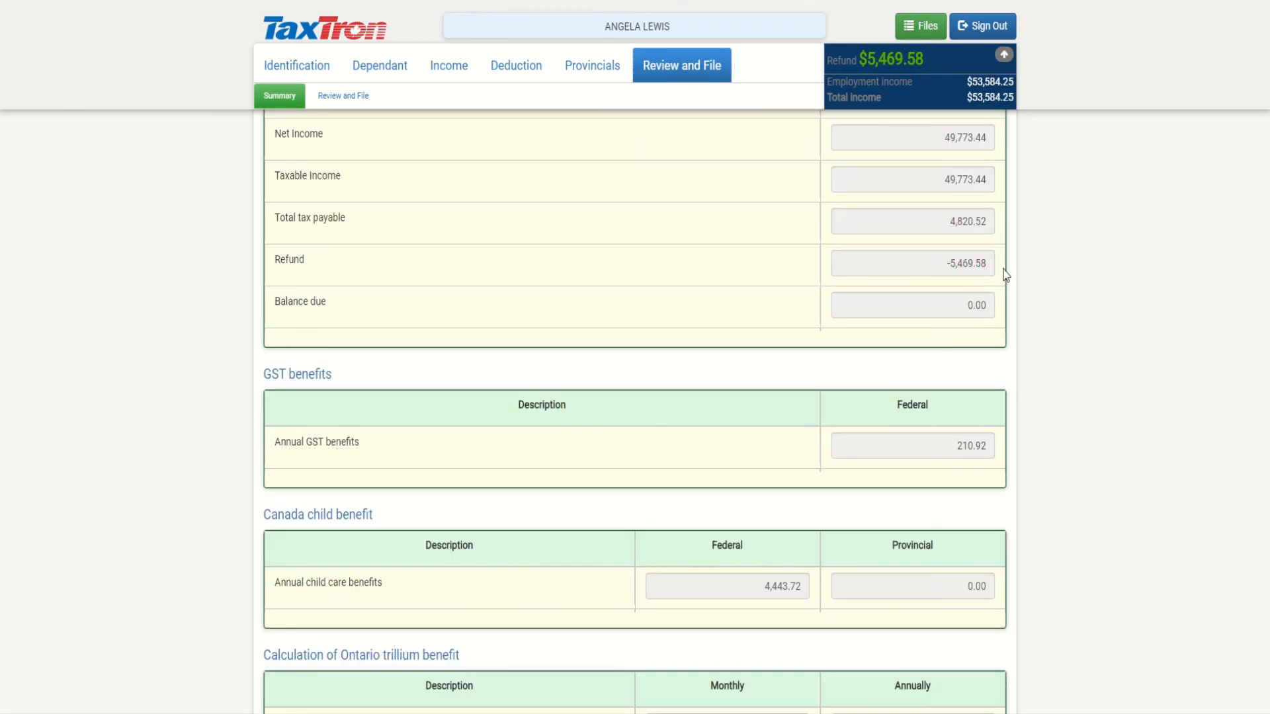
{"action": "scroll", "scroll_direction": "down", "scroll_amount": 3}
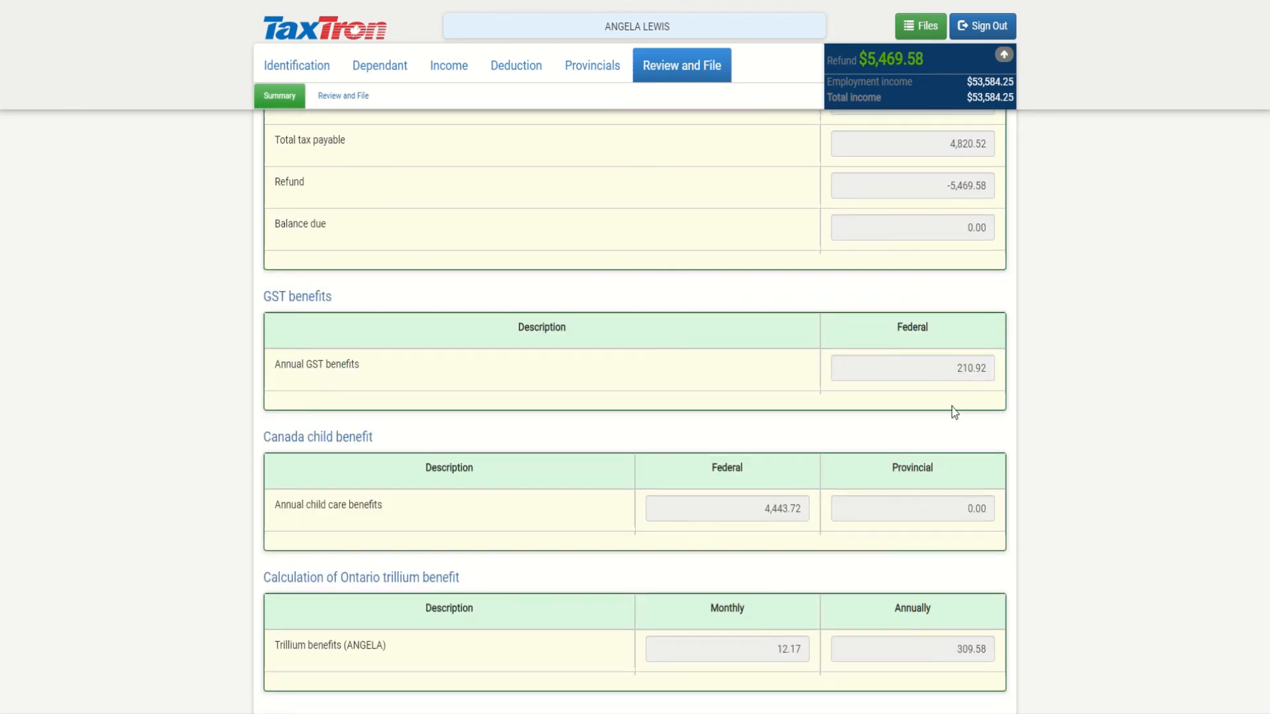
{"action": "scroll", "scroll_direction": "down", "scroll_amount": 3}
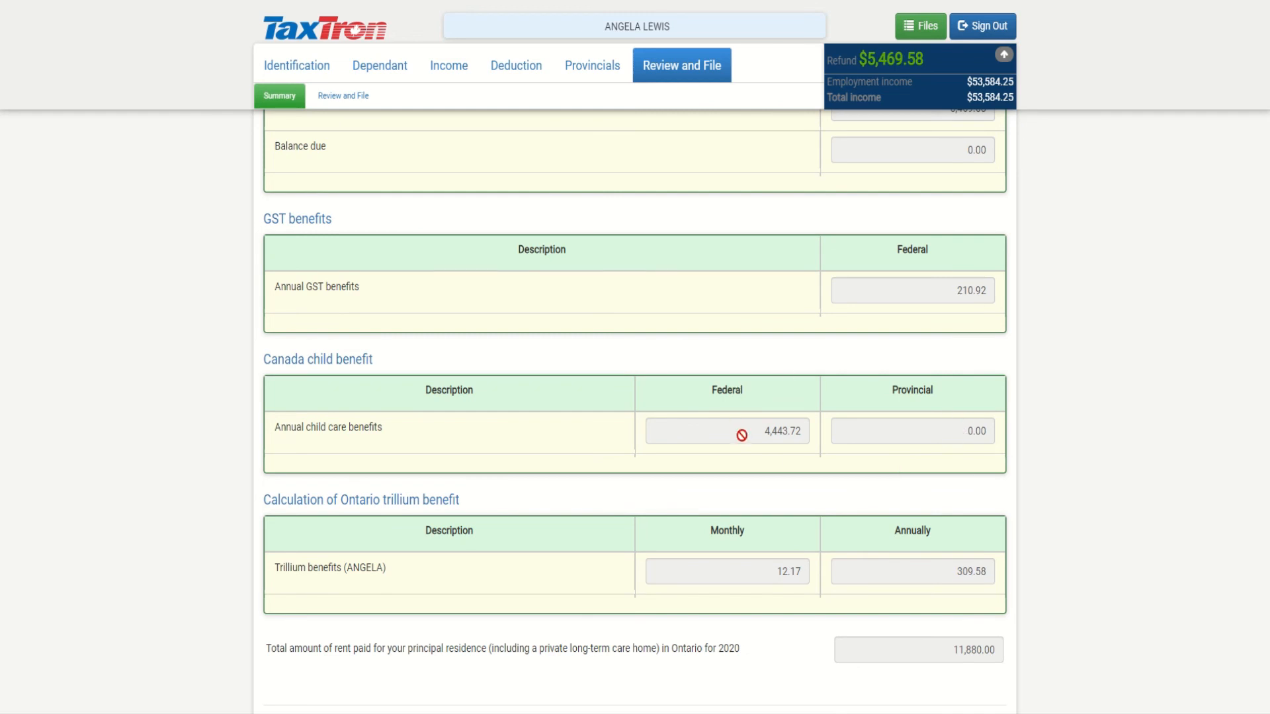
{"action": "mouse_move", "coordinate": [979, 475]}
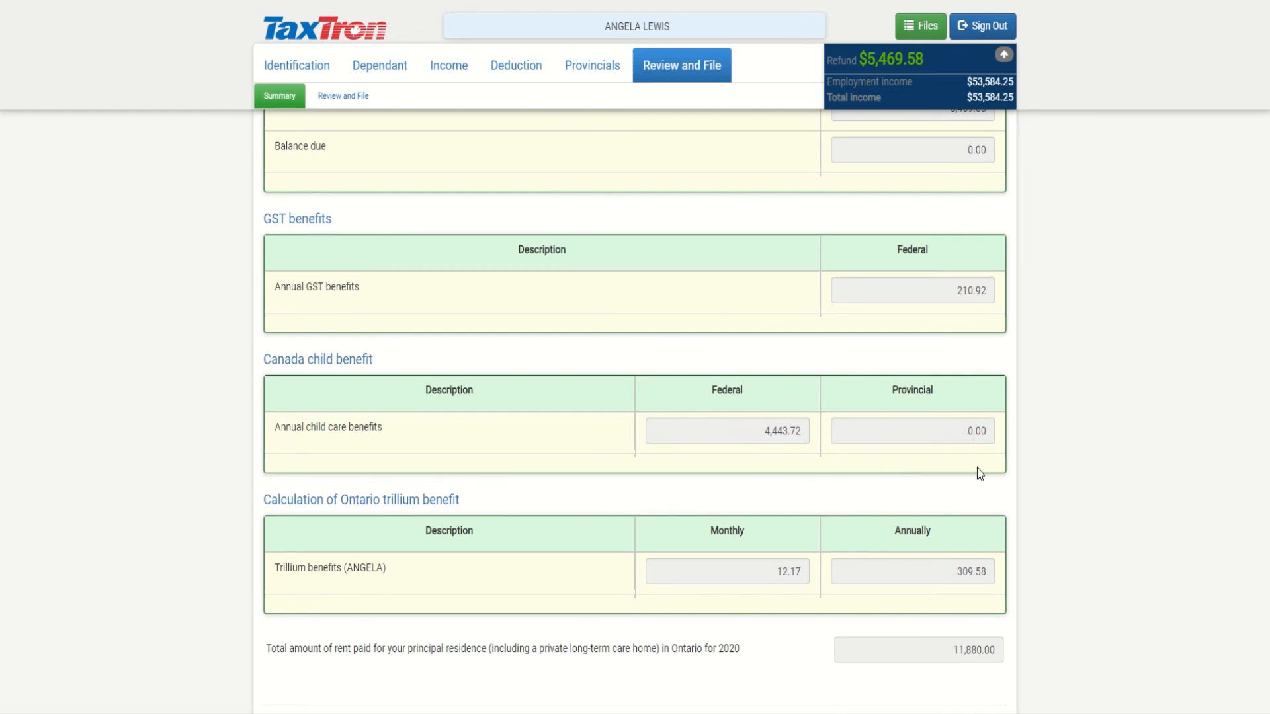
{"action": "scroll", "scroll_direction": "down", "scroll_amount": 3}
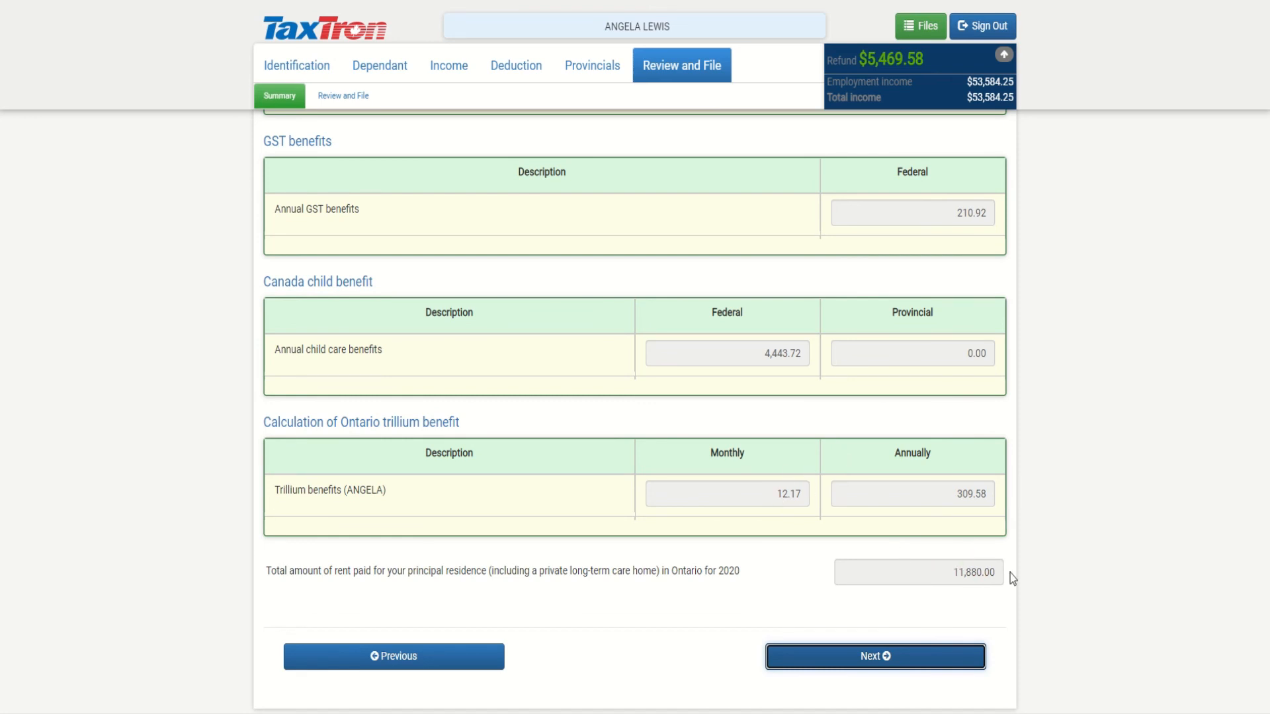
{"action": "mouse_move", "coordinate": [929, 543]}
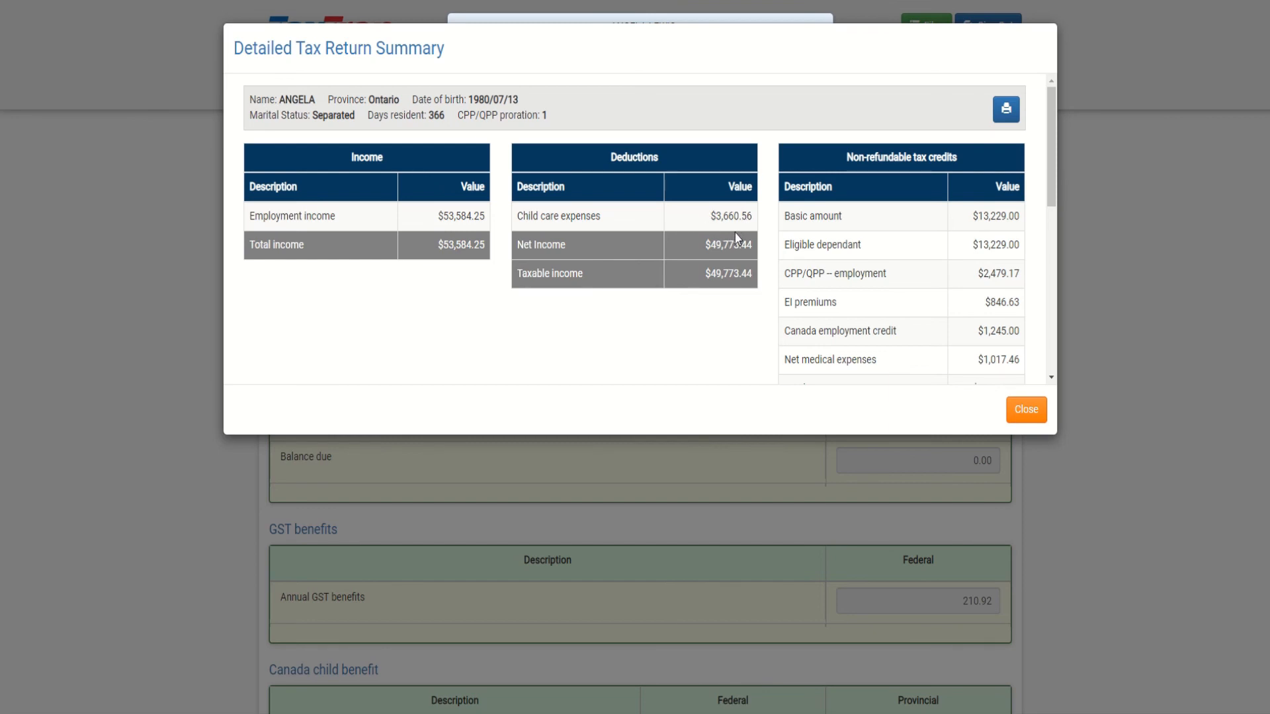
{"action": "mouse_move", "coordinate": [737, 238]}
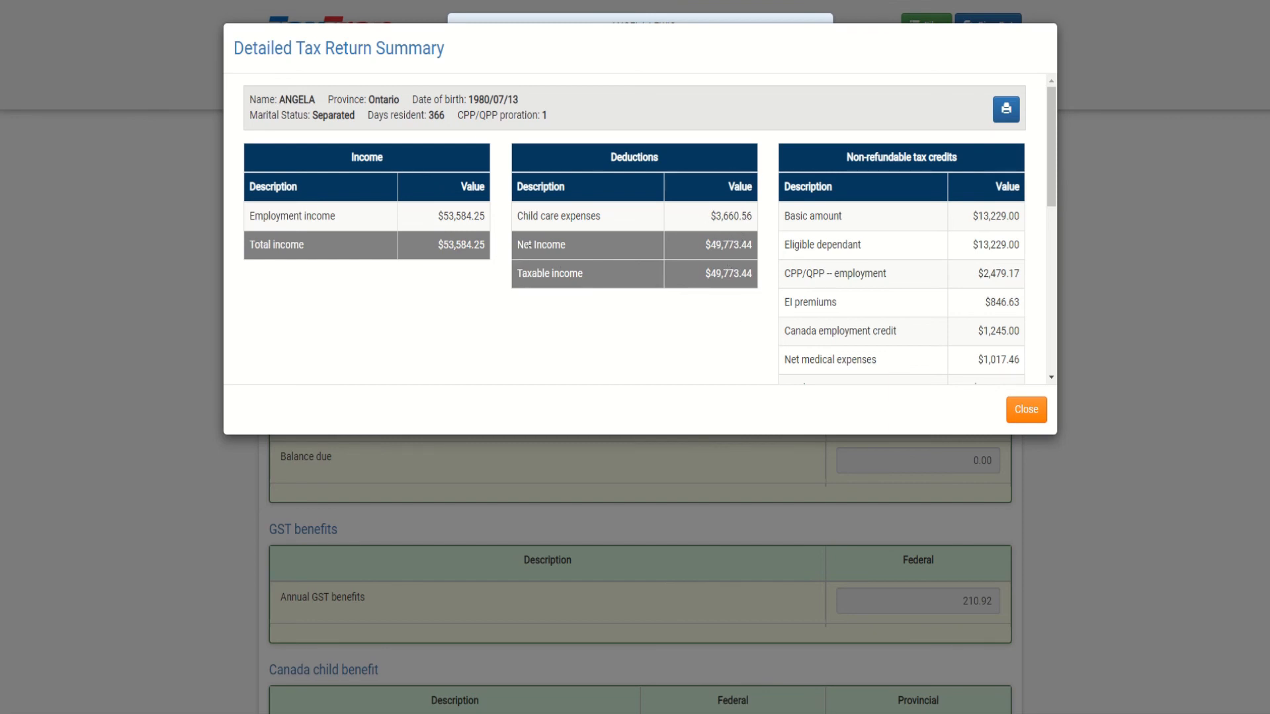
{"action": "scroll", "scroll_direction": "down", "scroll_amount": 3}
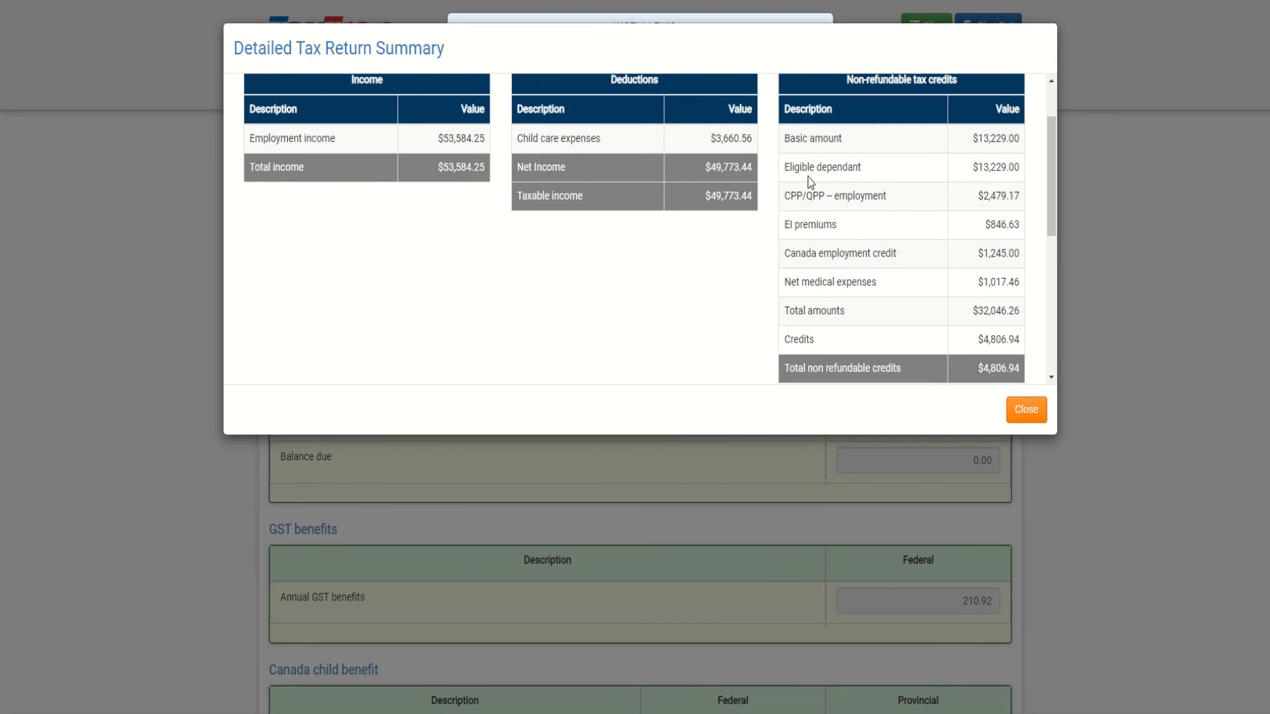
{"action": "scroll", "scroll_direction": "down", "scroll_amount": 3}
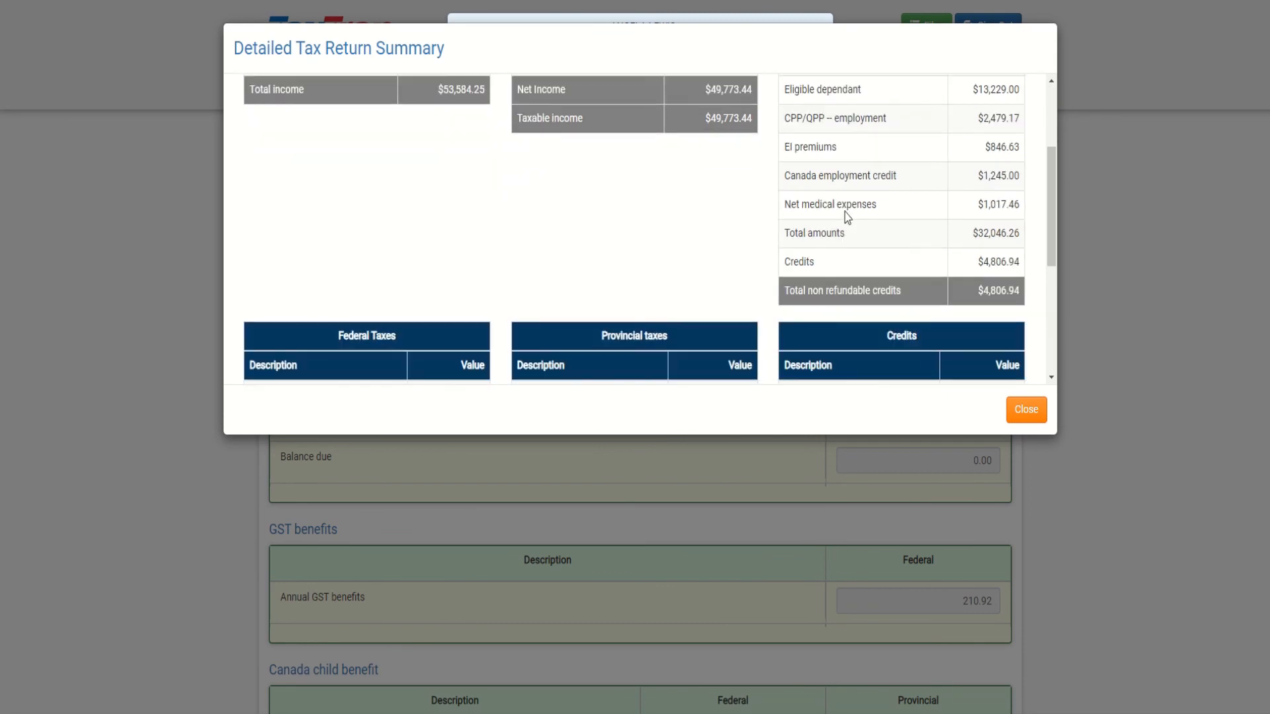
{"action": "scroll", "scroll_direction": "down", "scroll_amount": 3}
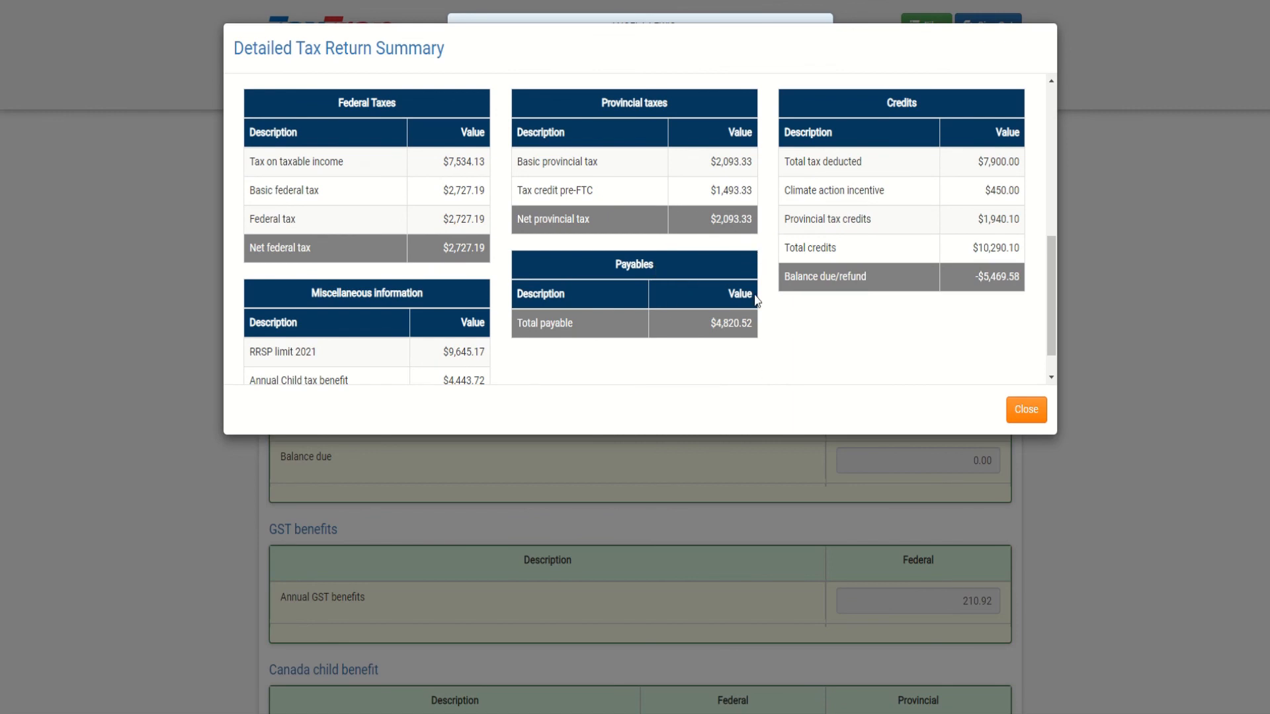
{"action": "mouse_move", "coordinate": [878, 181]}
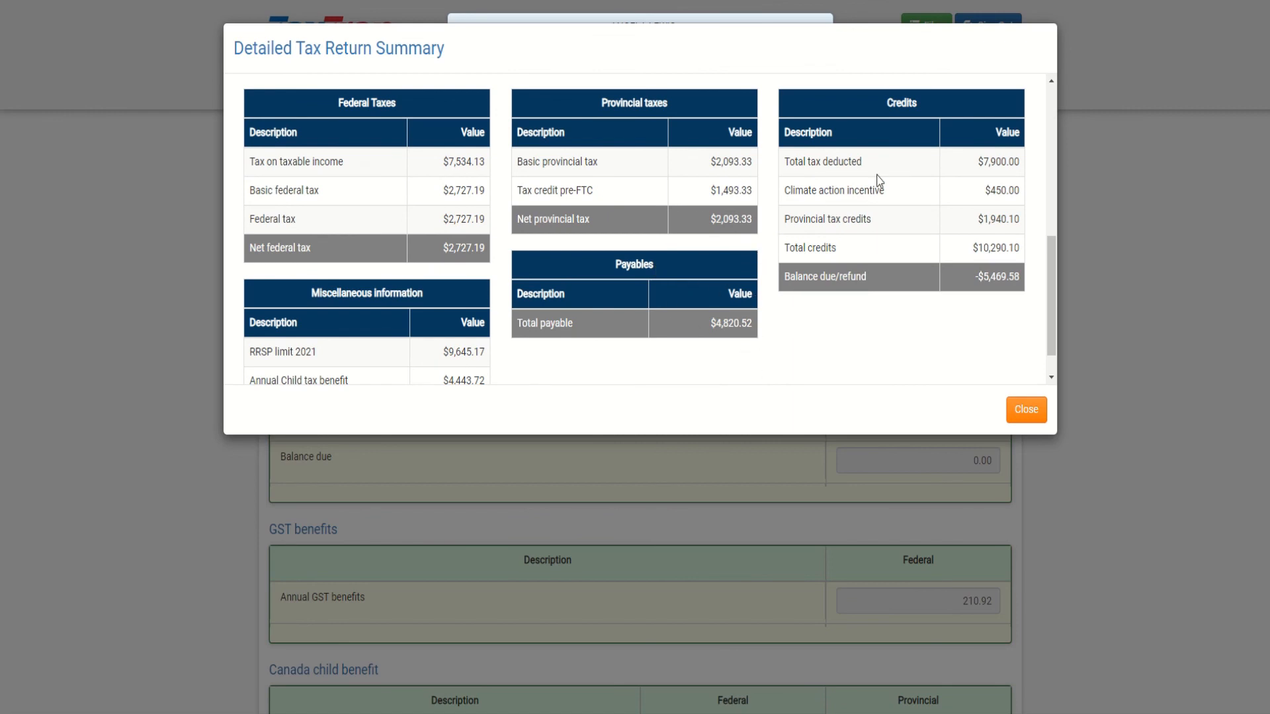
{"action": "mouse_move", "coordinate": [976, 177]}
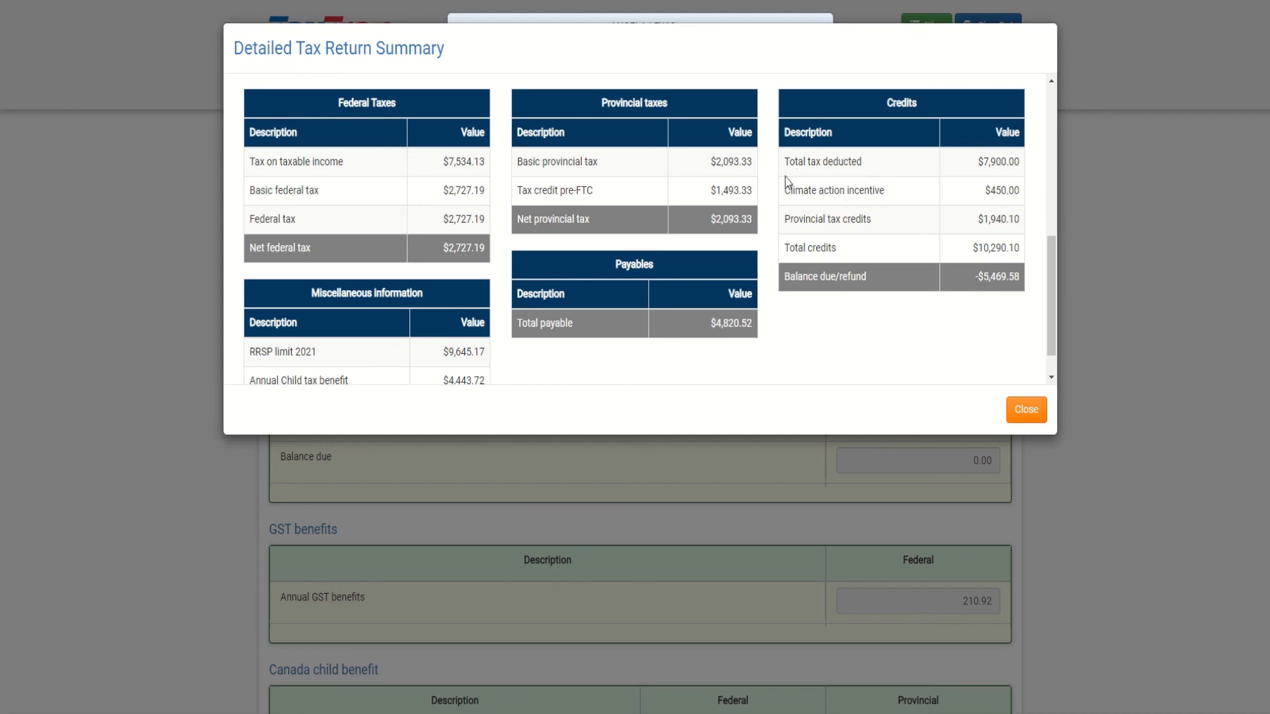
{"action": "mouse_move", "coordinate": [798, 187]}
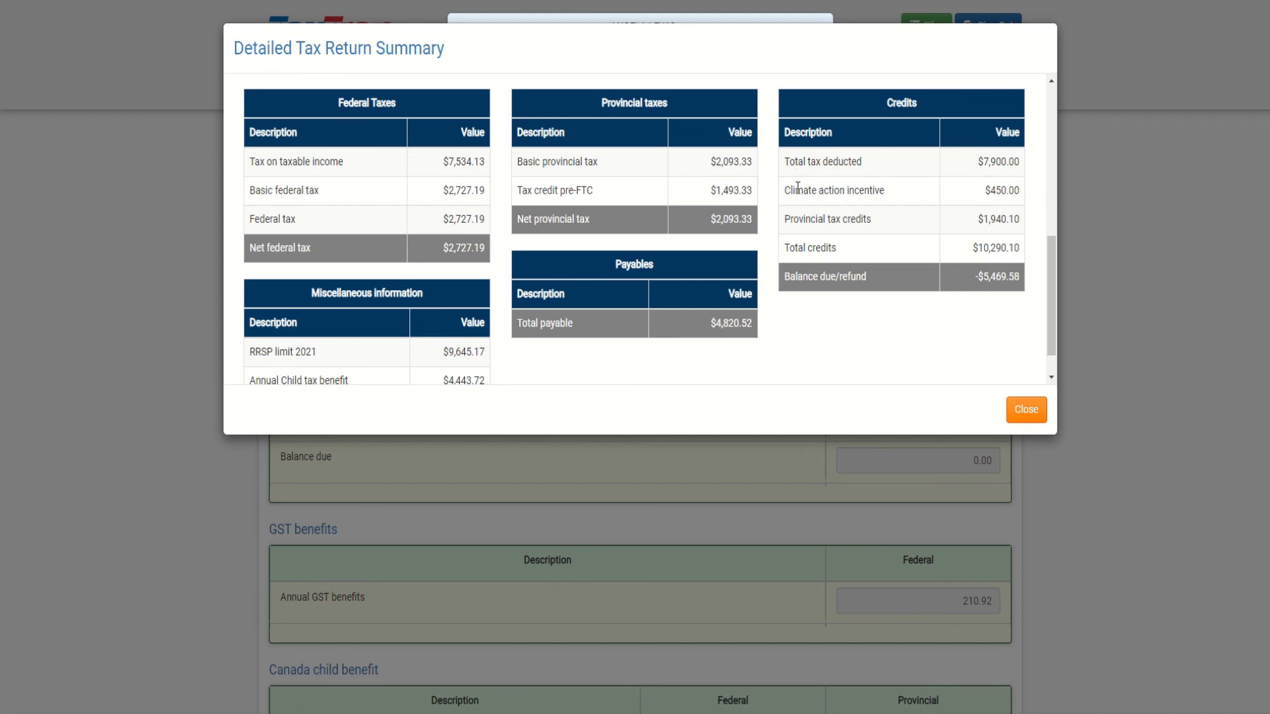
{"action": "mouse_move", "coordinate": [809, 168]}
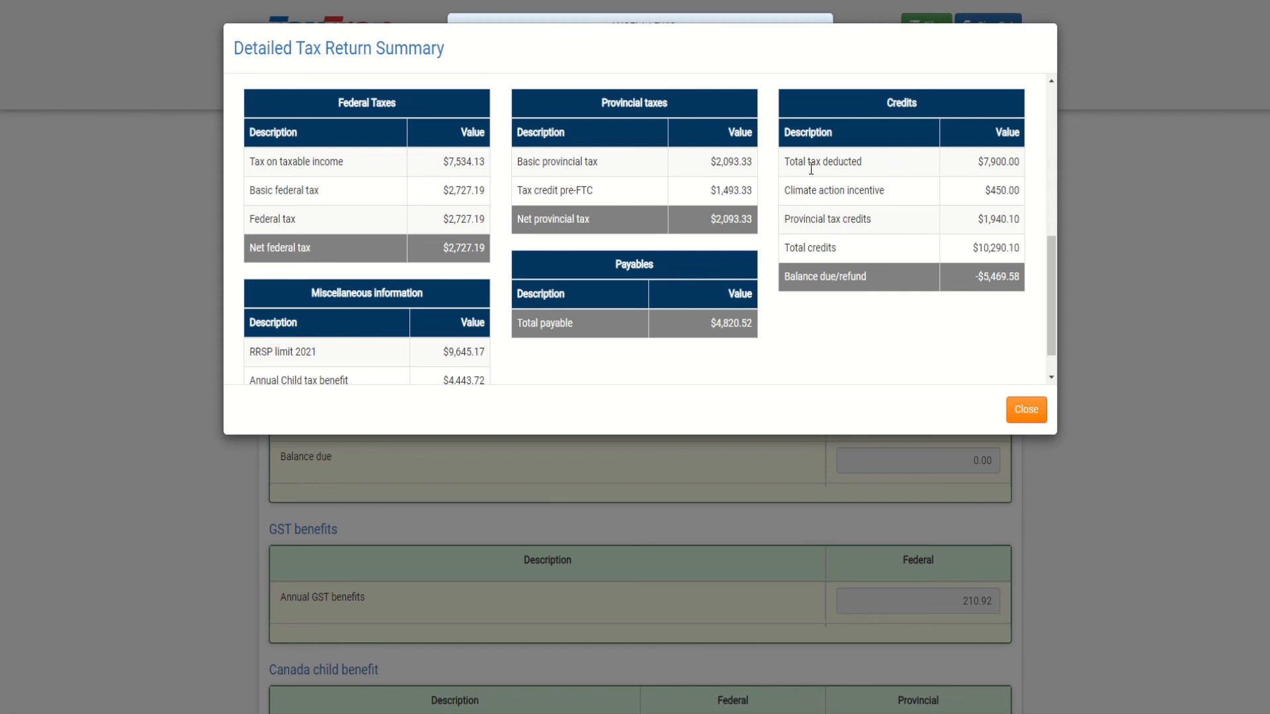
{"action": "mouse_move", "coordinate": [954, 216]}
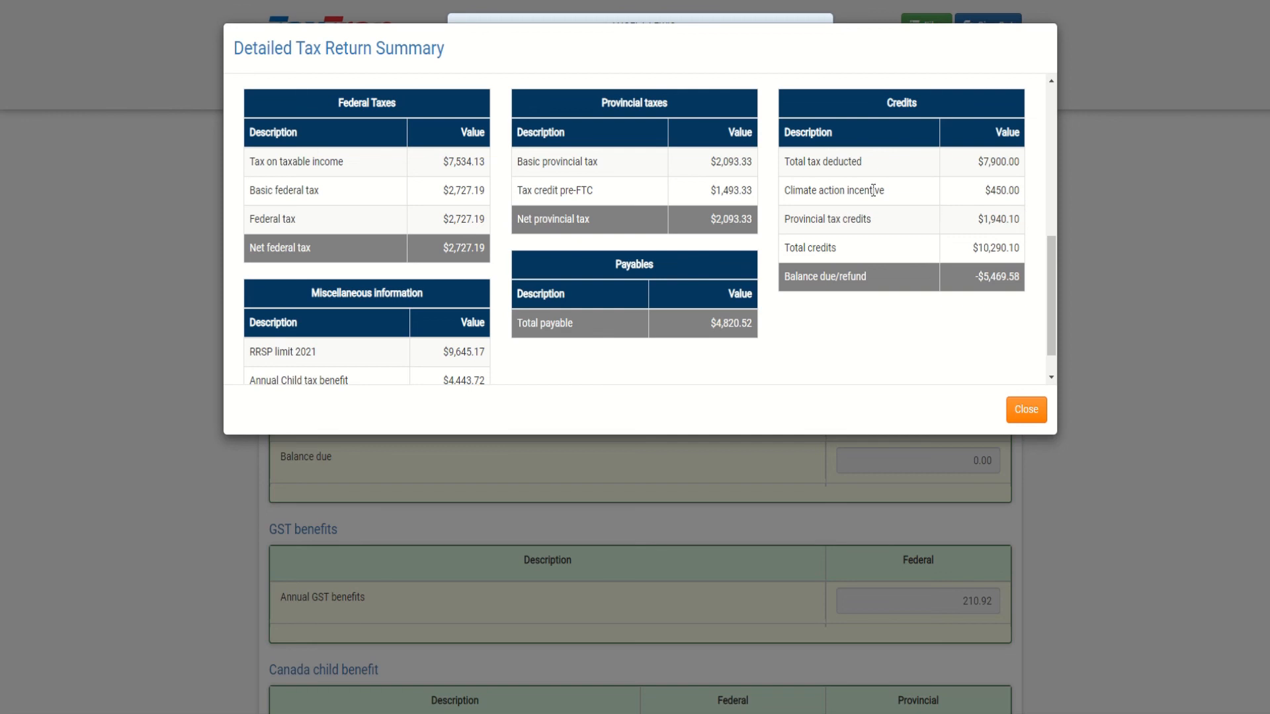
{"action": "scroll", "scroll_direction": "down", "scroll_amount": 3}
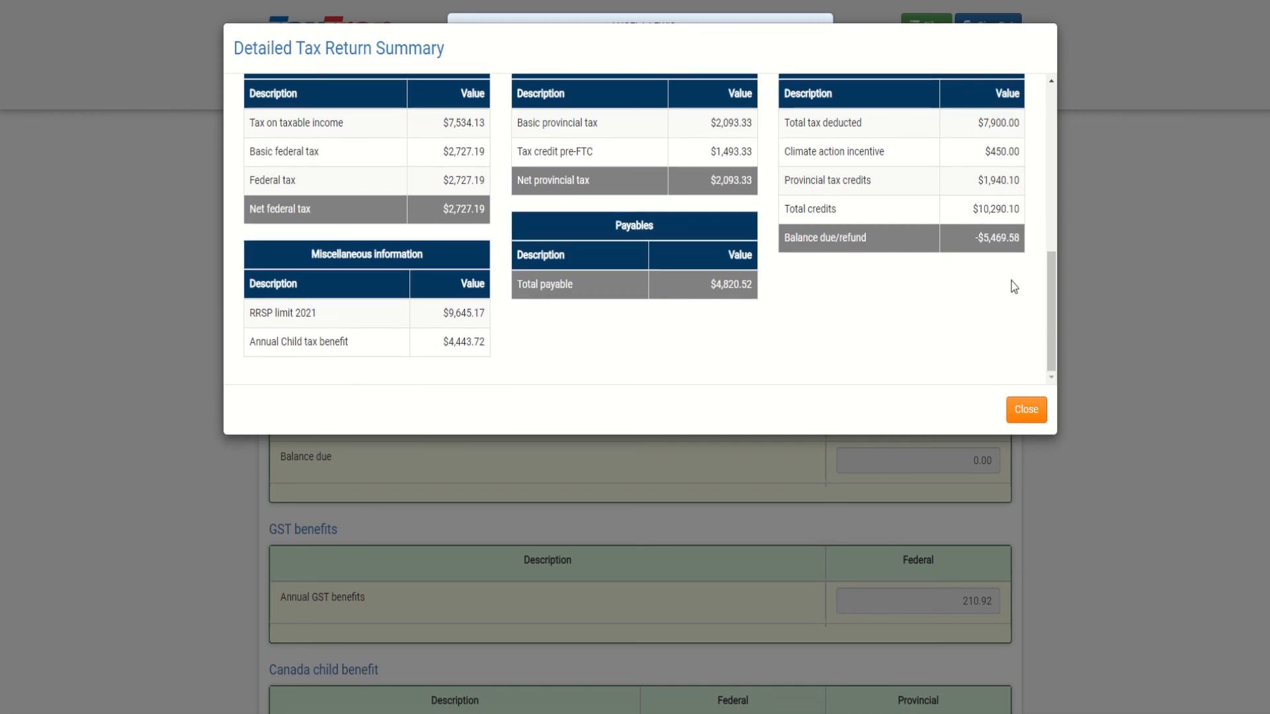
{"action": "mouse_move", "coordinate": [1027, 410]}
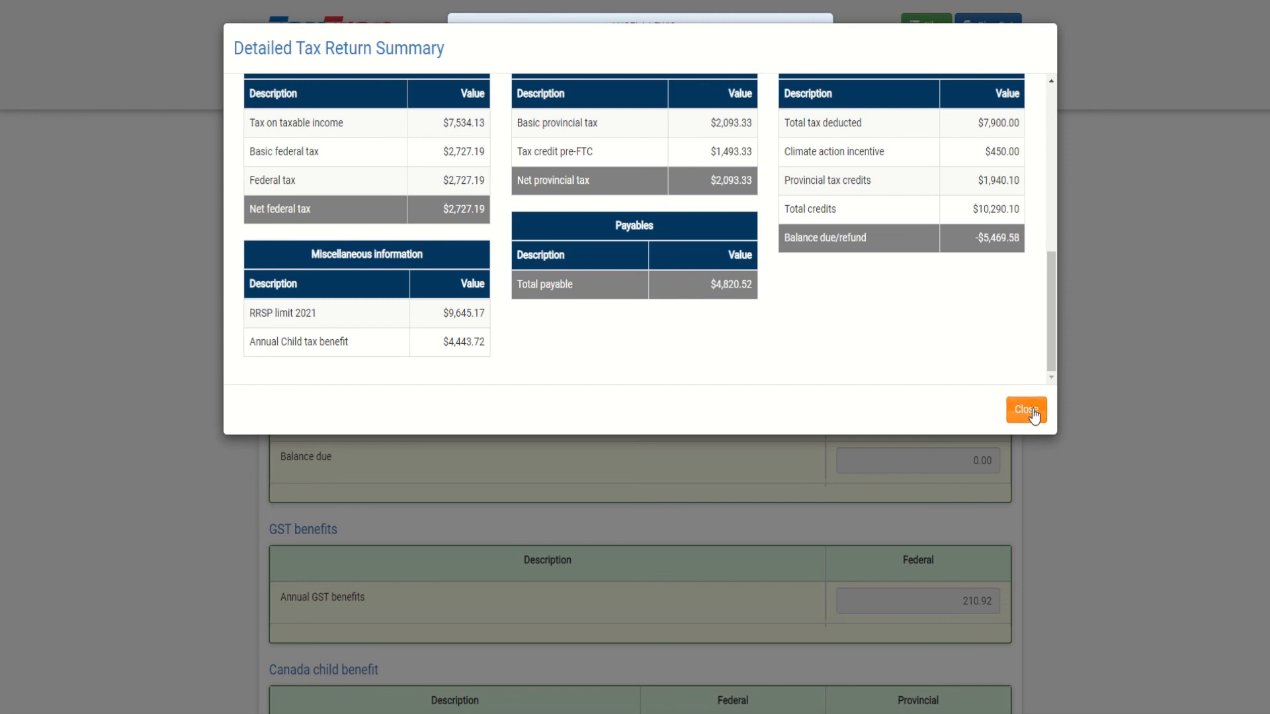
{"action": "left_click", "coordinate": [1025, 410]}
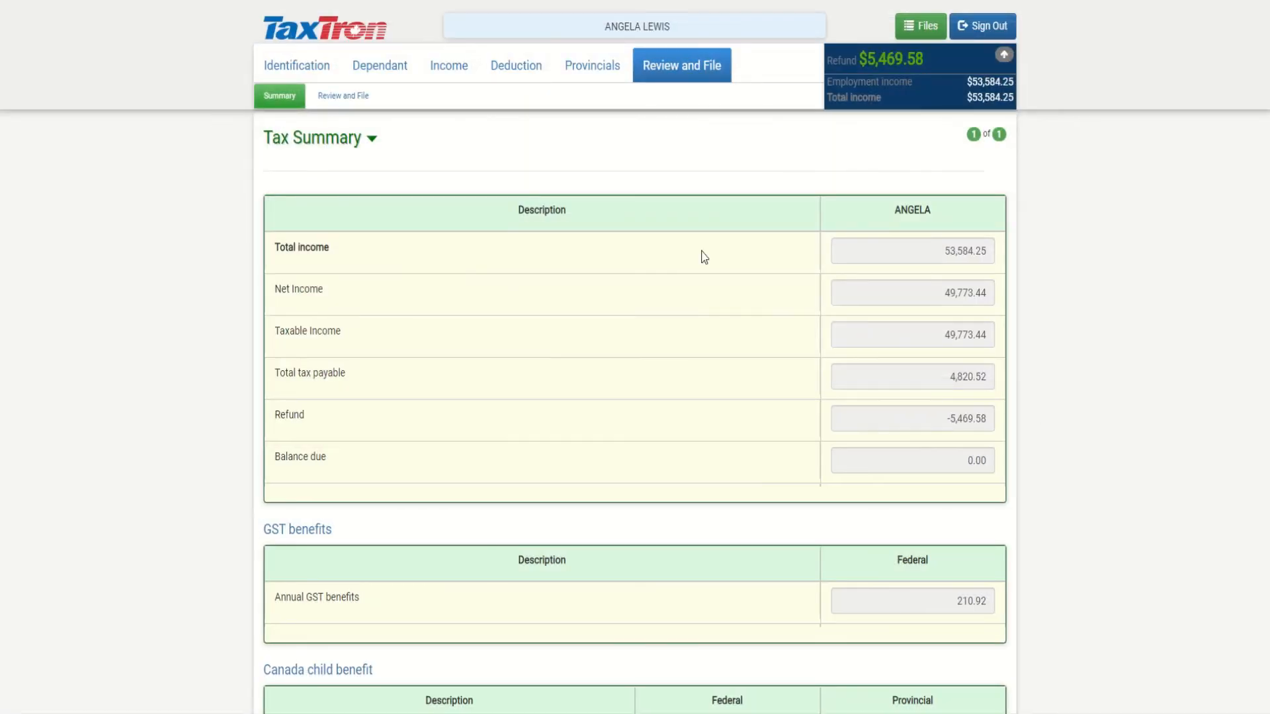
- View the return status with the printable copy and electronic filing options
{"action": "left_click", "coordinate": [341, 96]}
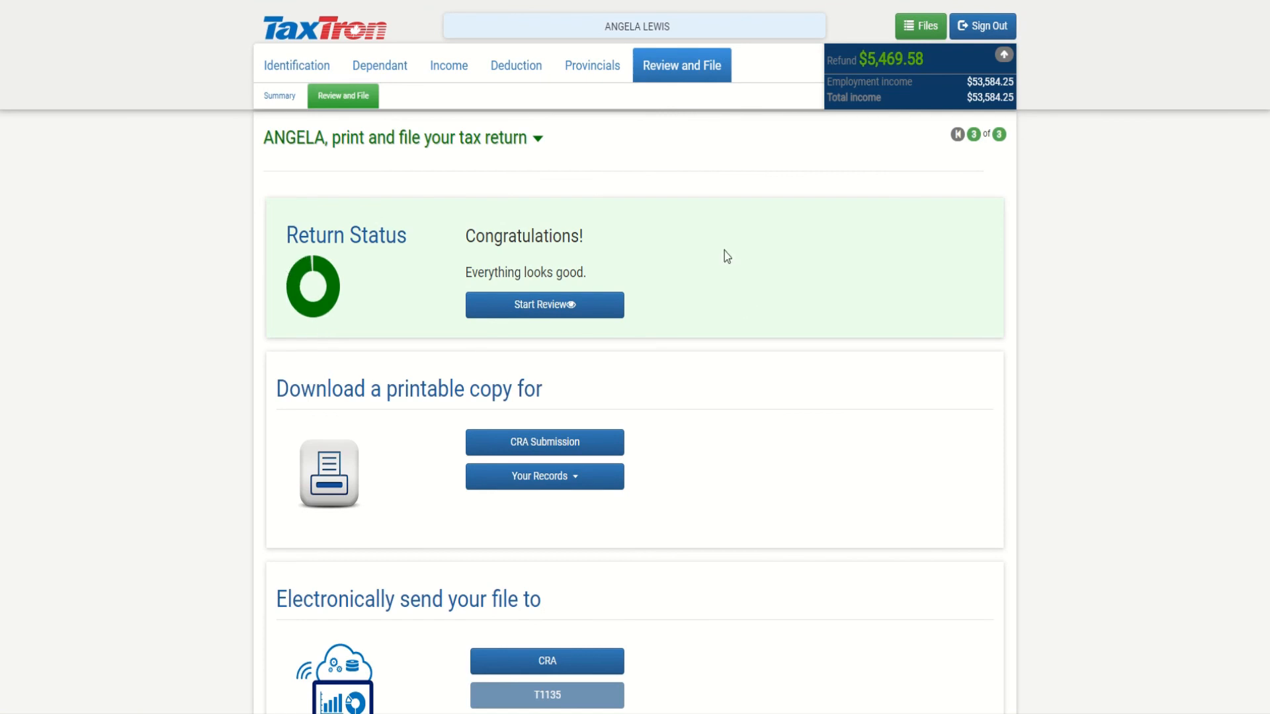
{"action": "mouse_move", "coordinate": [573, 367]}
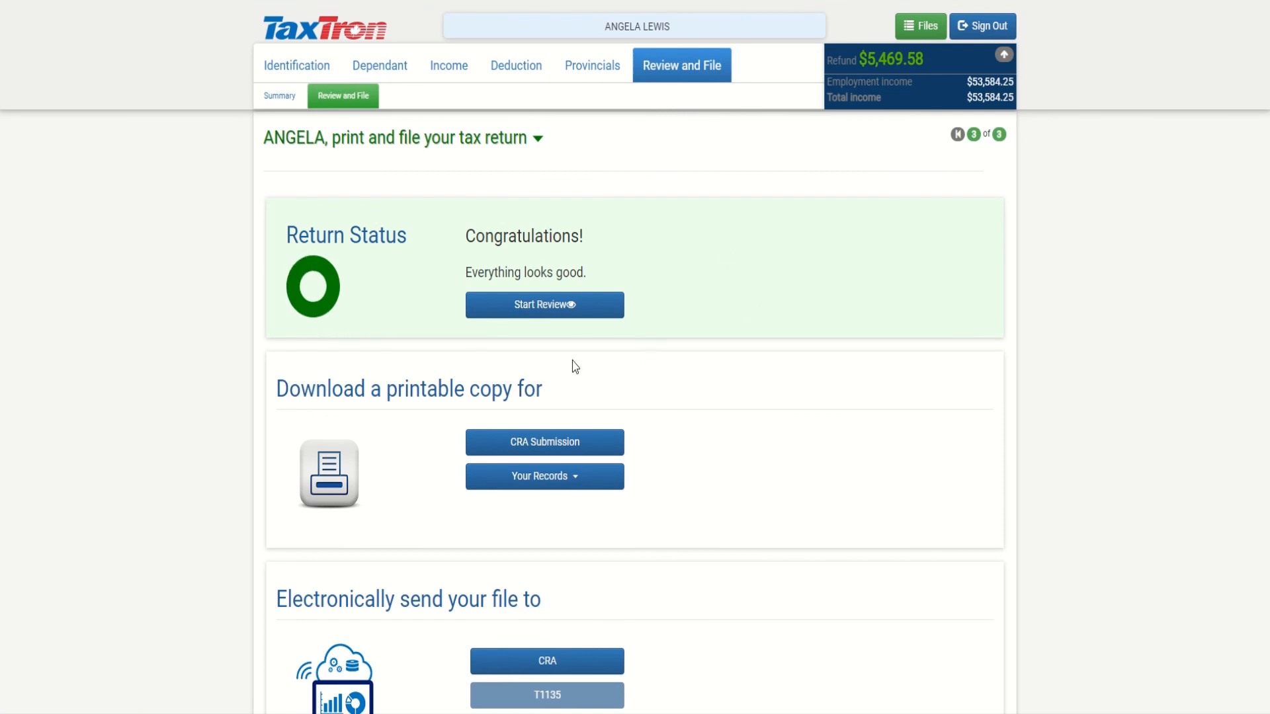
{"action": "scroll", "scroll_direction": "down", "scroll_amount": 3}
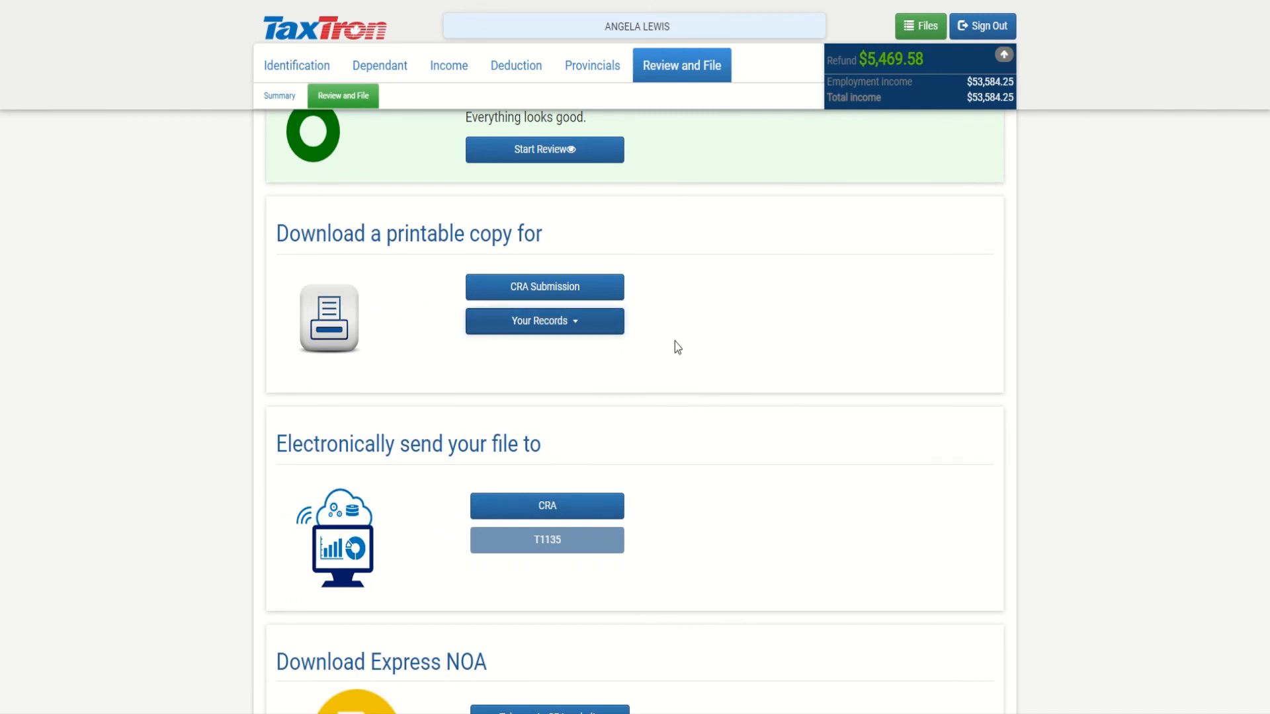
{"action": "scroll", "scroll_direction": "down", "scroll_amount": 3}
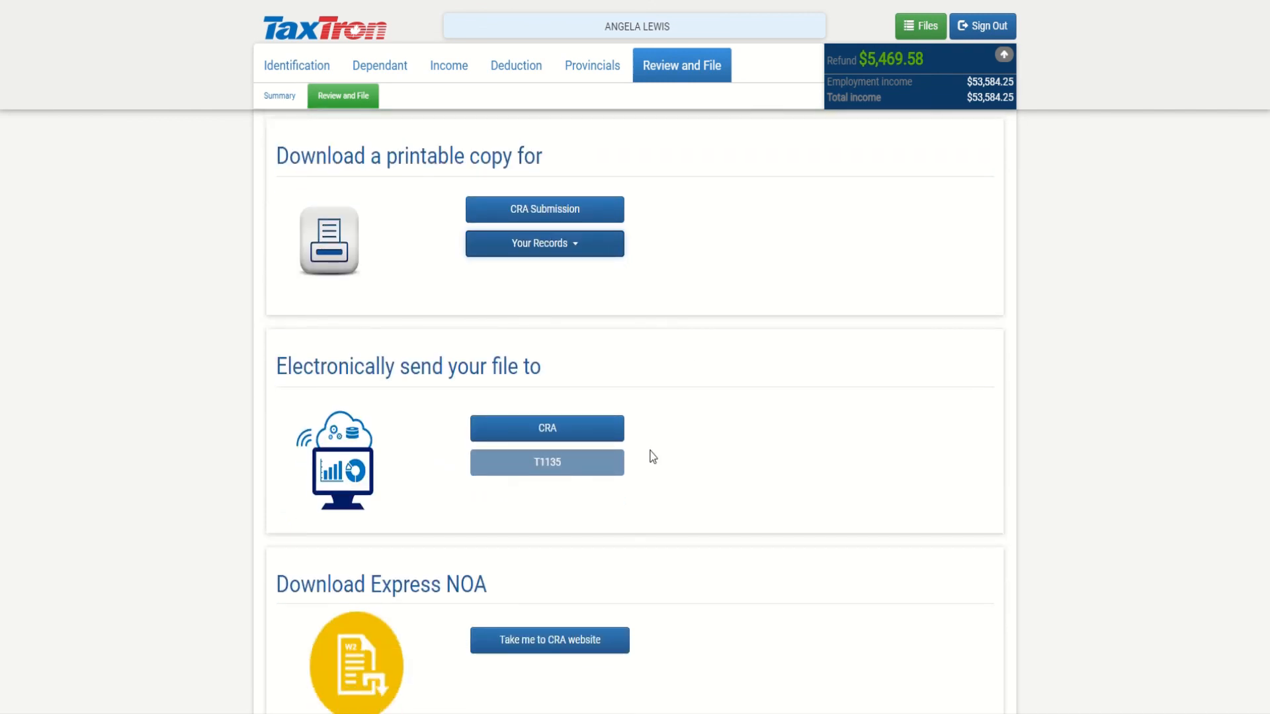